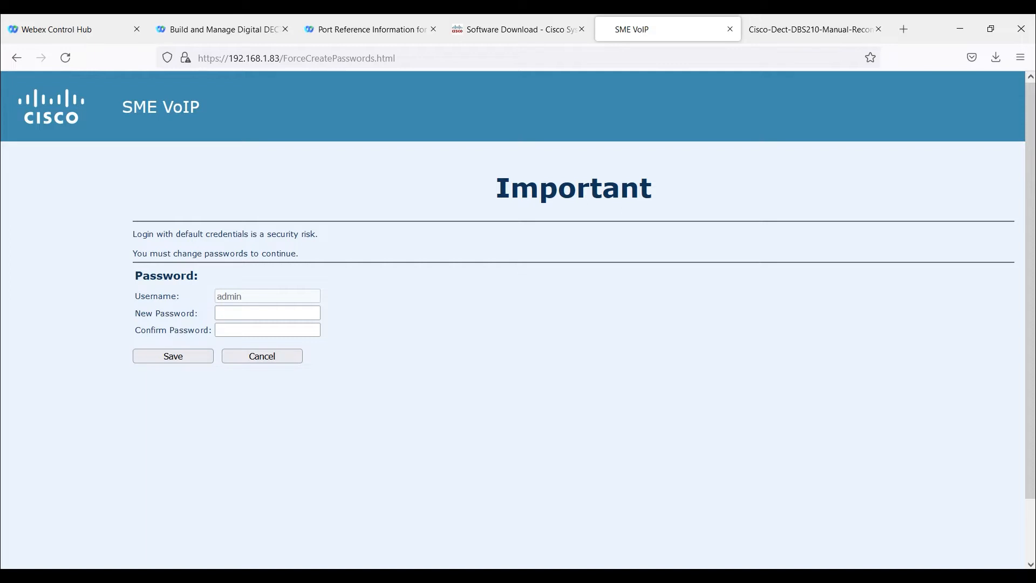
pyautogui.moveTo(907, 143)
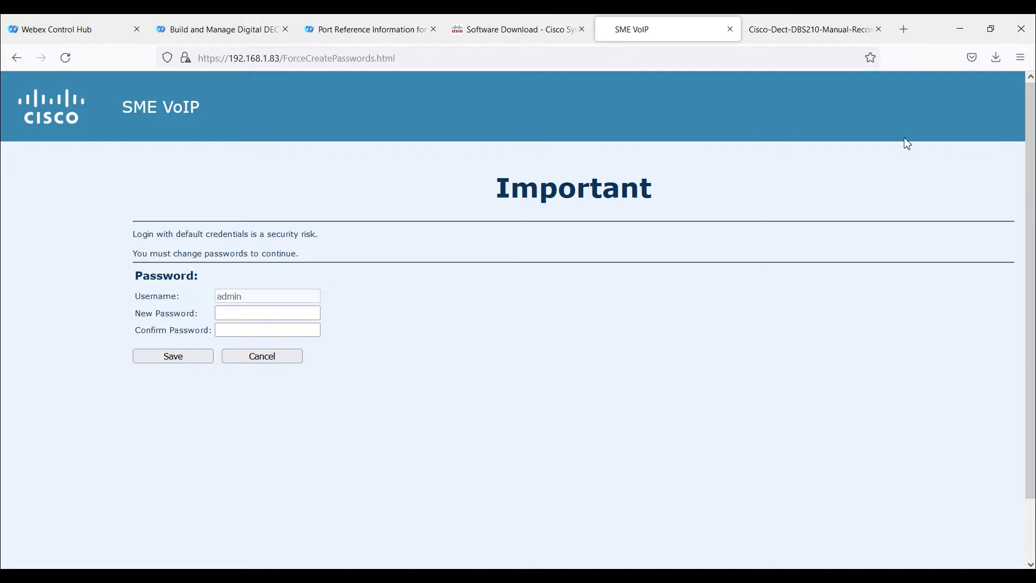
# Highlight the 'Press the RESET Button' step in Section B of the DBS210 reconfiguration PDF.
pyautogui.click(813, 29)
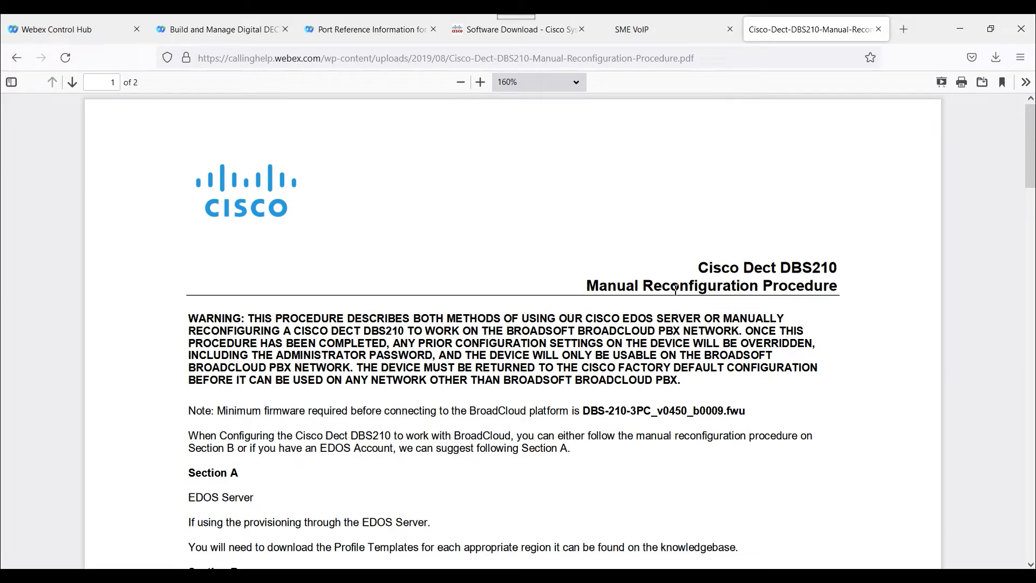
pyautogui.scroll(-3)
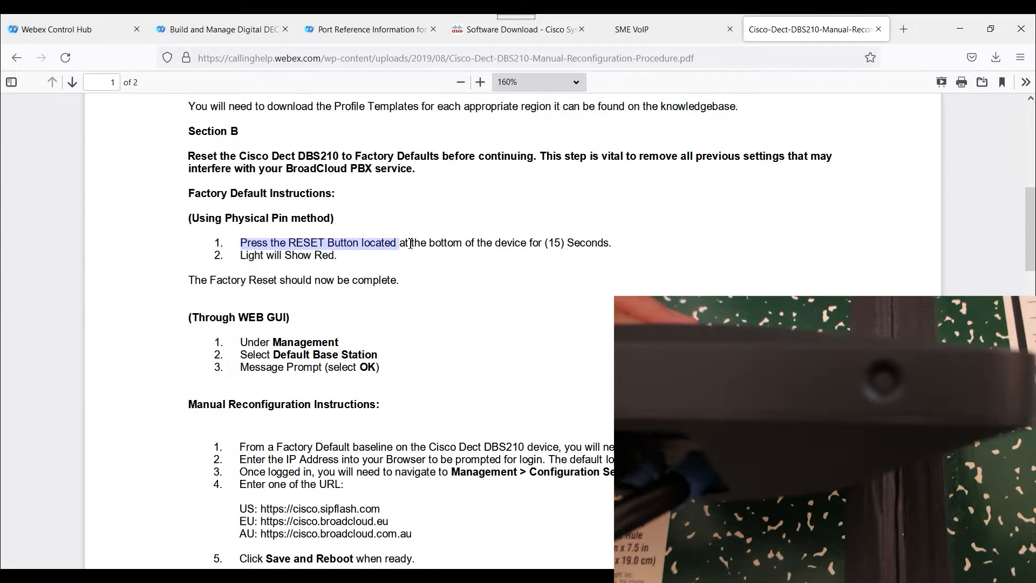
pyautogui.moveTo(396, 243); pyautogui.dragTo(611, 243)
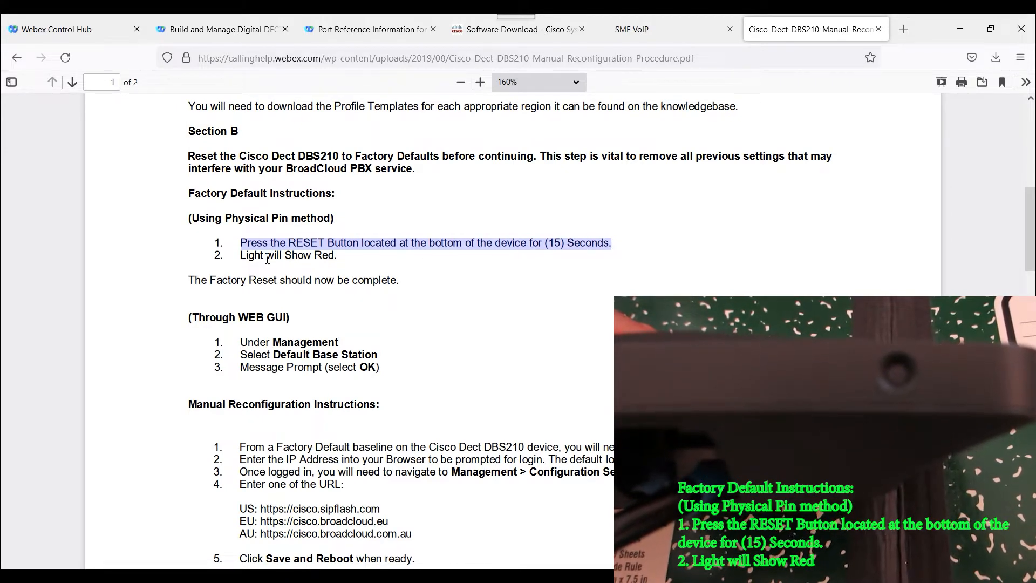
pyautogui.moveTo(316, 304)
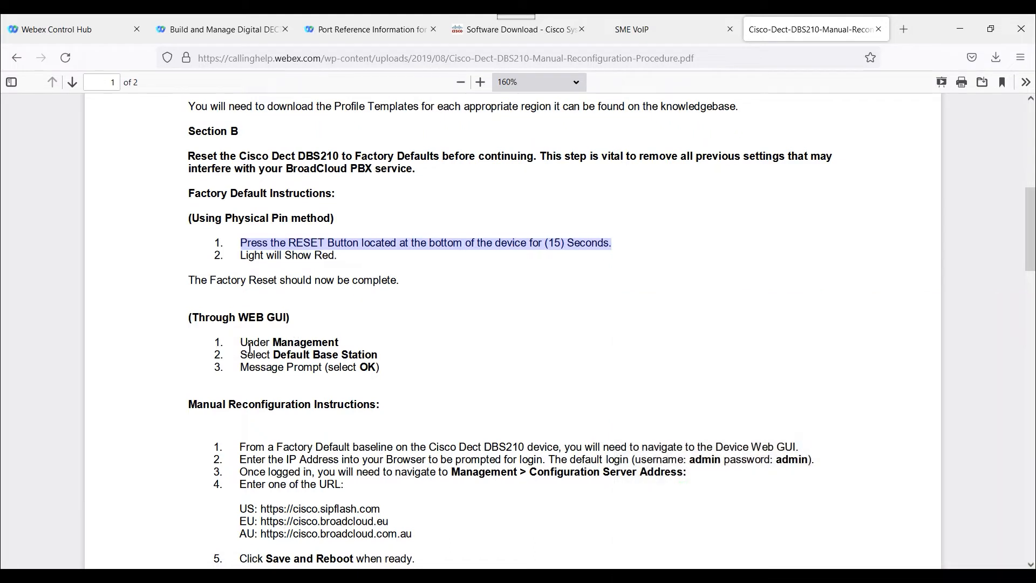
# Enter and confirm a new admin password and save it.
pyautogui.scroll(-3)
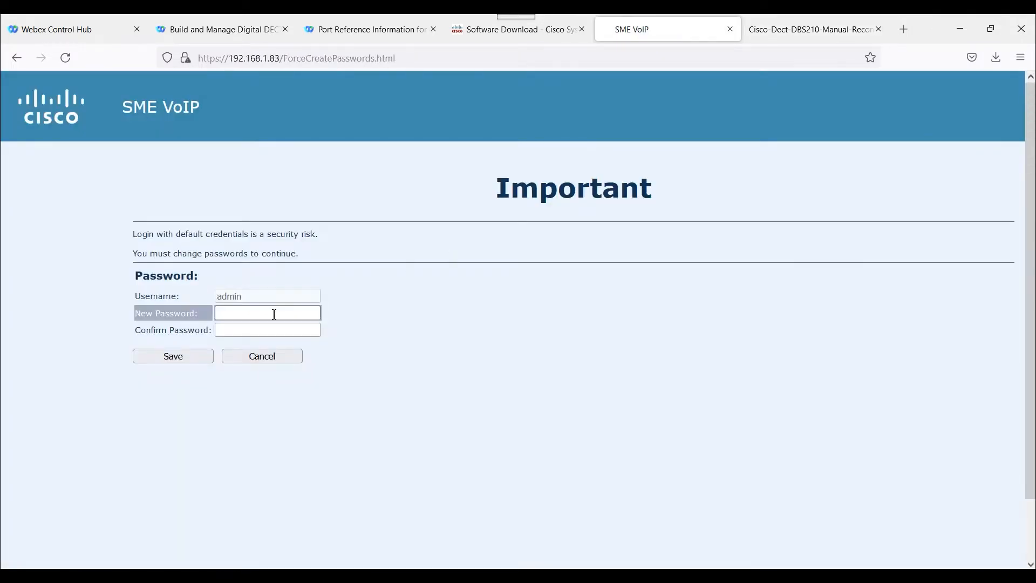
pyautogui.click(267, 313)
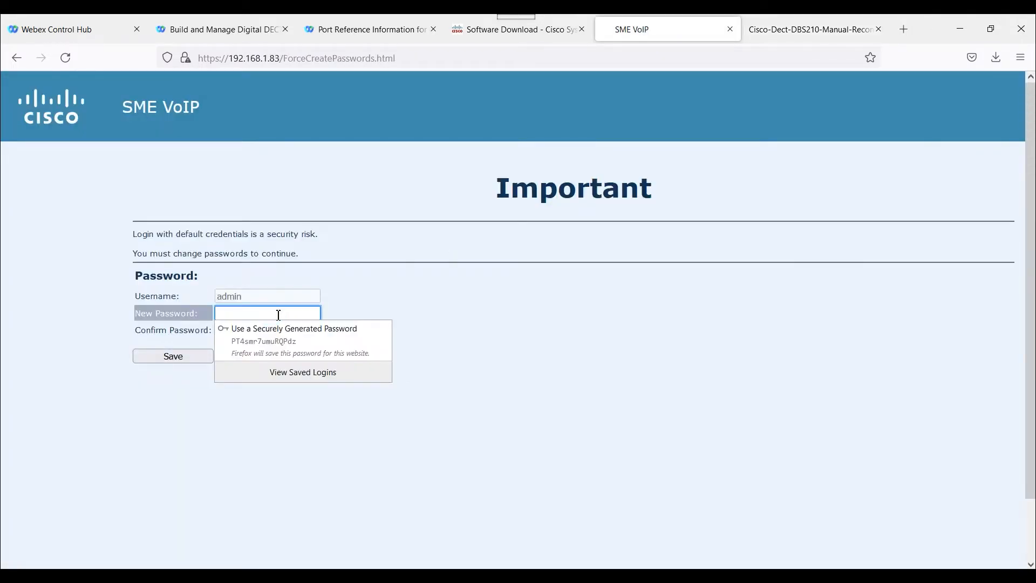
pyautogui.write('••')
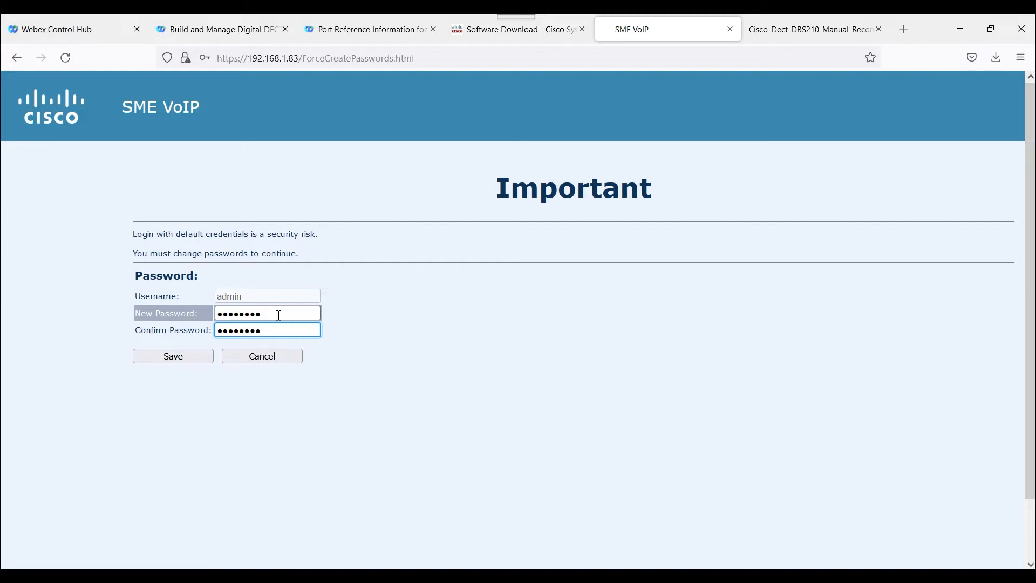
pyautogui.click(171, 356)
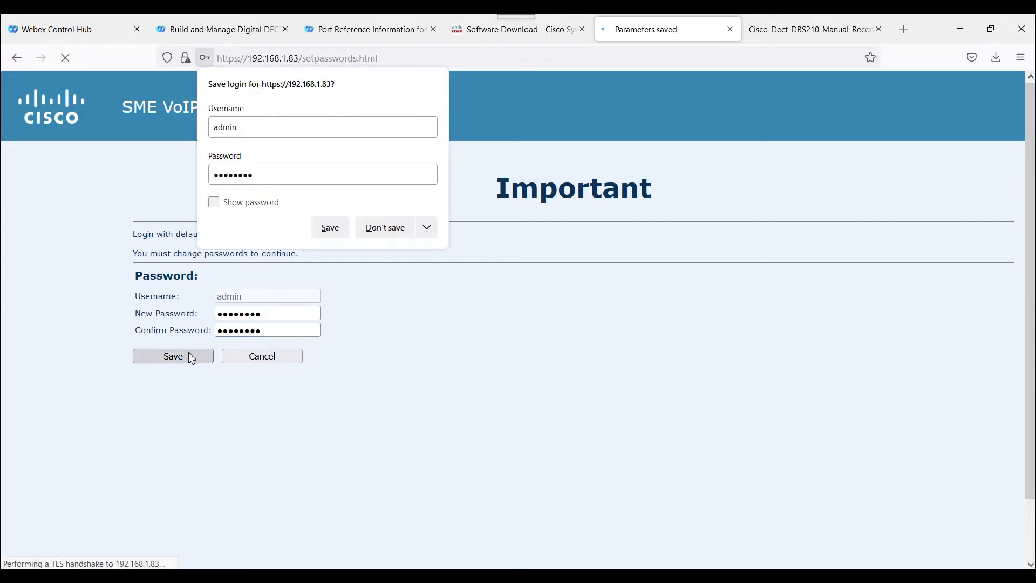
pyautogui.click(173, 355)
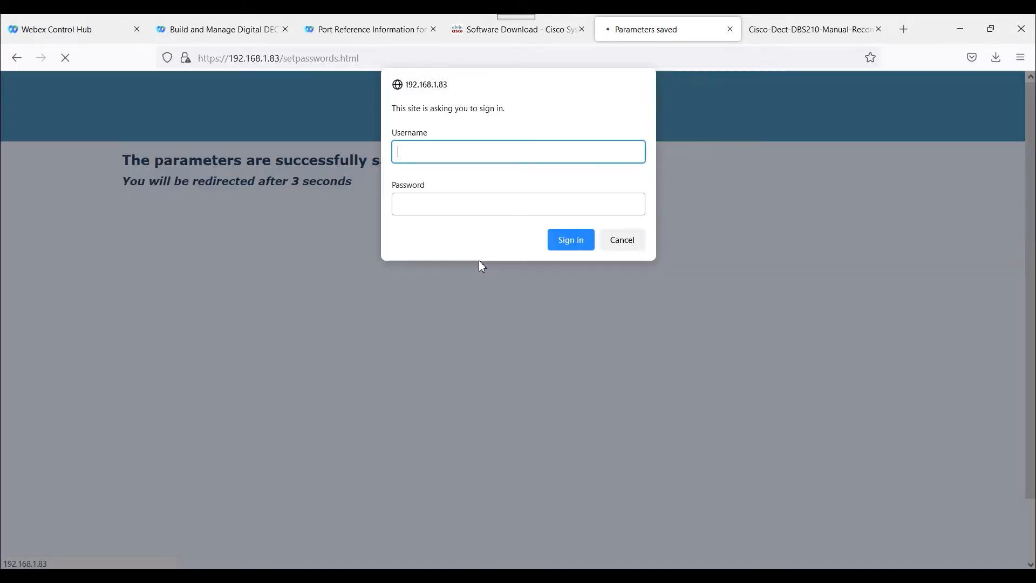
pyautogui.moveTo(485, 268)
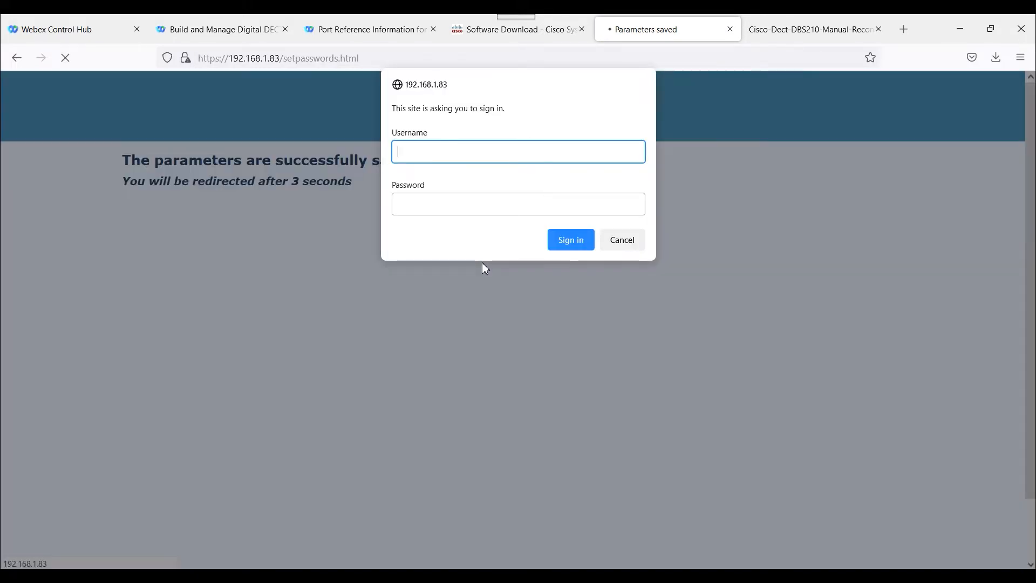
# Sign in to the base station again as admin with the new password.
pyautogui.write('admin')
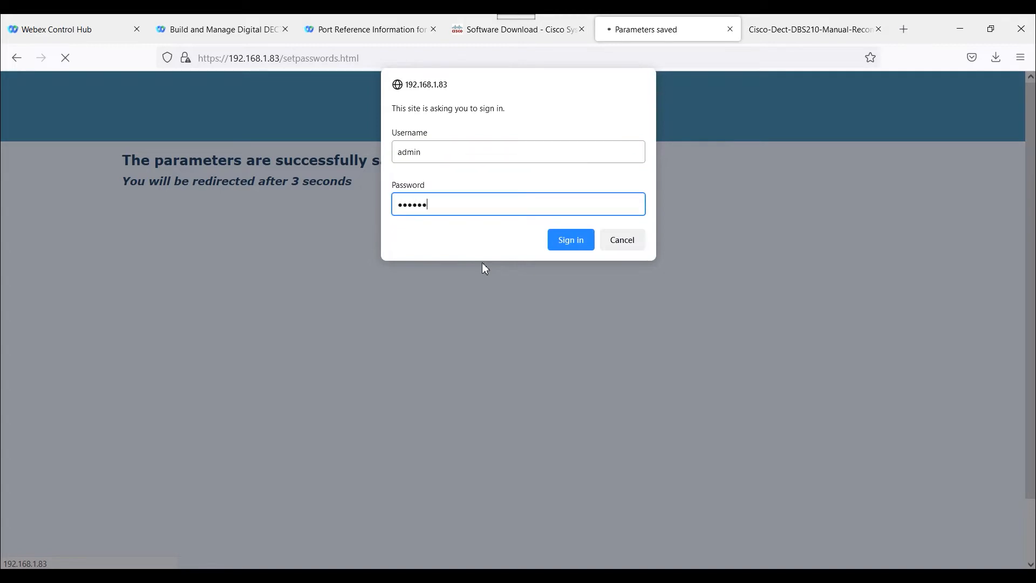
pyautogui.click(570, 240)
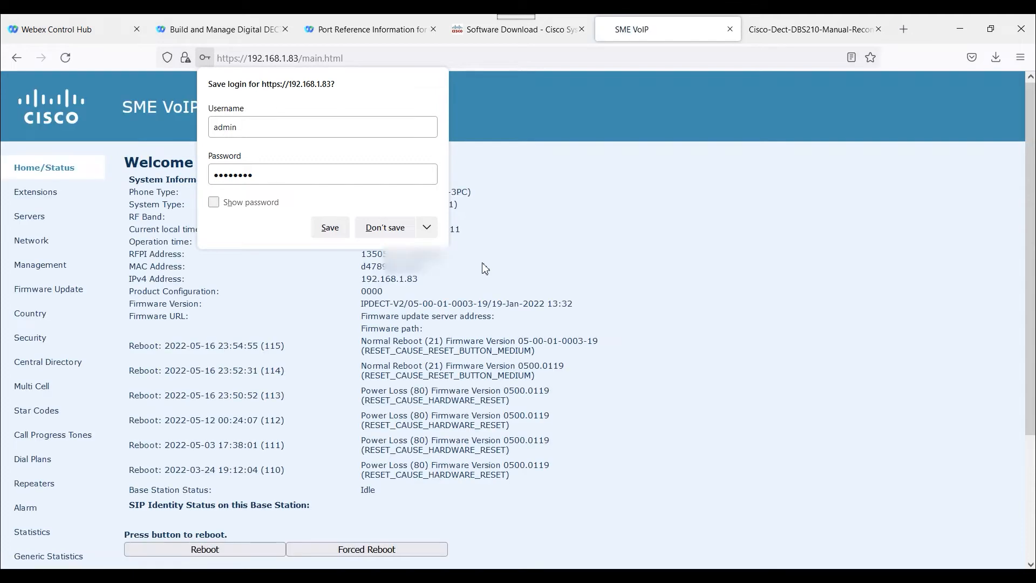
pyautogui.click(384, 228)
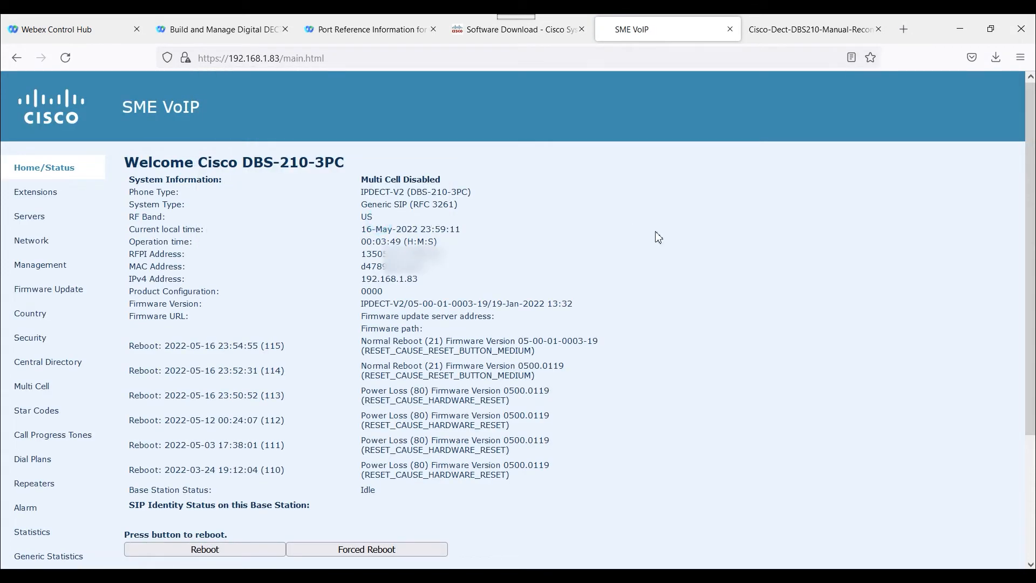
pyautogui.moveTo(726, 278)
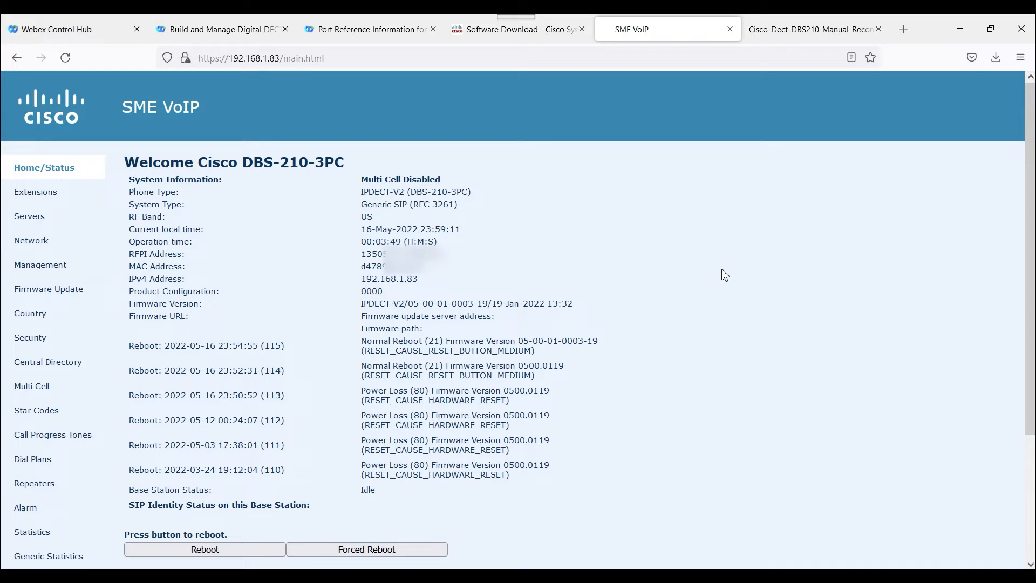
pyautogui.moveTo(621, 319)
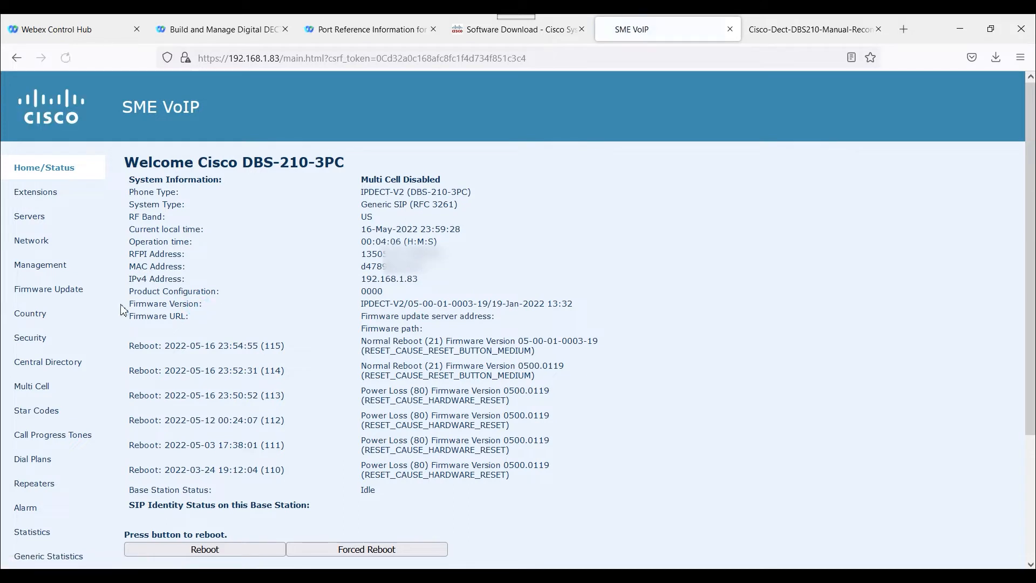
pyautogui.doubleClick(369, 304)
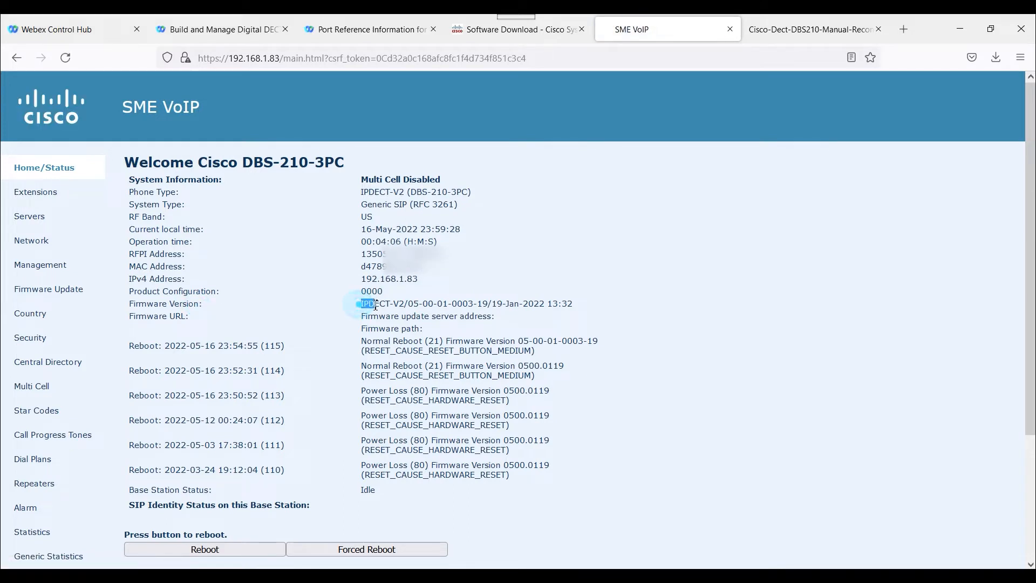
pyautogui.moveTo(363, 303); pyautogui.dragTo(452, 304)
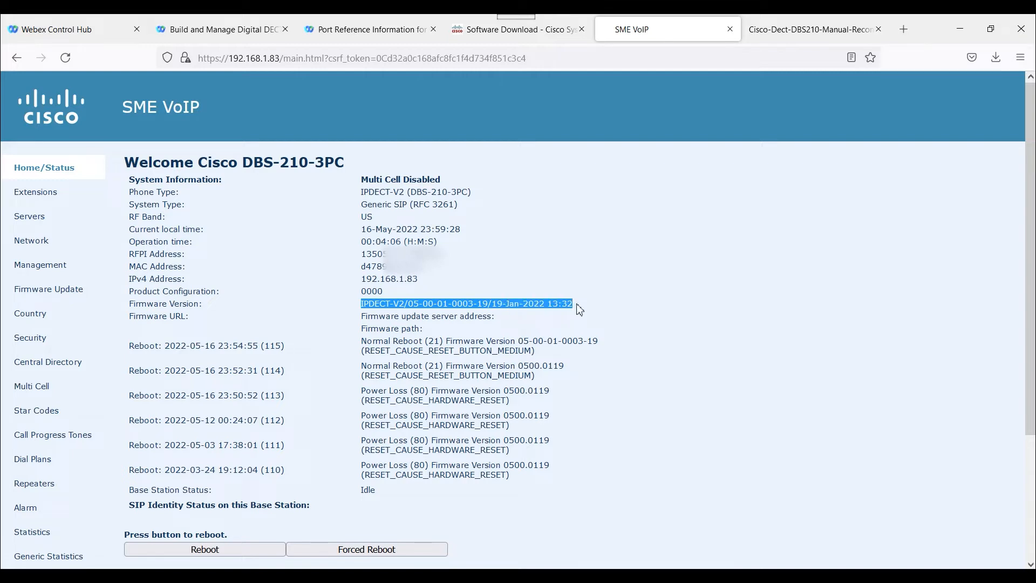
pyautogui.moveTo(538, 323)
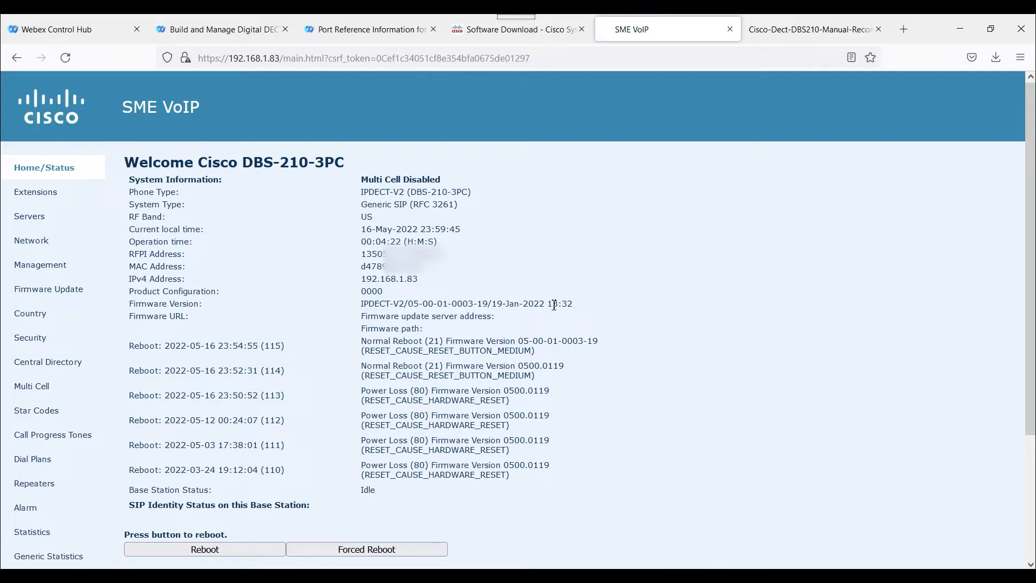
pyautogui.moveTo(362, 303); pyautogui.dragTo(545, 304)
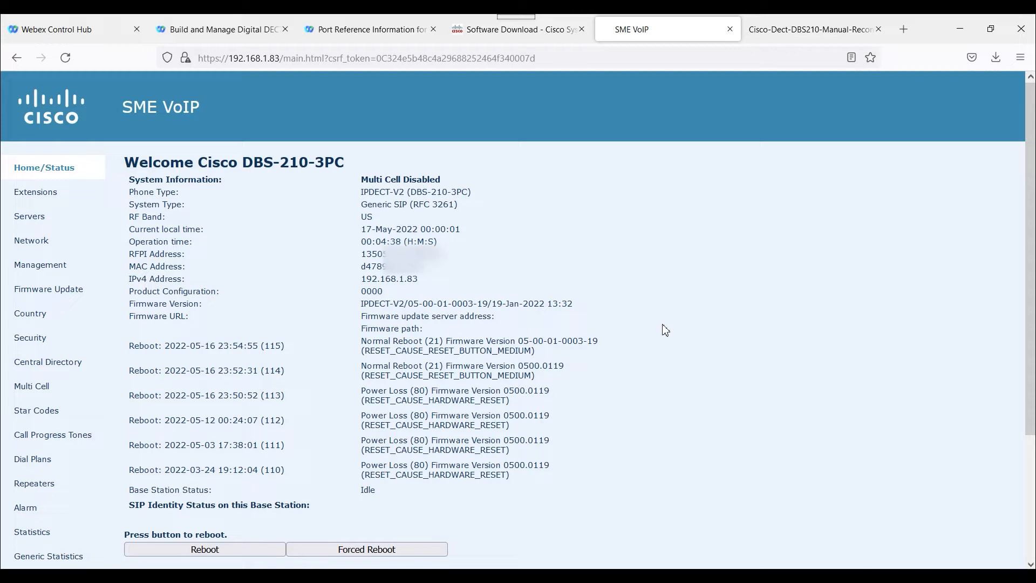
pyautogui.moveTo(595, 229)
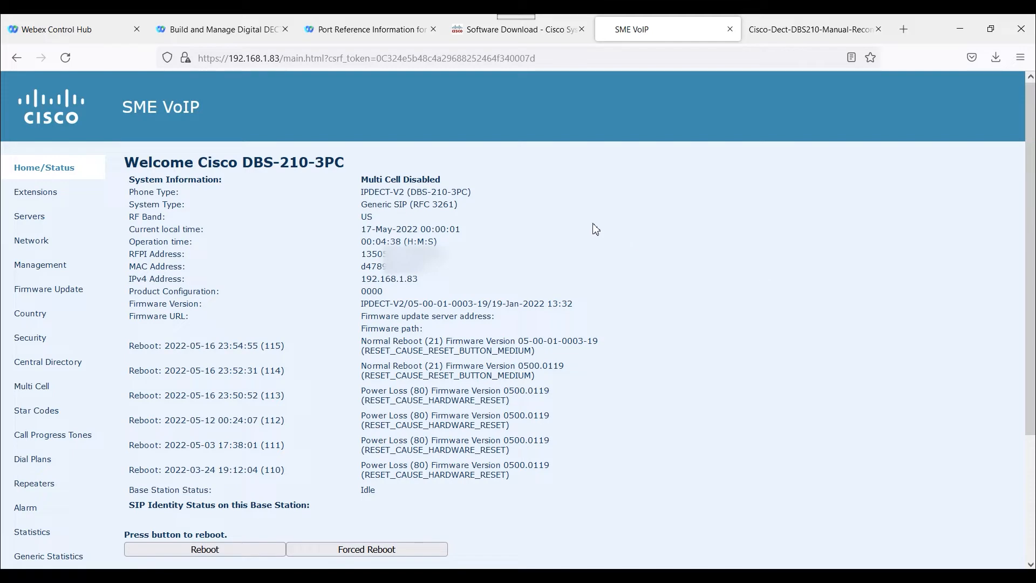
# Review the Build and Manage Digital DECT Network article's setup steps, then return to Control Hub.
pyautogui.click(221, 30)
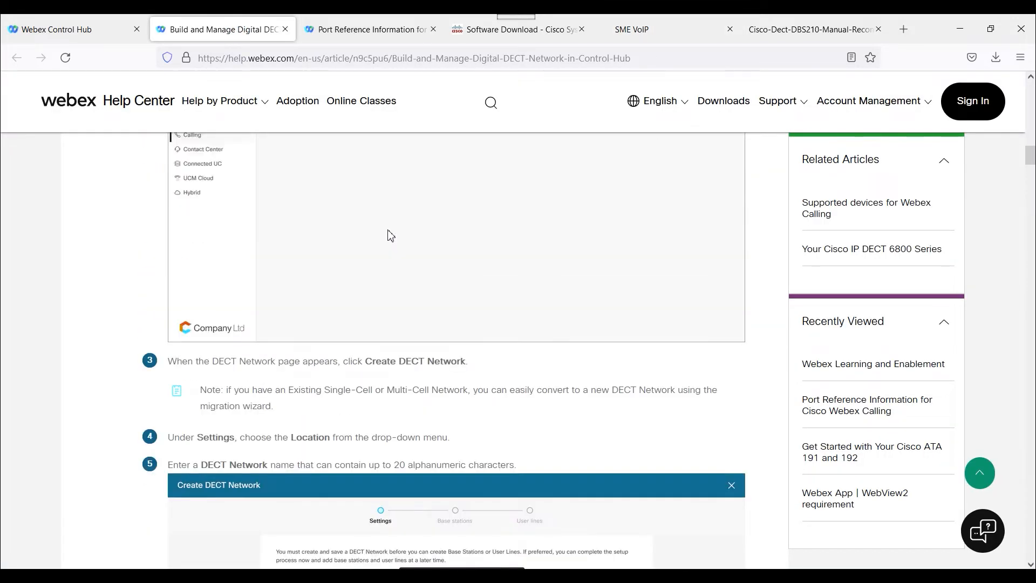
pyautogui.scroll(3)
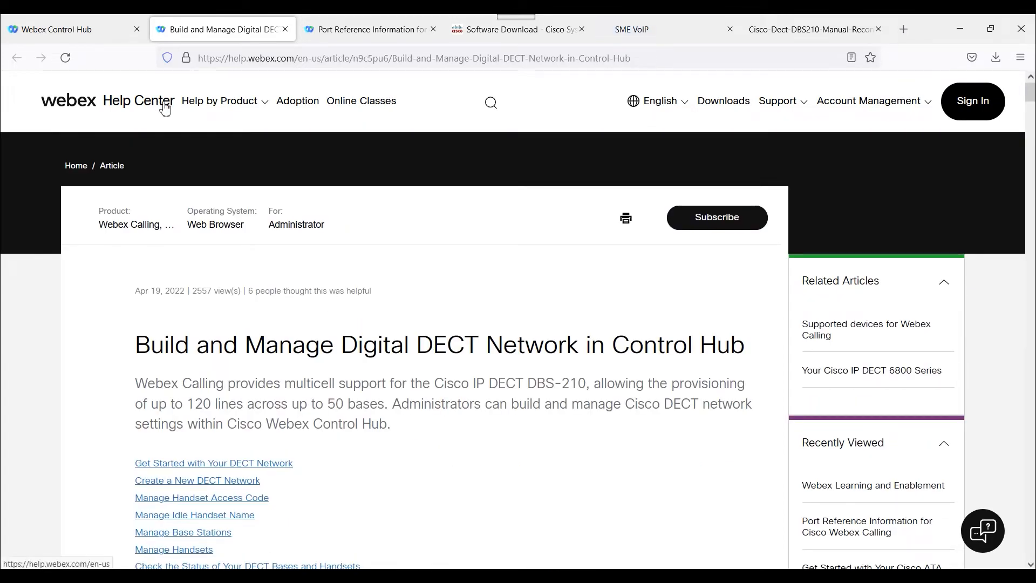
pyautogui.moveTo(287, 366)
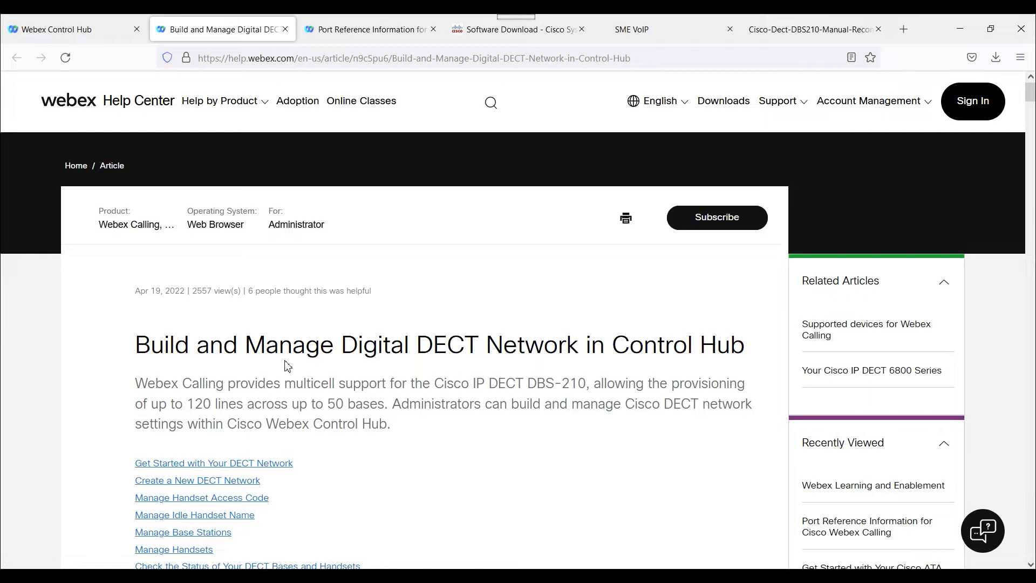
pyautogui.moveTo(565, 368)
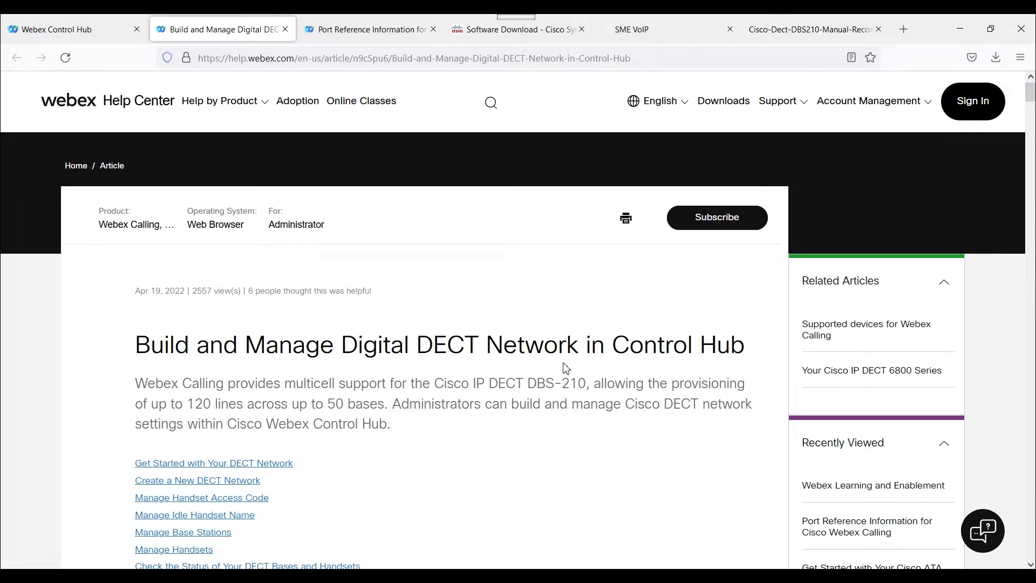
pyautogui.scroll(-3)
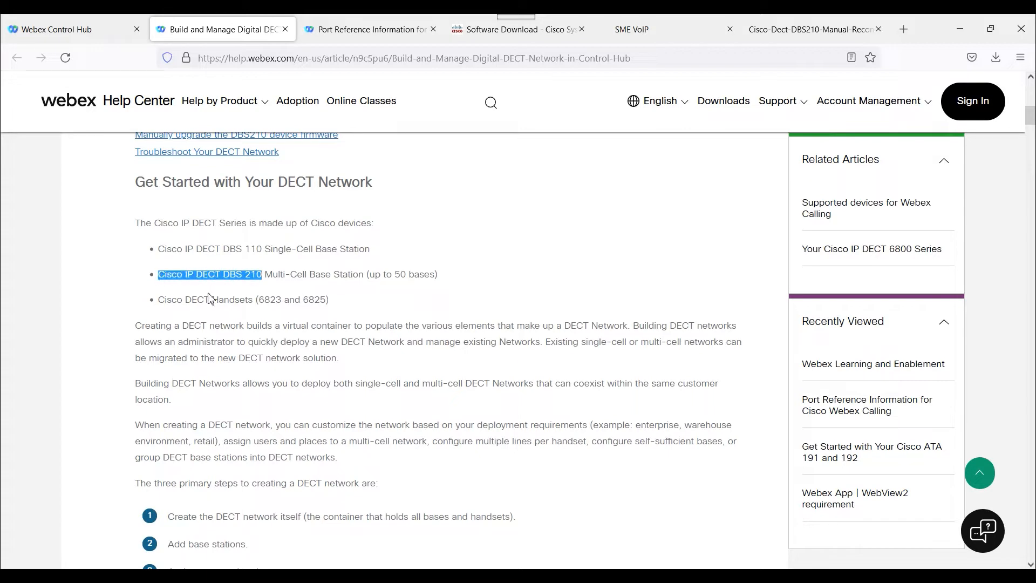
pyautogui.scroll(-3)
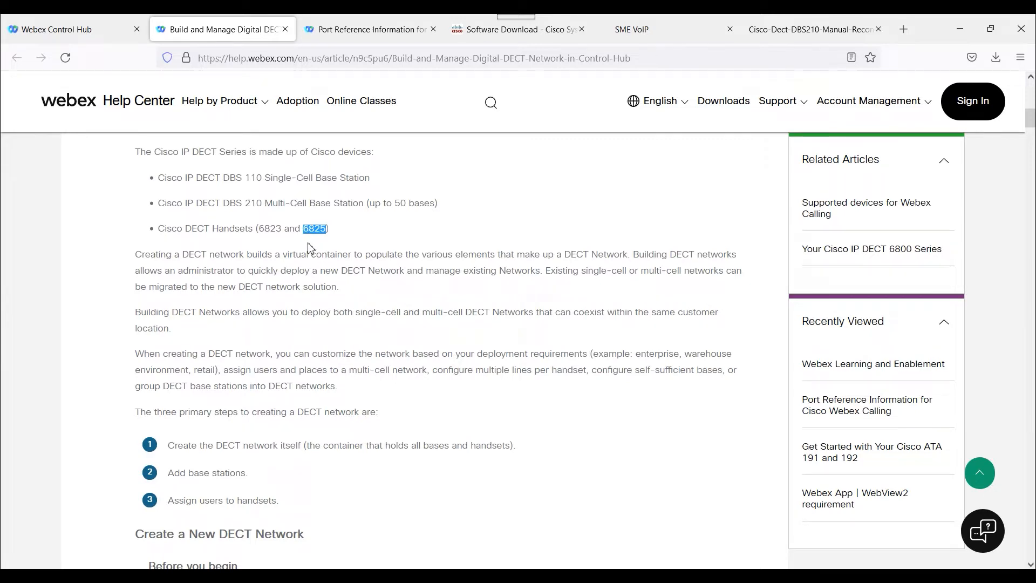
pyautogui.moveTo(320, 242)
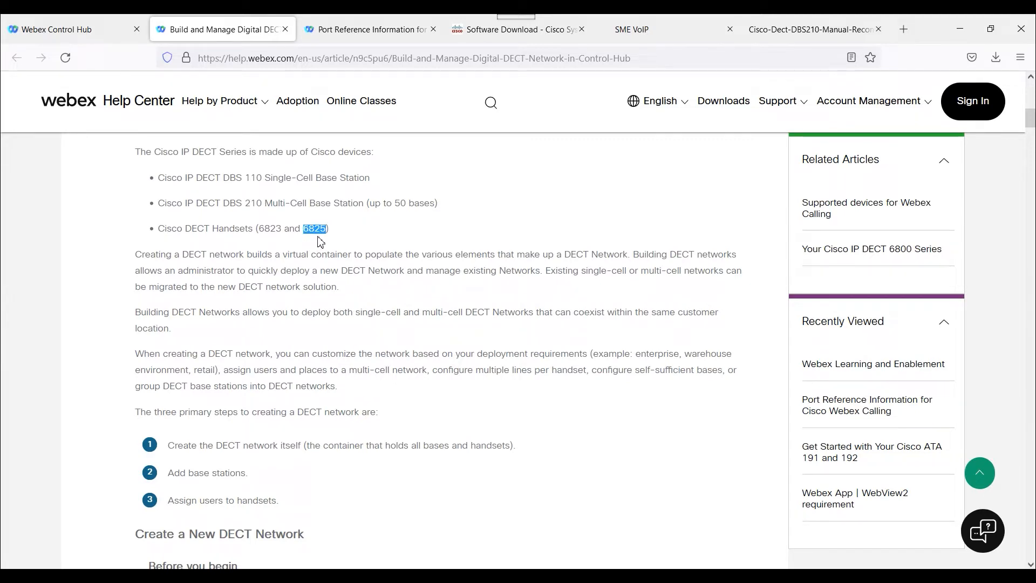
pyautogui.scroll(-3)
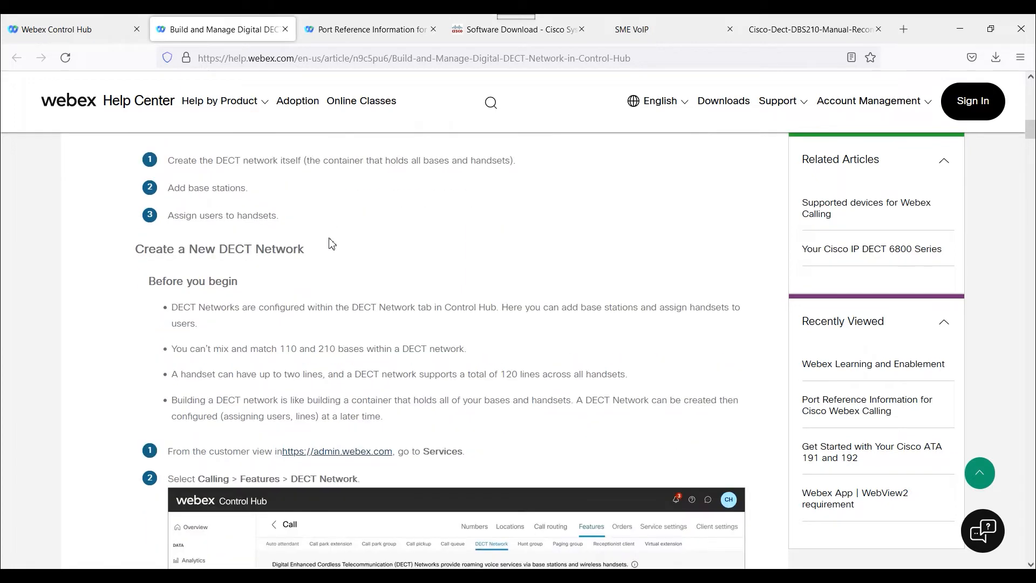
pyautogui.scroll(-3)
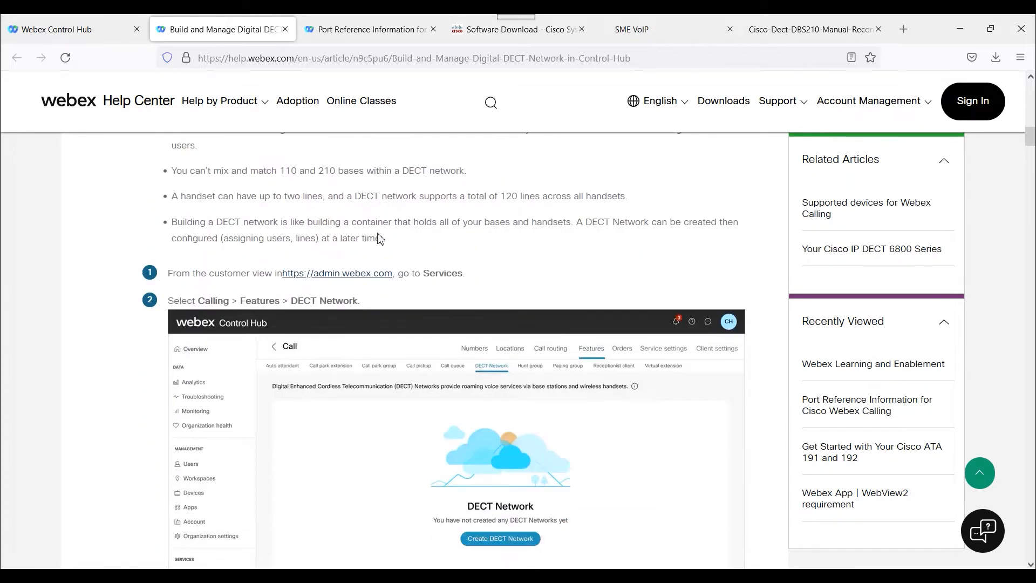
pyautogui.scroll(-3)
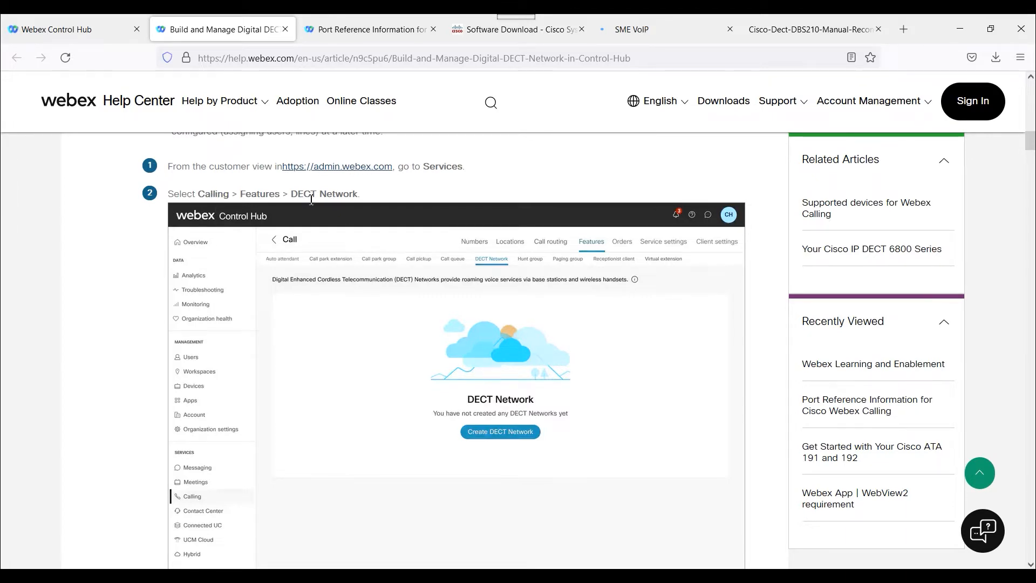
pyautogui.click(50, 29)
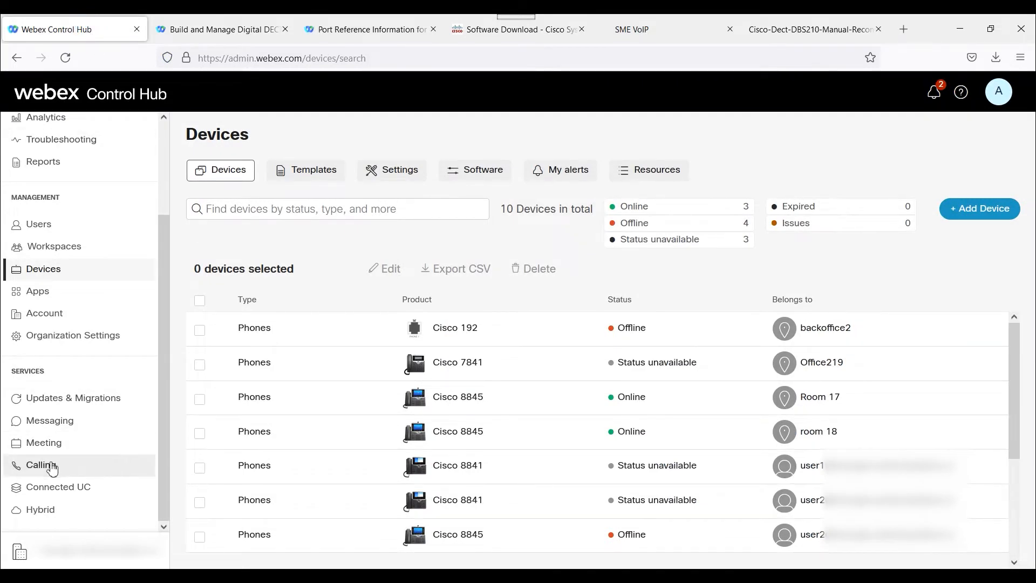
# Navigate to Calling > Features > DECT Network, listing the three networks at Site1.
pyautogui.click(40, 464)
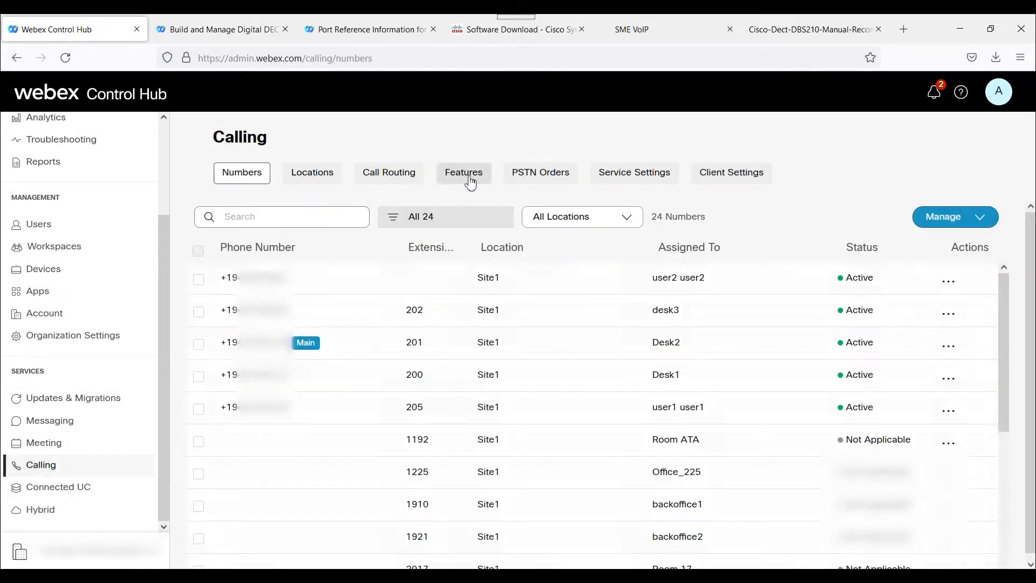
pyautogui.click(463, 173)
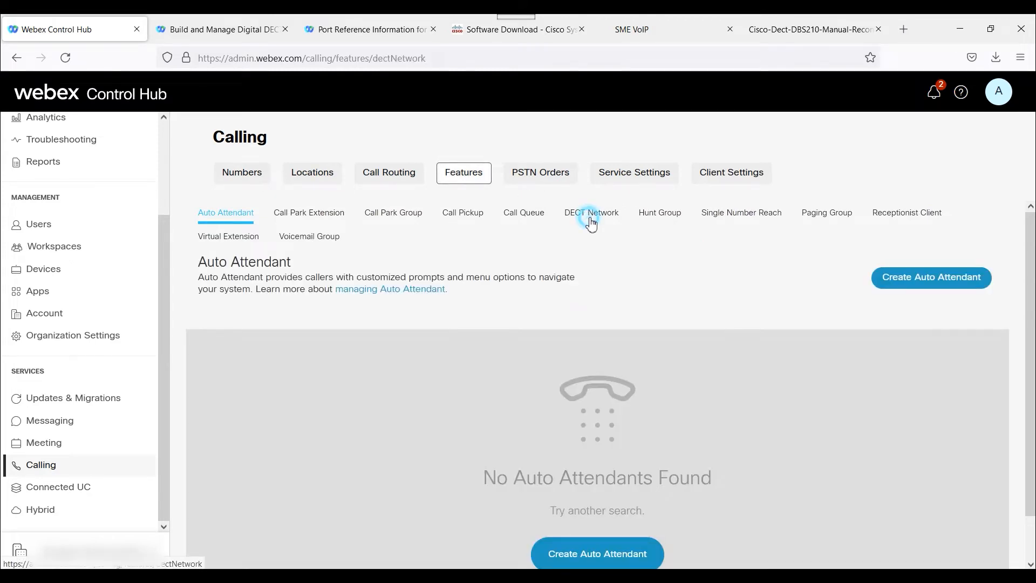
pyautogui.click(591, 212)
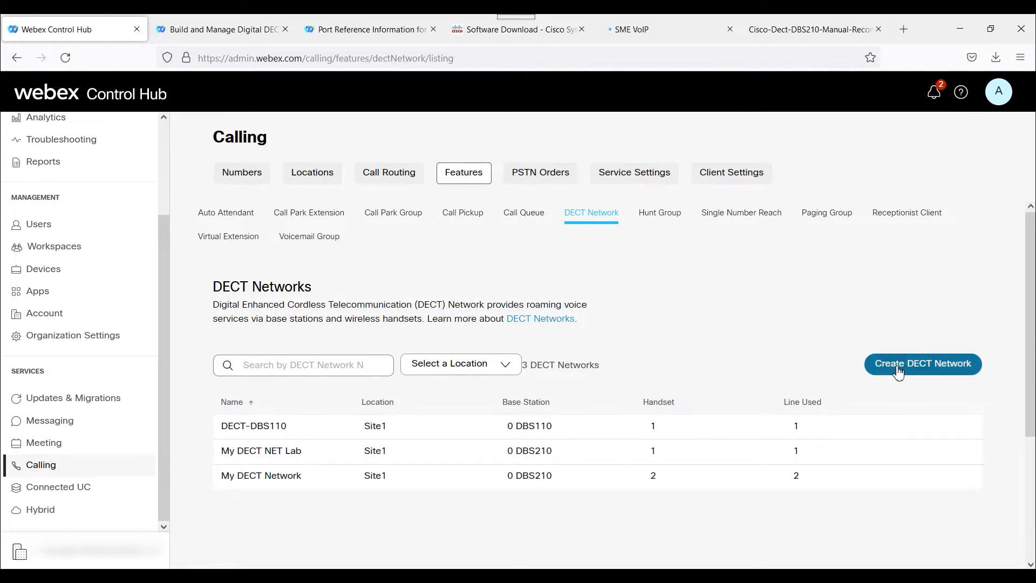
# Start a new DECT network at Site1 named MyDectNet_5_16_22 with handset display name MyDectNet5.
pyautogui.click(920, 363)
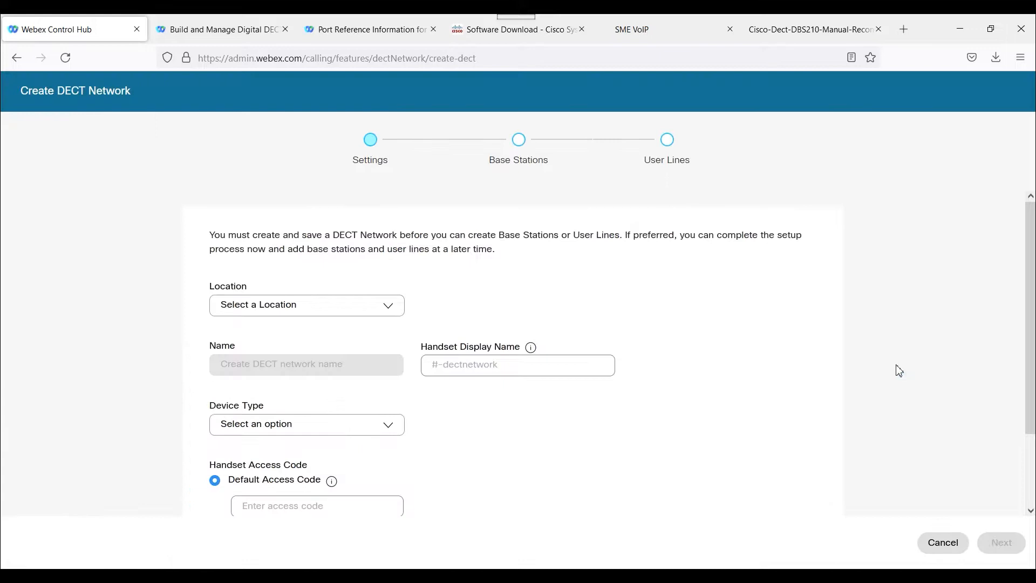
pyautogui.click(305, 305)
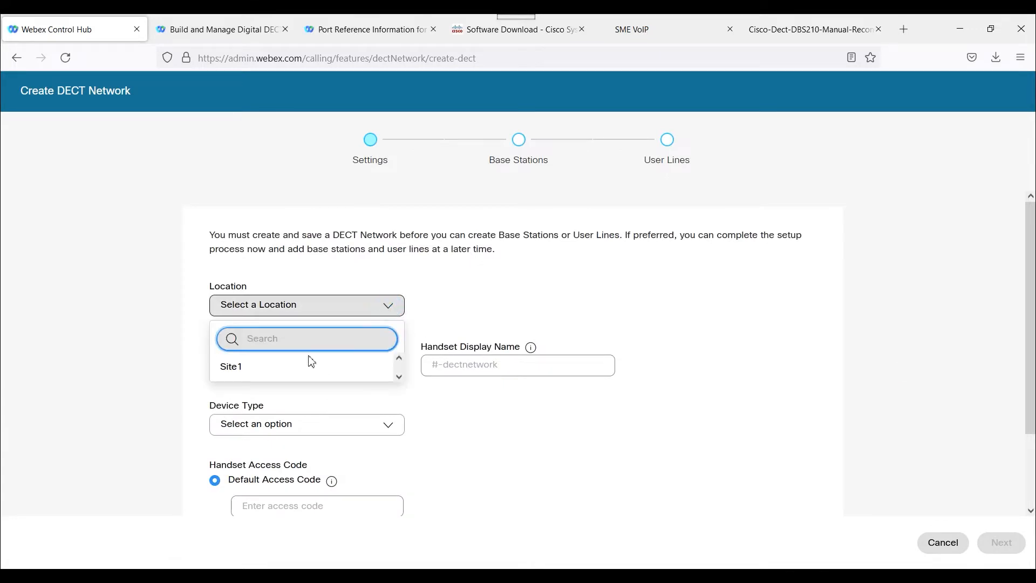
pyautogui.click(231, 366)
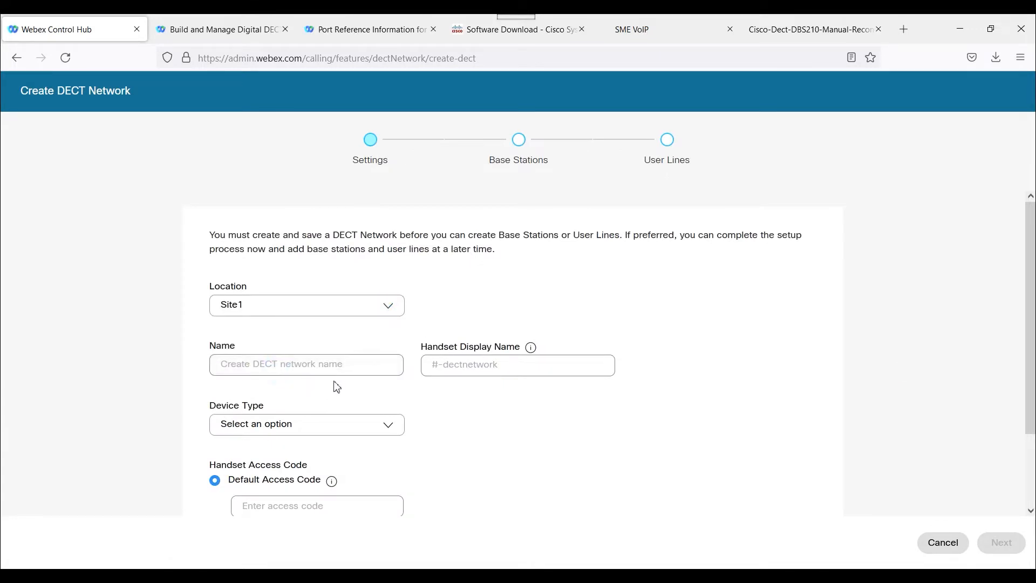
pyautogui.click(306, 363)
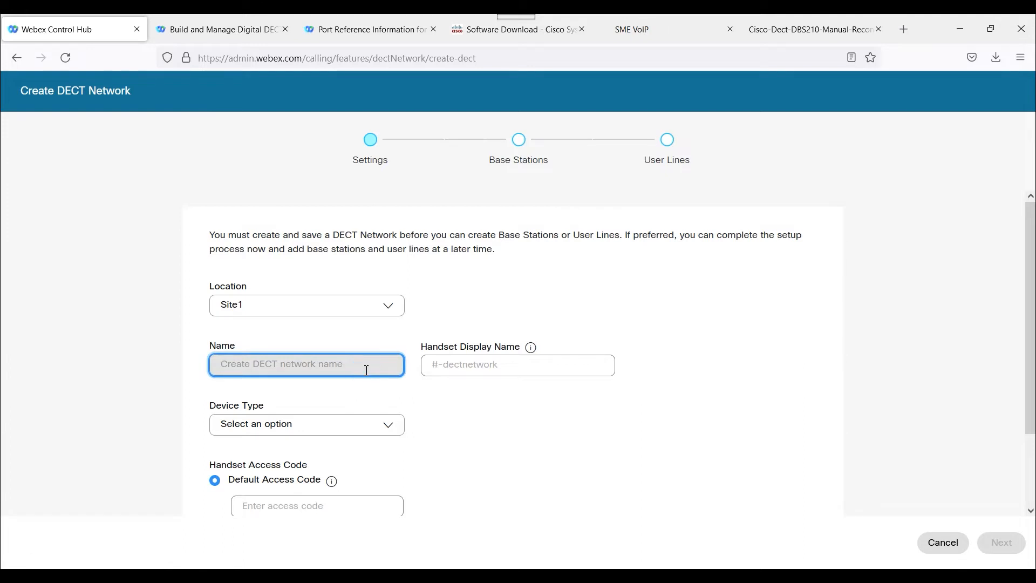
pyautogui.write('My')
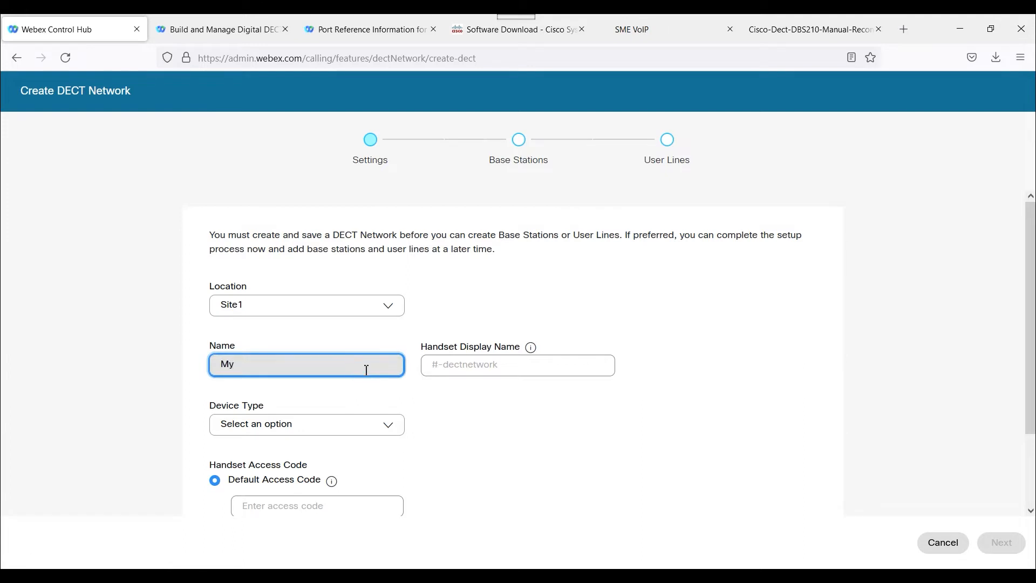
pyautogui.write('Dect')
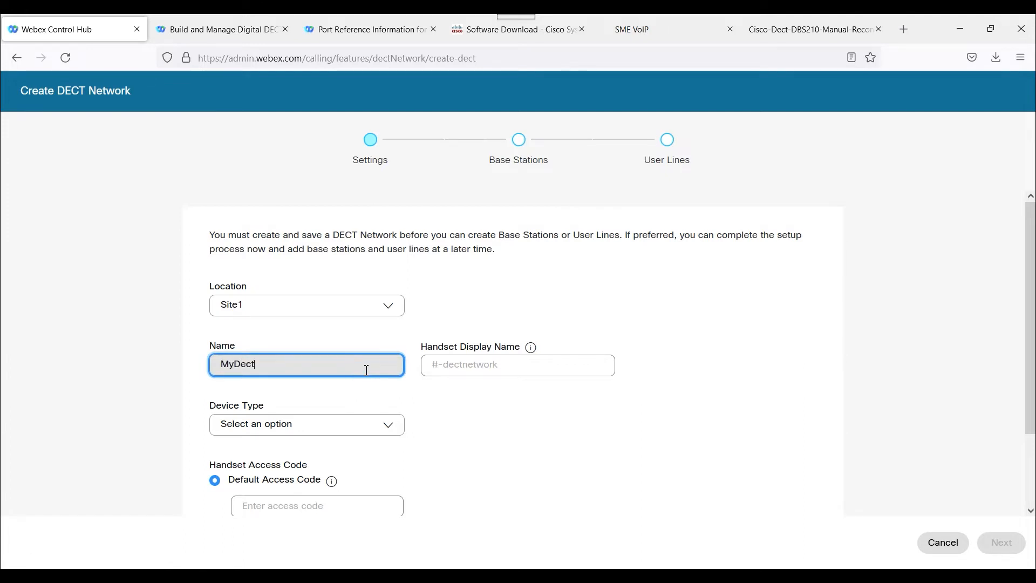
pyautogui.write('Net_5_16')
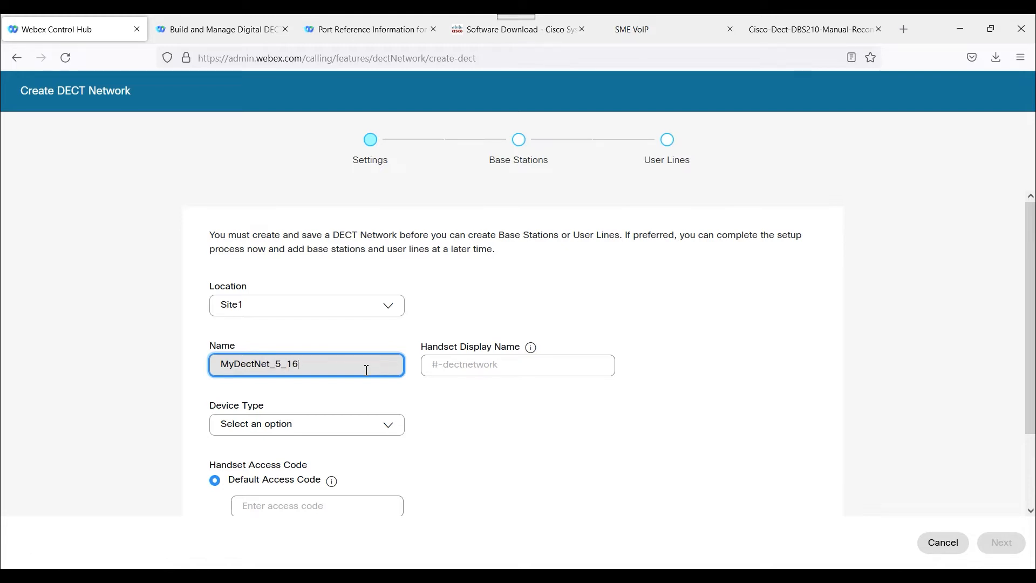
pyautogui.write('_22')
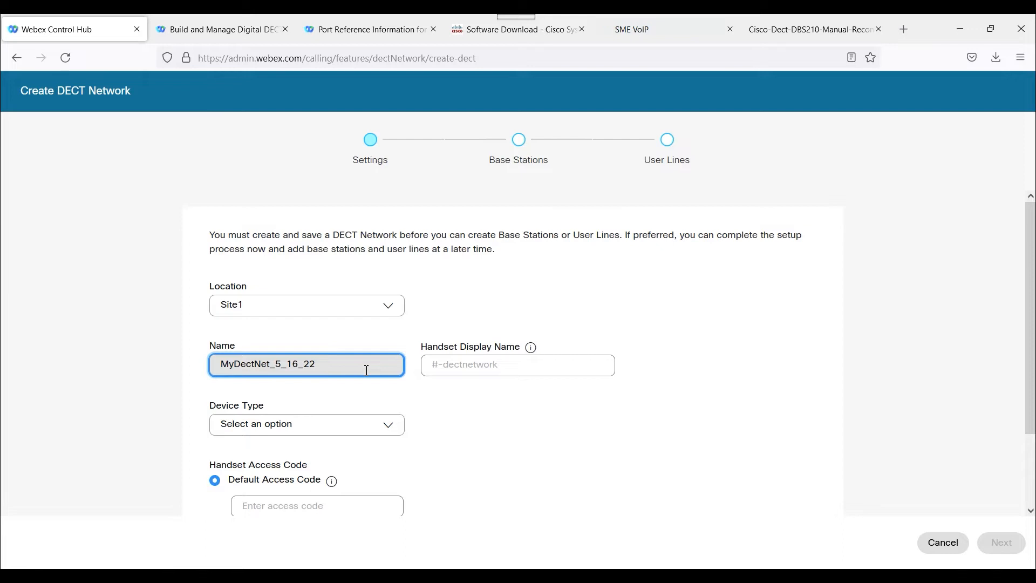
pyautogui.moveTo(237, 316)
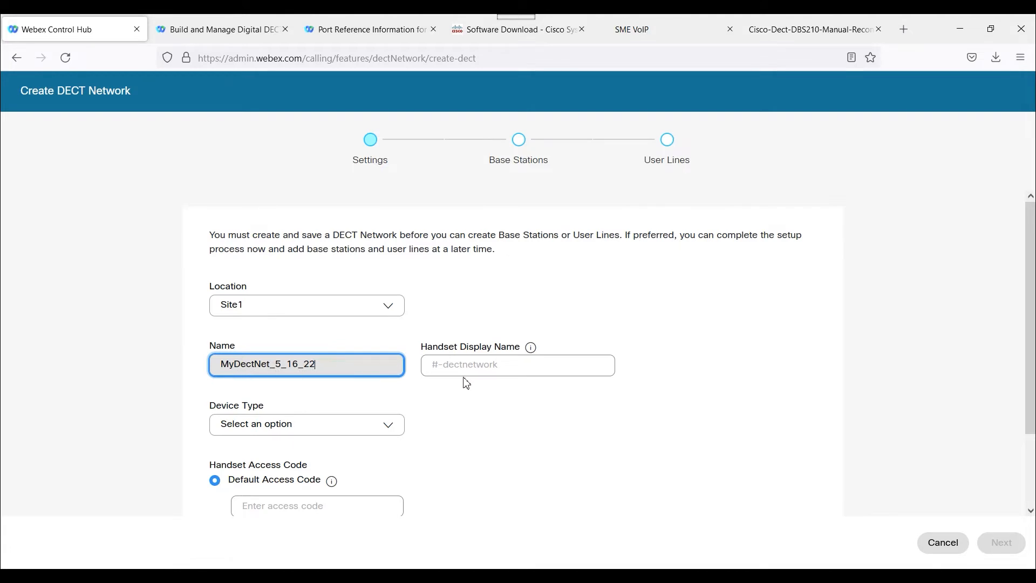
pyautogui.click(517, 364)
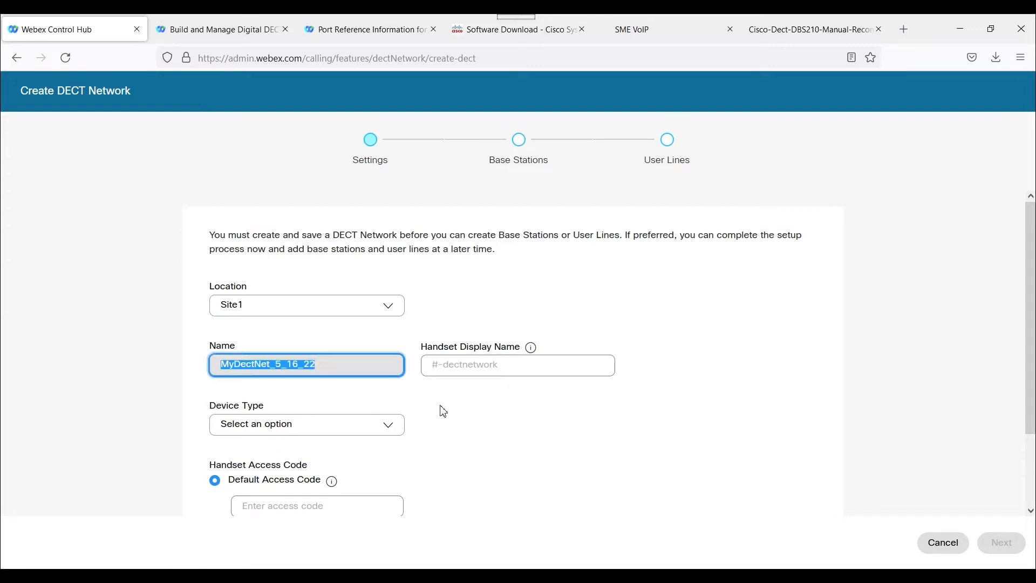
pyautogui.write('MyDectNet_5_16_22')
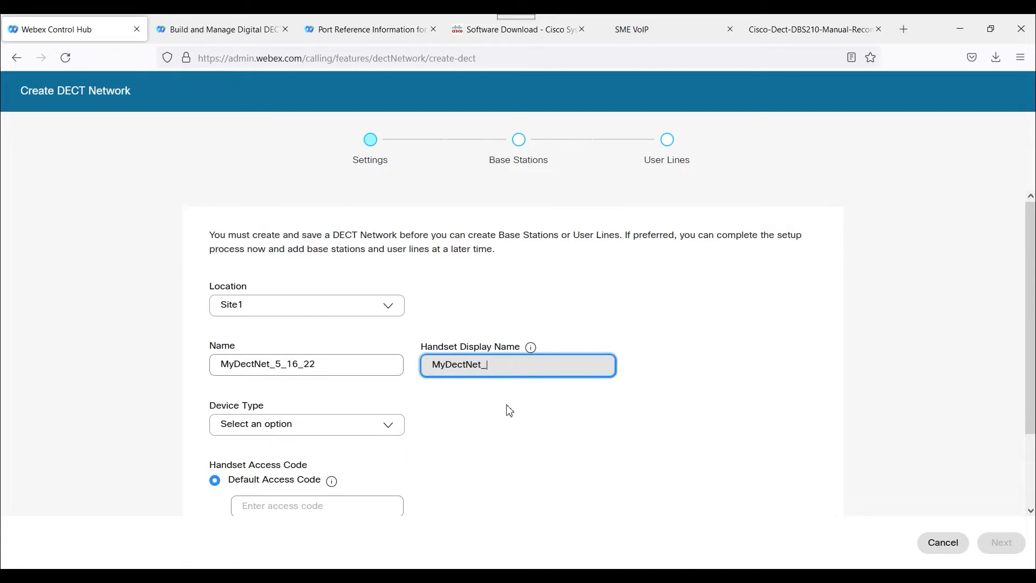
pyautogui.press('Backspace')
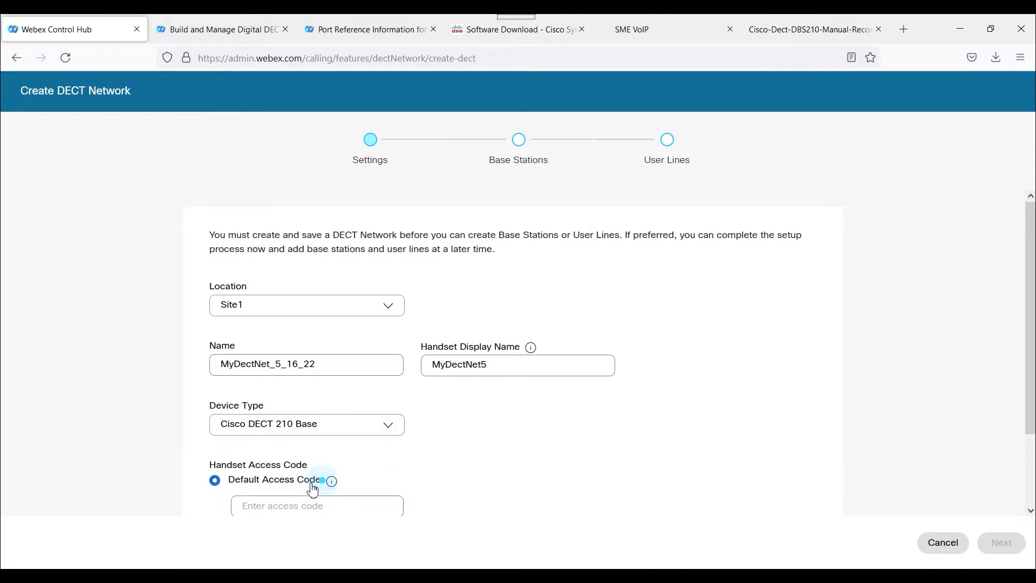
pyautogui.moveTo(444, 468)
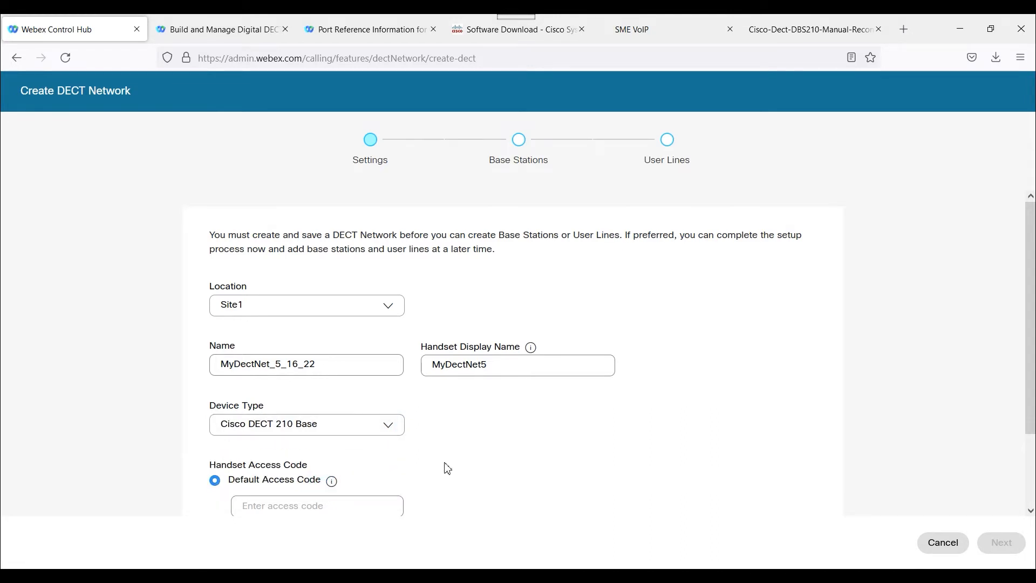
pyautogui.scroll(-3)
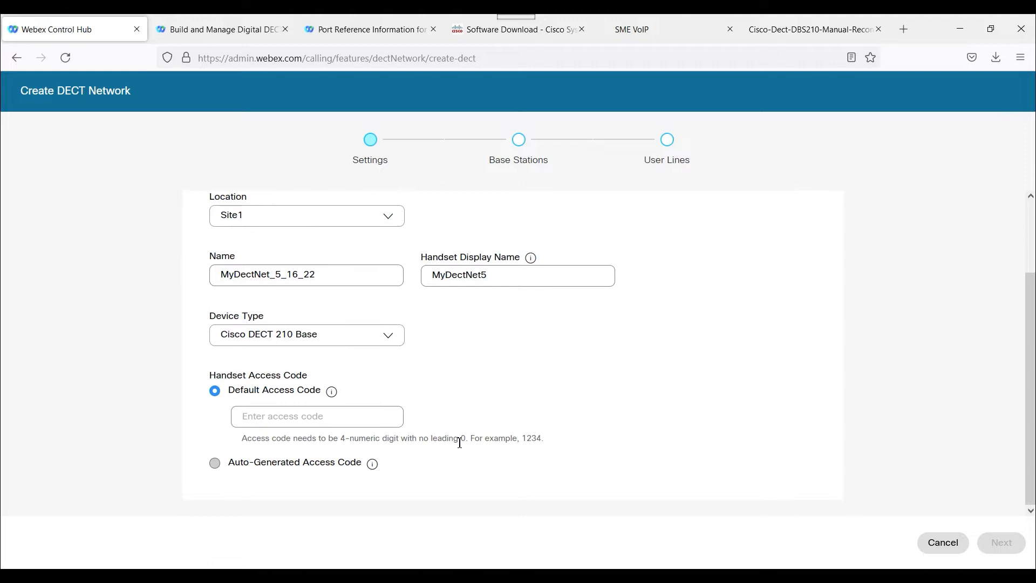
pyautogui.click(316, 416)
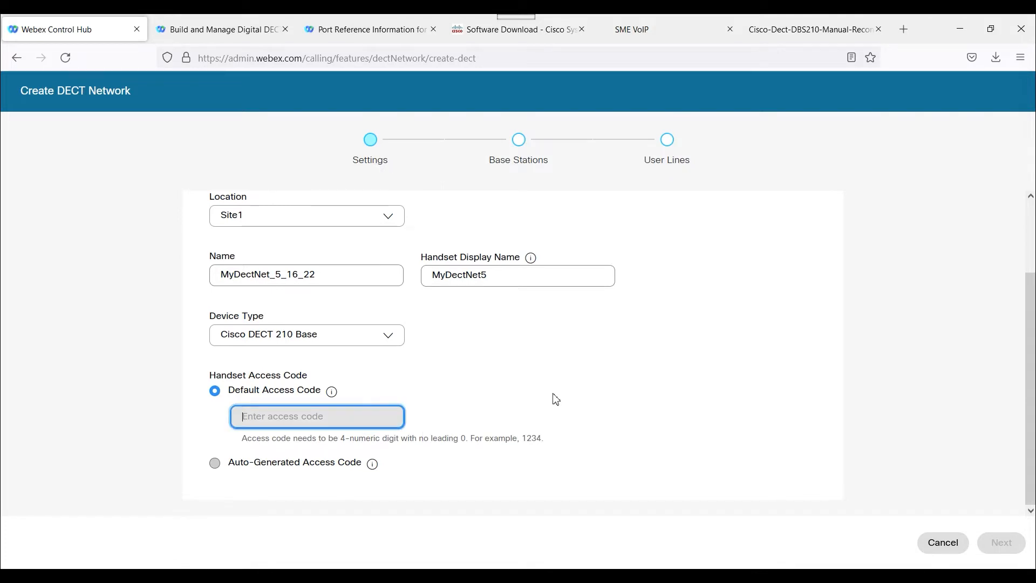
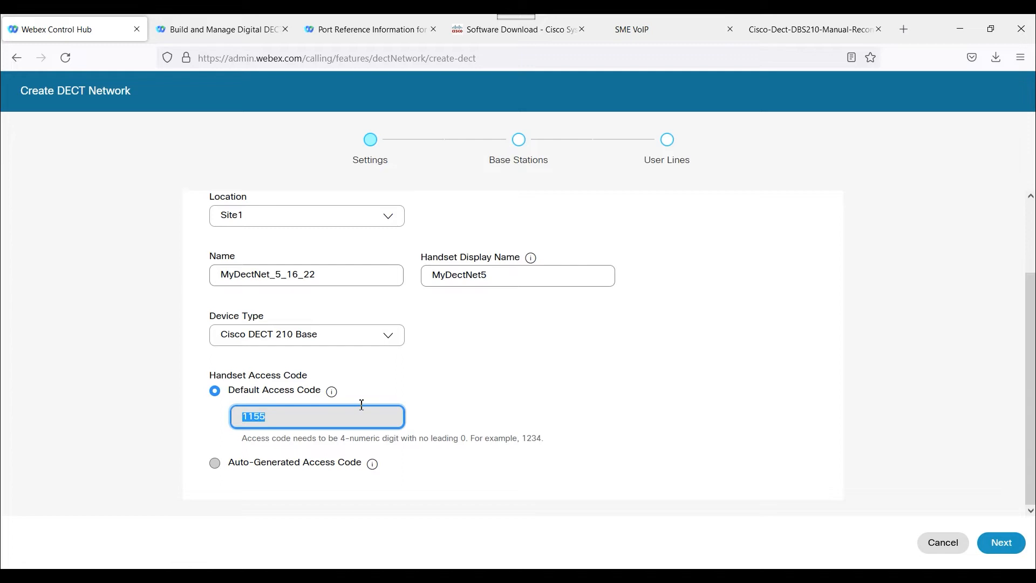
pyautogui.click(453, 399)
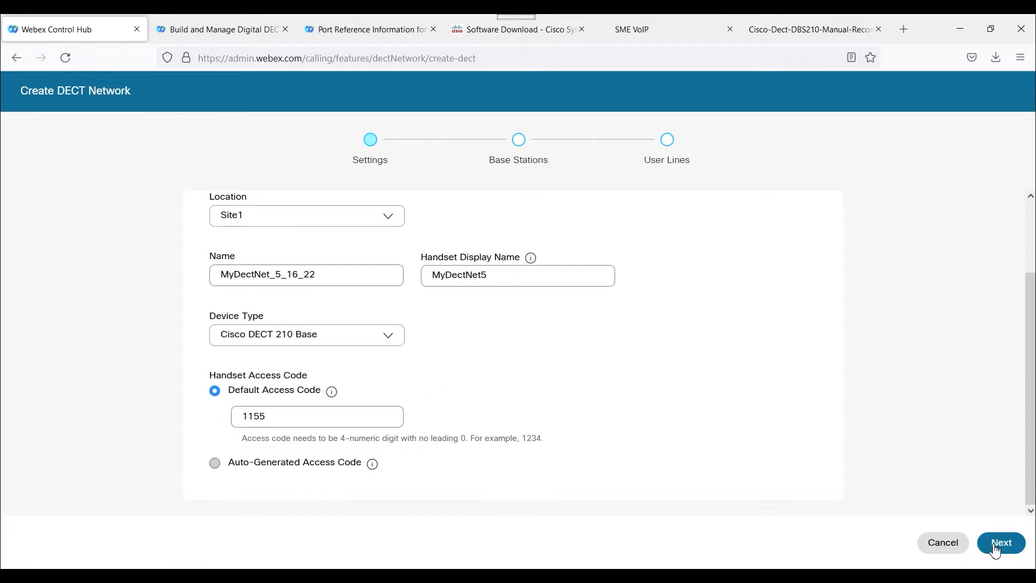
# Add the base station by its MAC address (d478...) and advance to the User Lines step.
pyautogui.click(1001, 542)
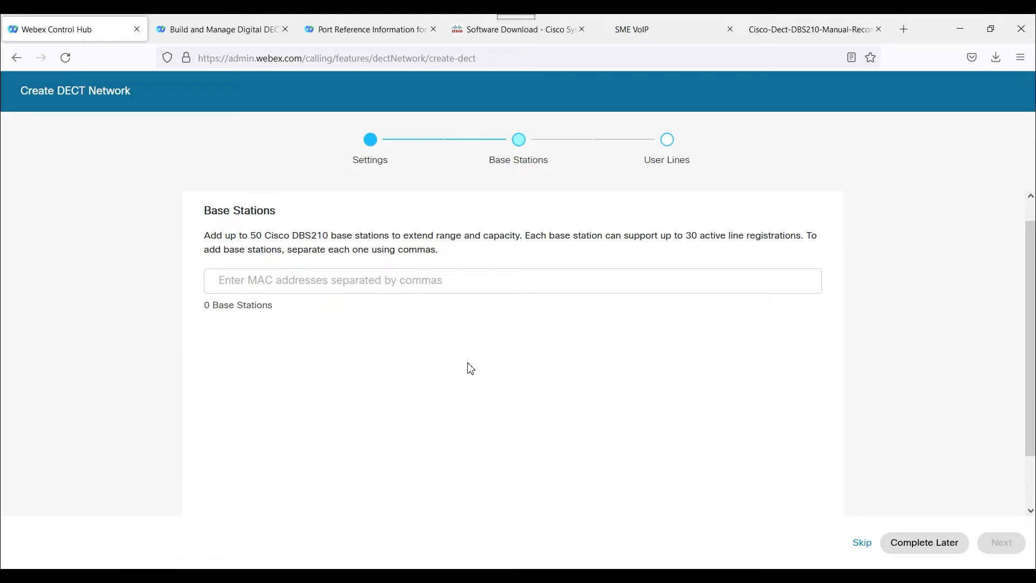
pyautogui.write('d47')
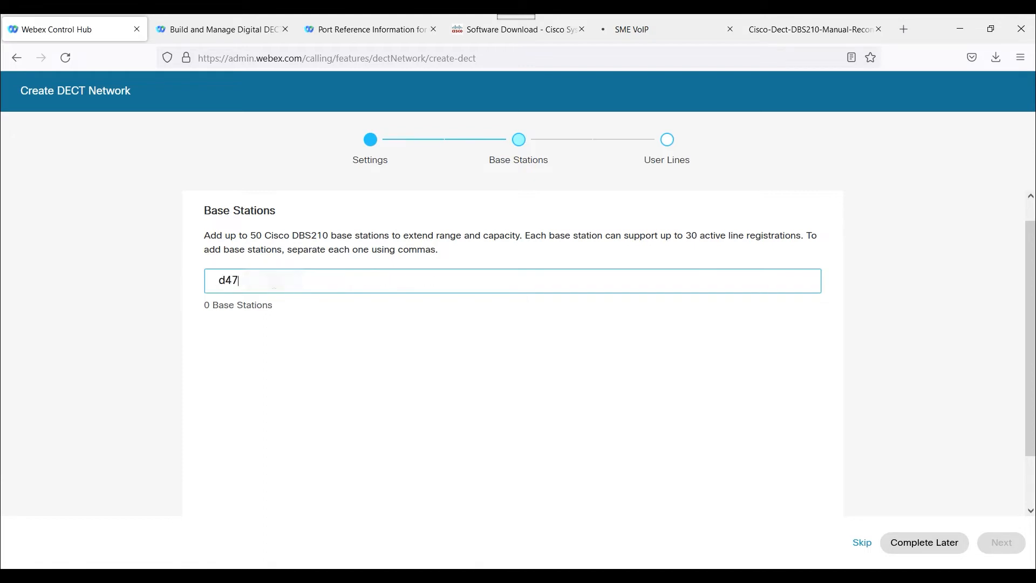
pyautogui.write('8')
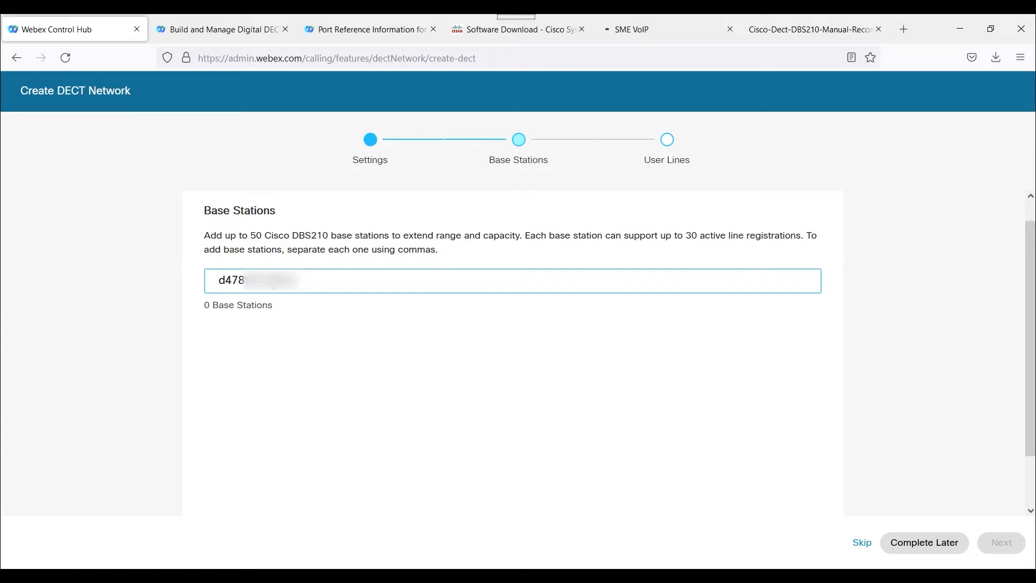
pyautogui.moveTo(298, 308)
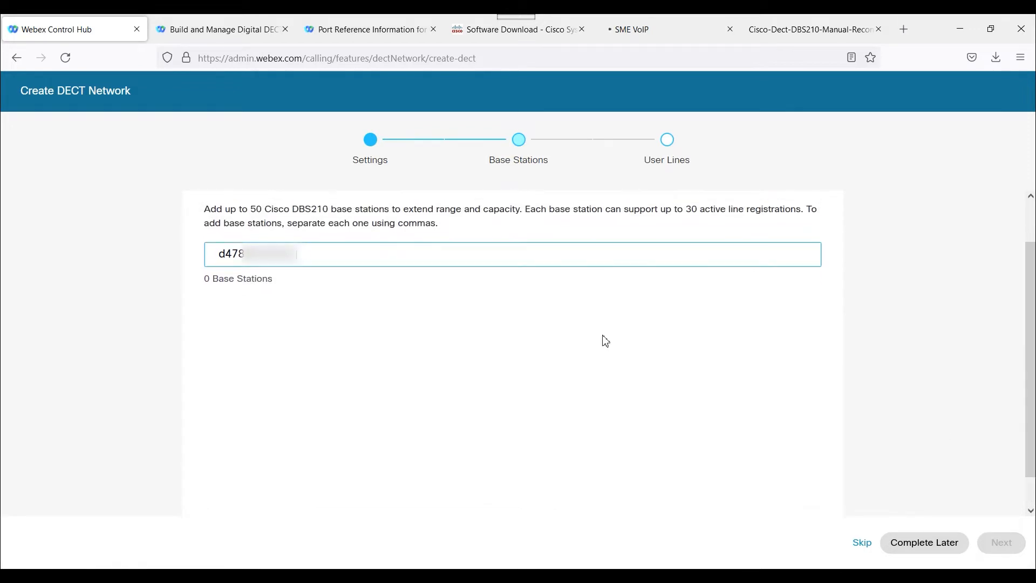
pyautogui.press('Enter')
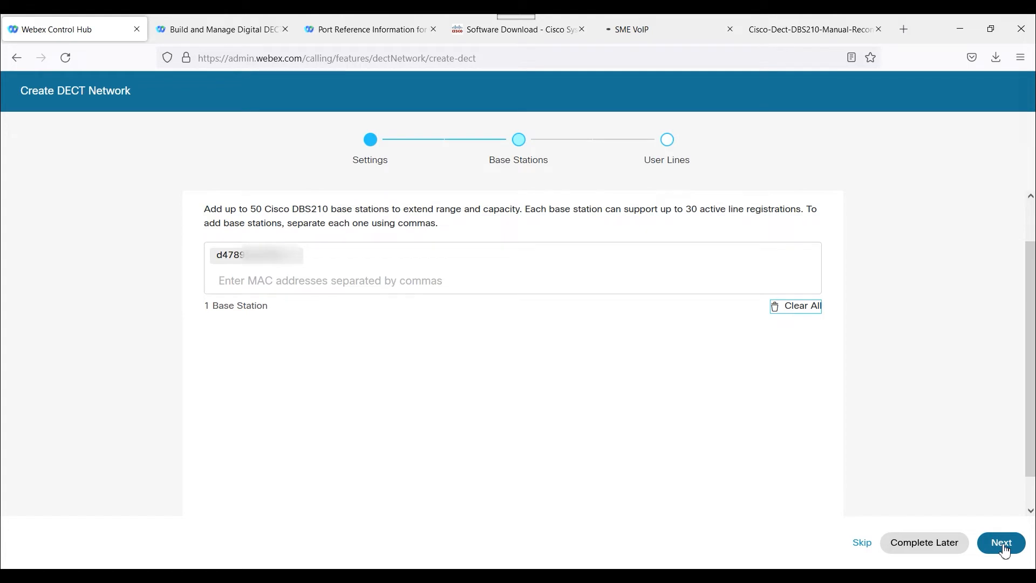
pyautogui.click(1002, 543)
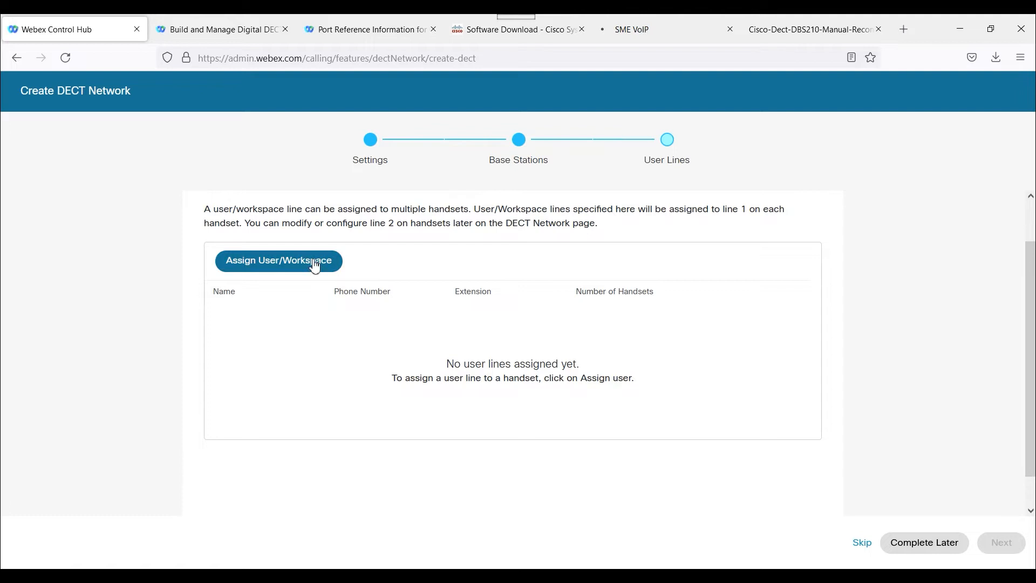
# Assign User2 as the single handset user line and submit the User Lines step.
pyautogui.click(279, 261)
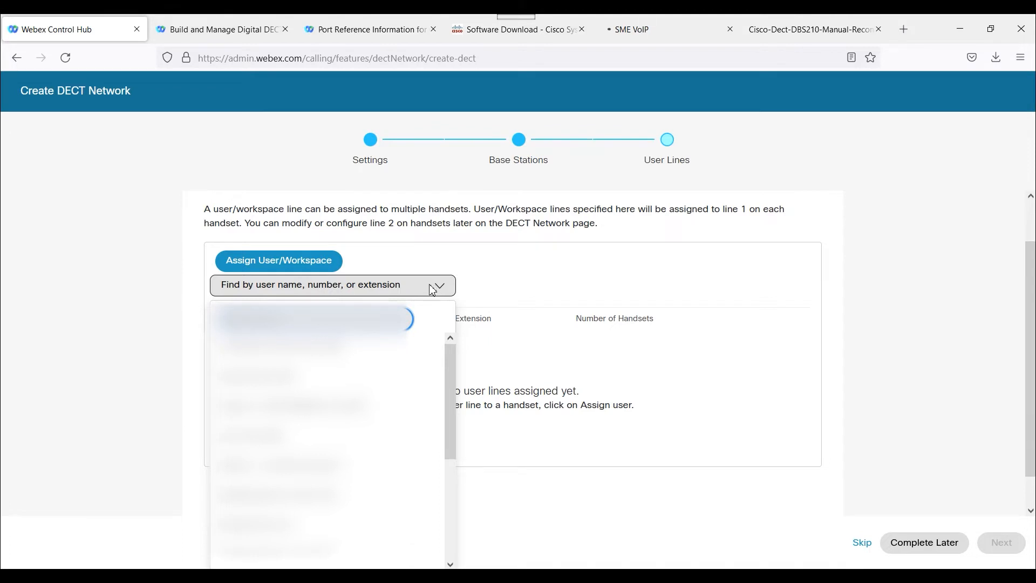
pyautogui.moveTo(442, 284)
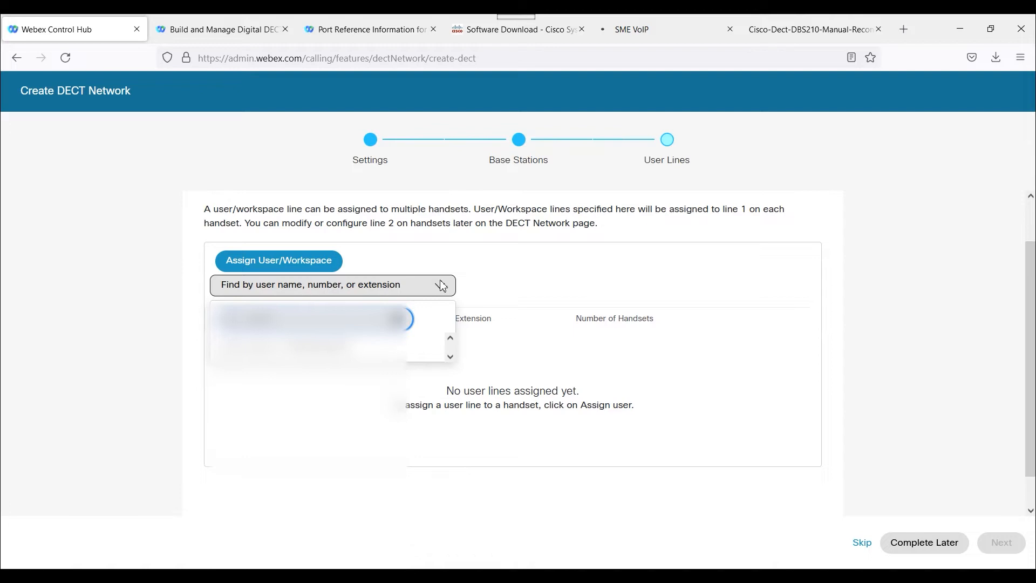
pyautogui.click(311, 322)
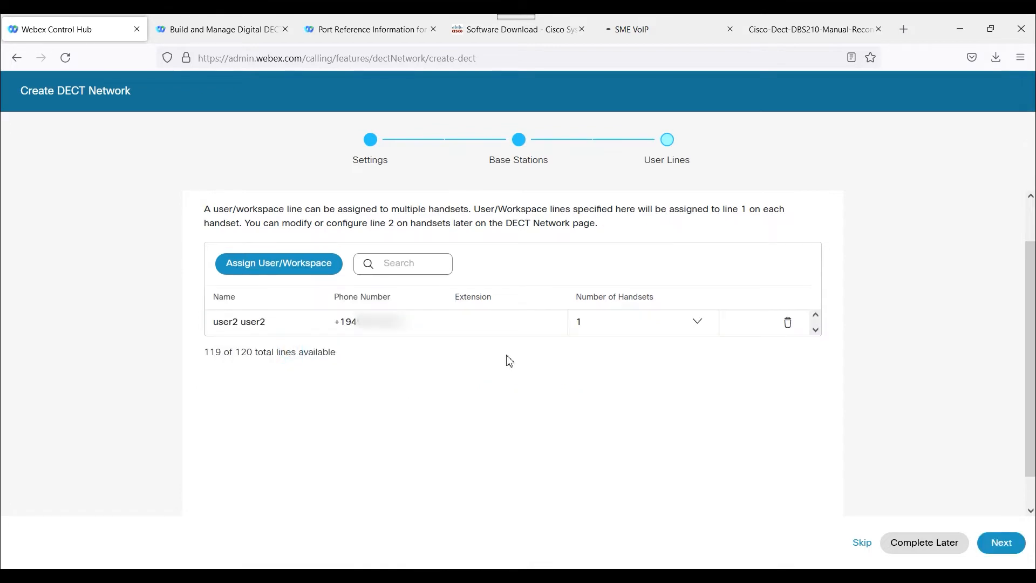
pyautogui.moveTo(529, 377)
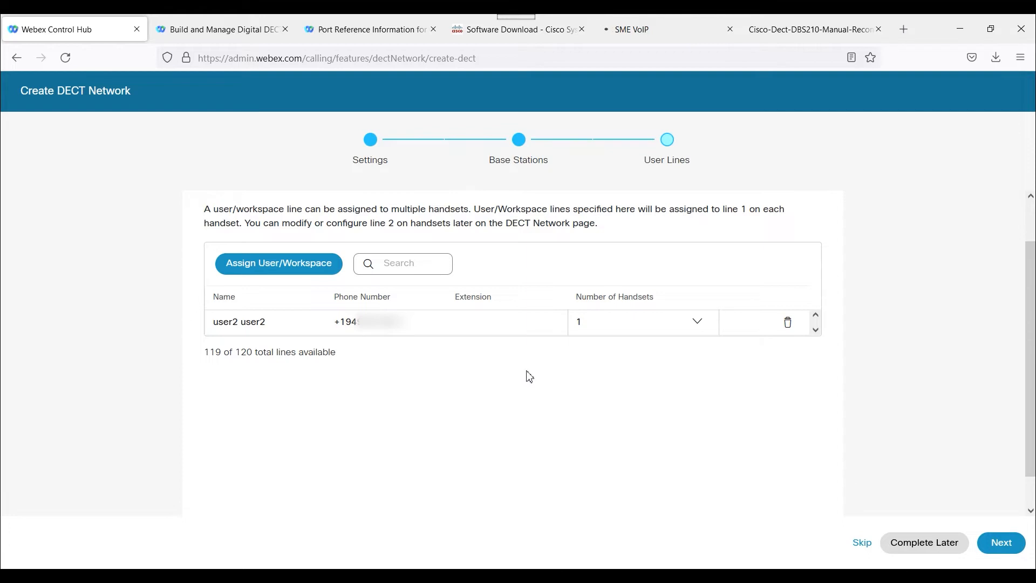
pyautogui.click(1001, 543)
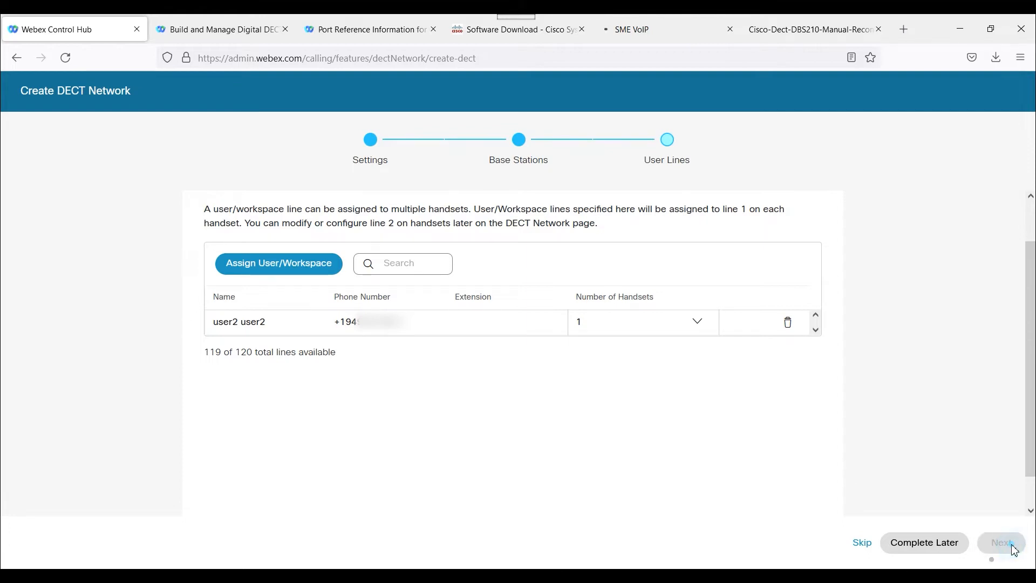
pyautogui.click(1001, 543)
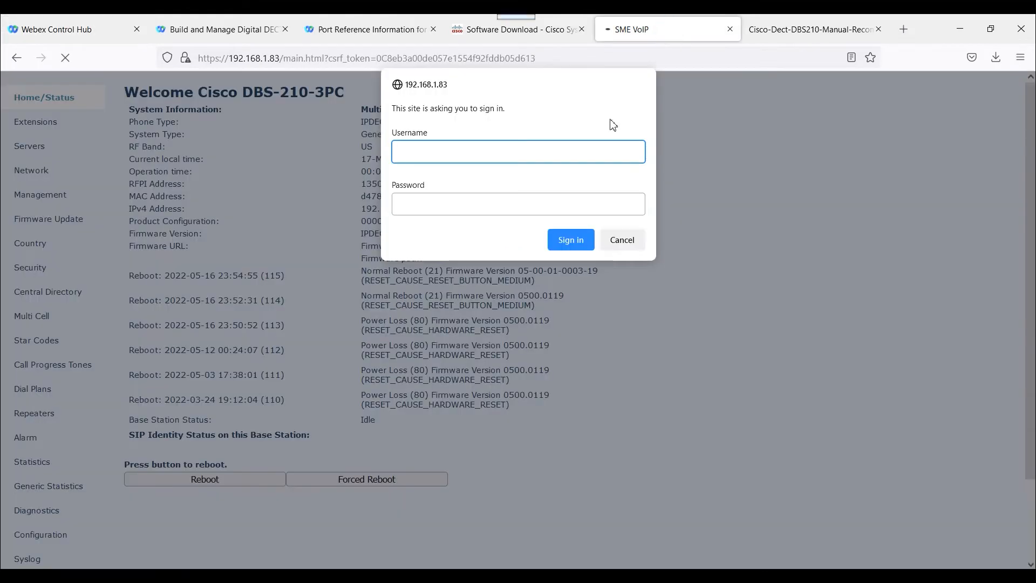
# Sign back into the DBS-210 web GUI as admin and bring up the reconfiguration manual.
pyautogui.write('admin')
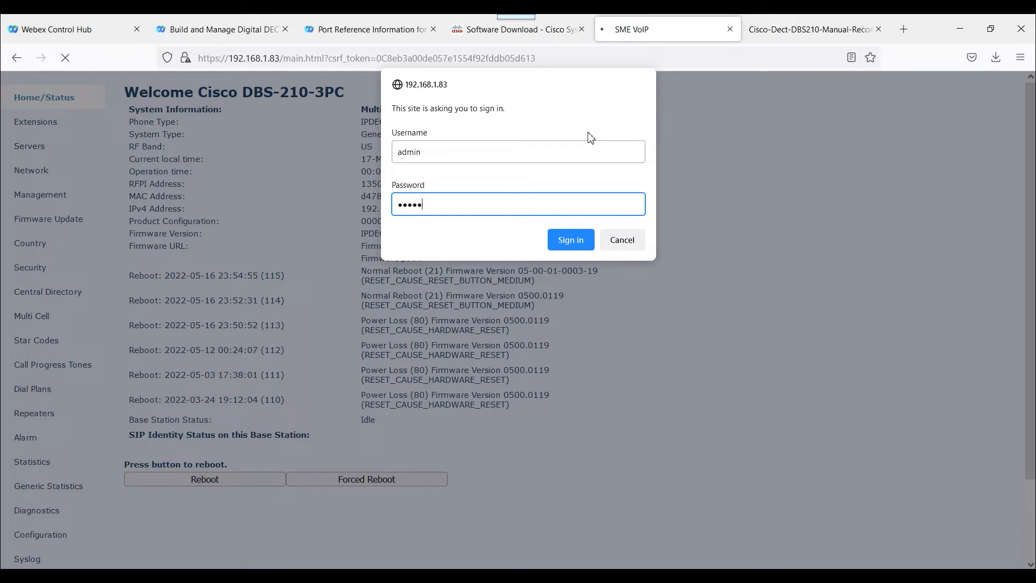
pyautogui.click(570, 240)
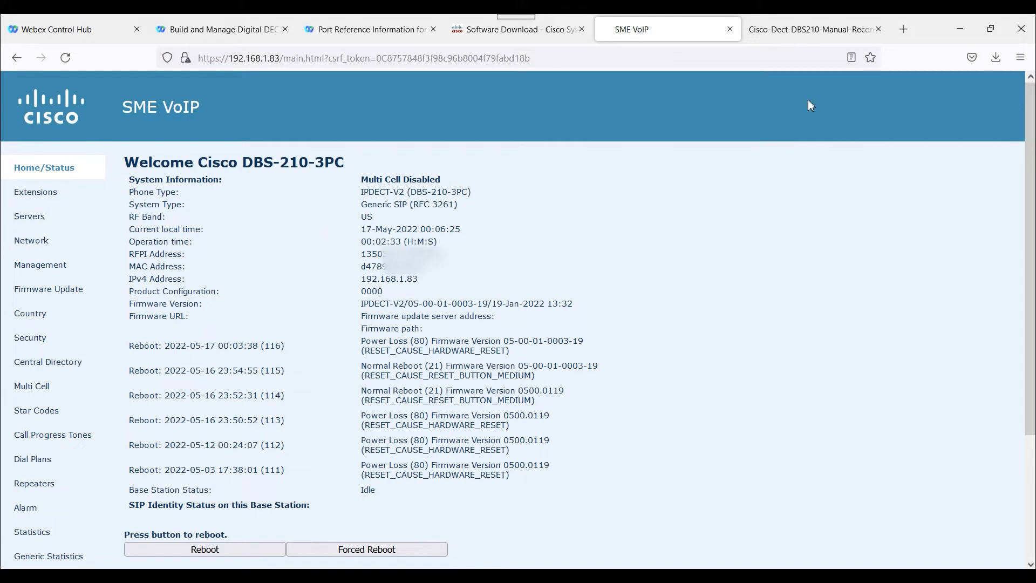
pyautogui.click(813, 30)
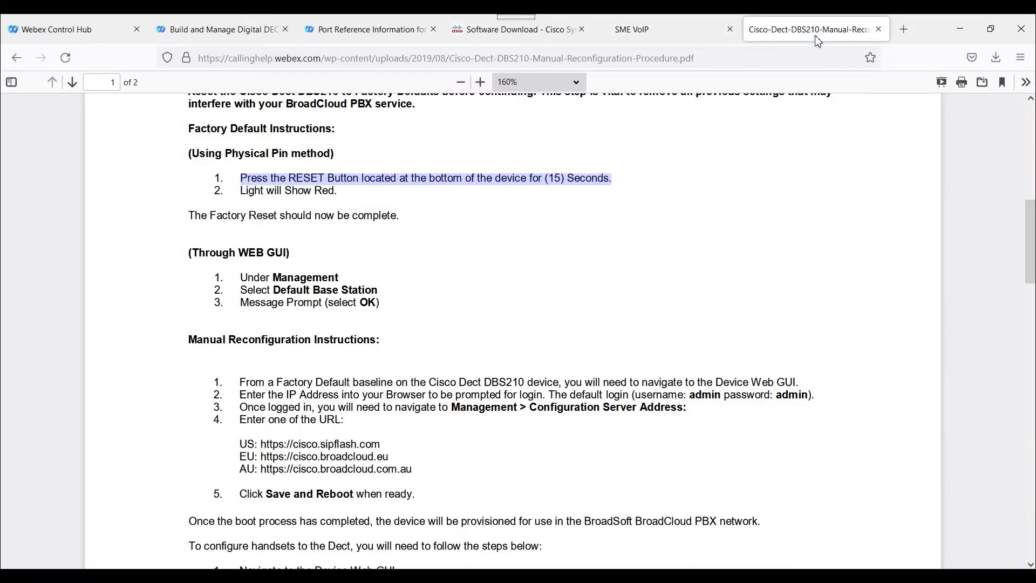
# Copy the US configuration server URL from the Manual Reconfiguration Instructions.
pyautogui.scroll(-3)
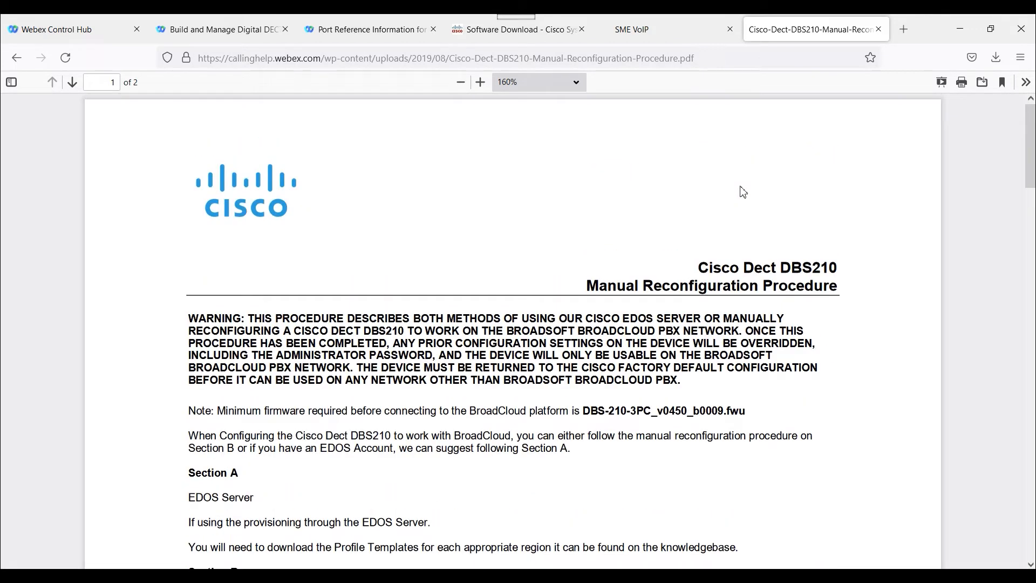
pyautogui.moveTo(809, 271)
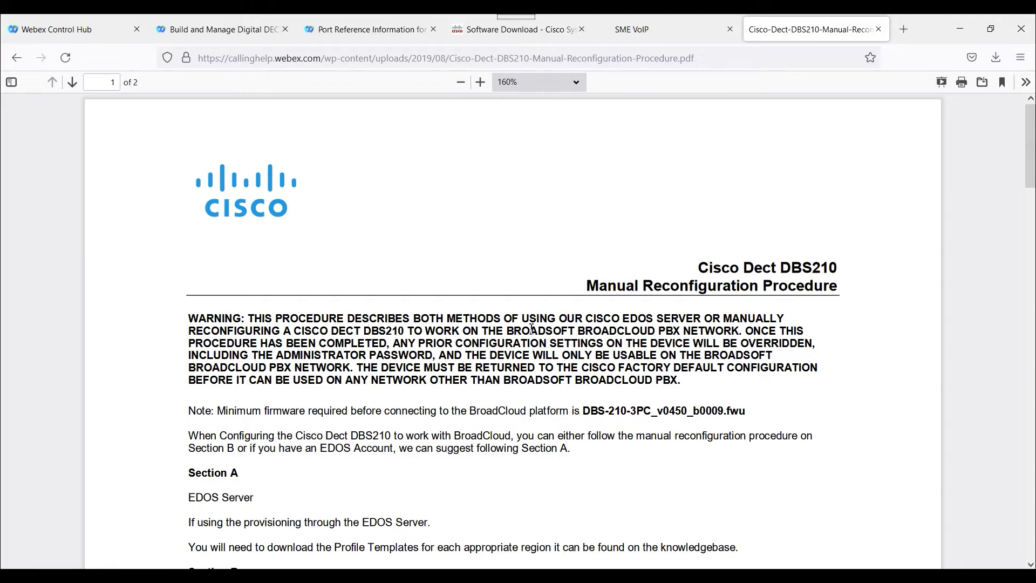
pyautogui.scroll(-3)
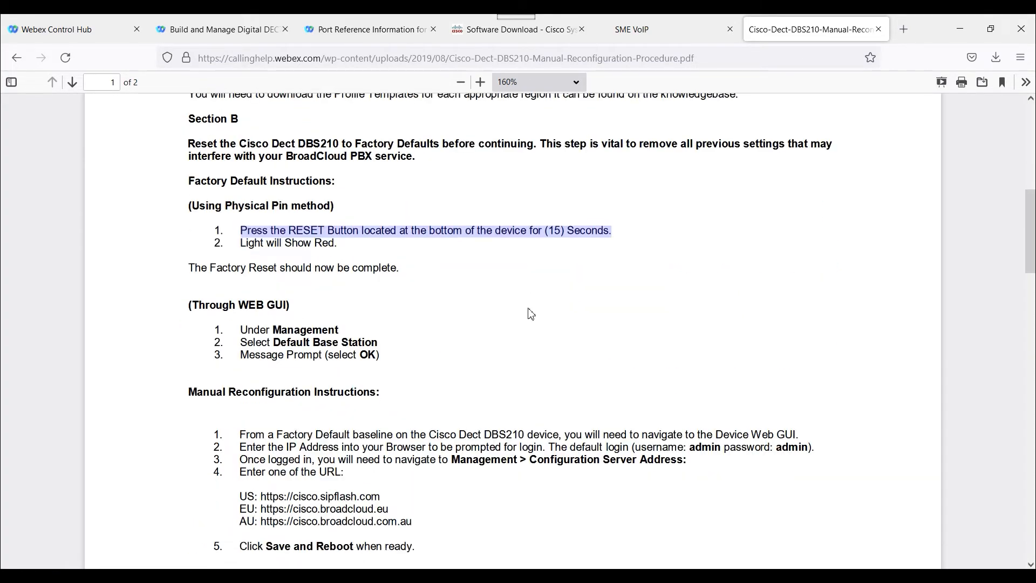
pyautogui.scroll(-3)
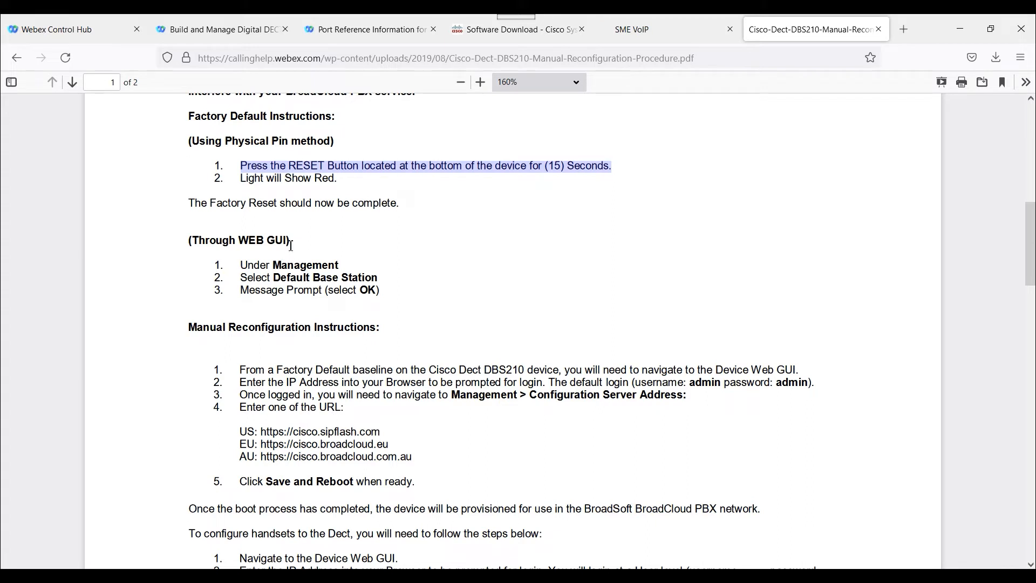
pyautogui.moveTo(314, 265)
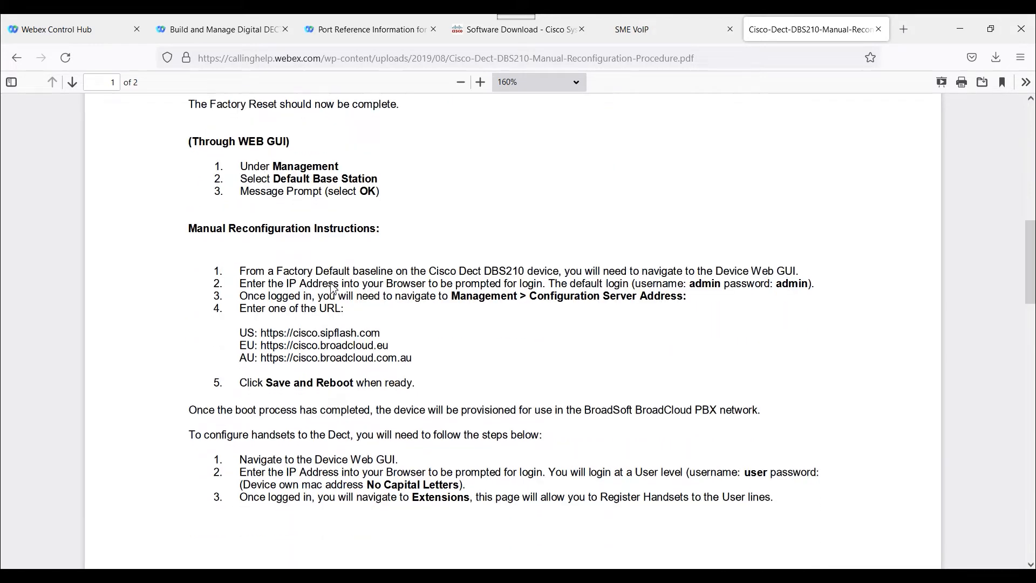
pyautogui.scroll(-3)
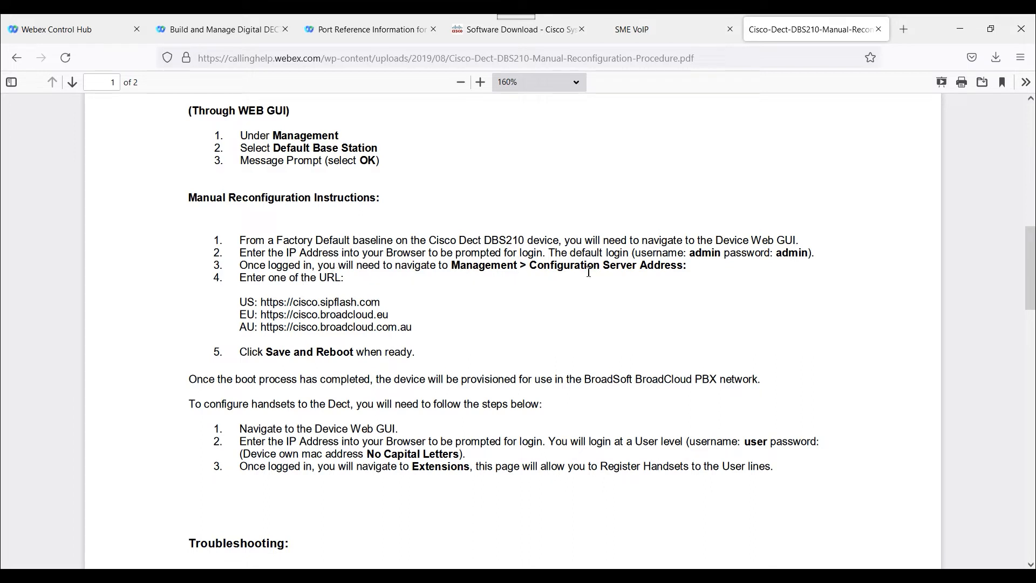
pyautogui.doubleClick(343, 303)
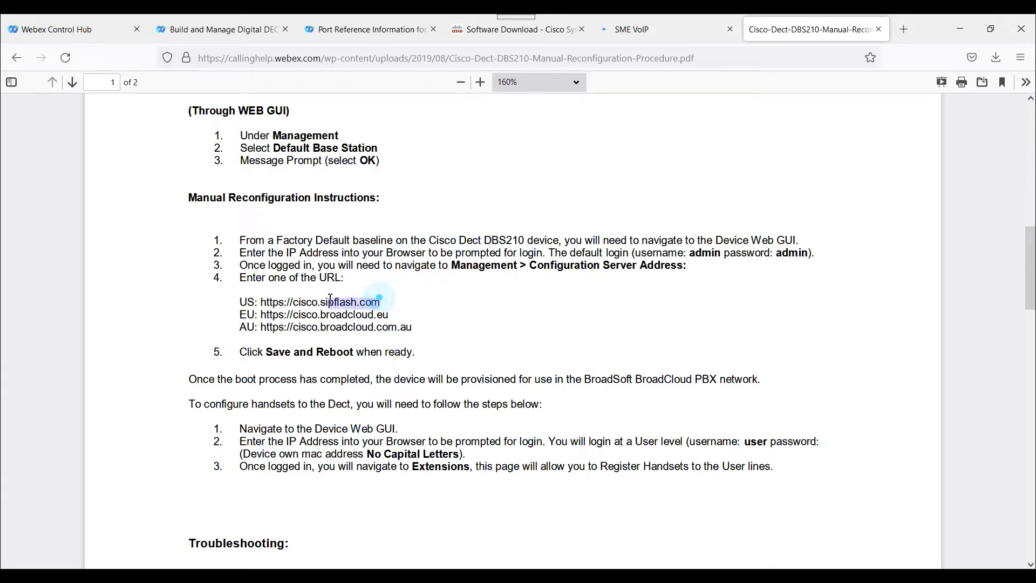
pyautogui.rightClick(328, 302)
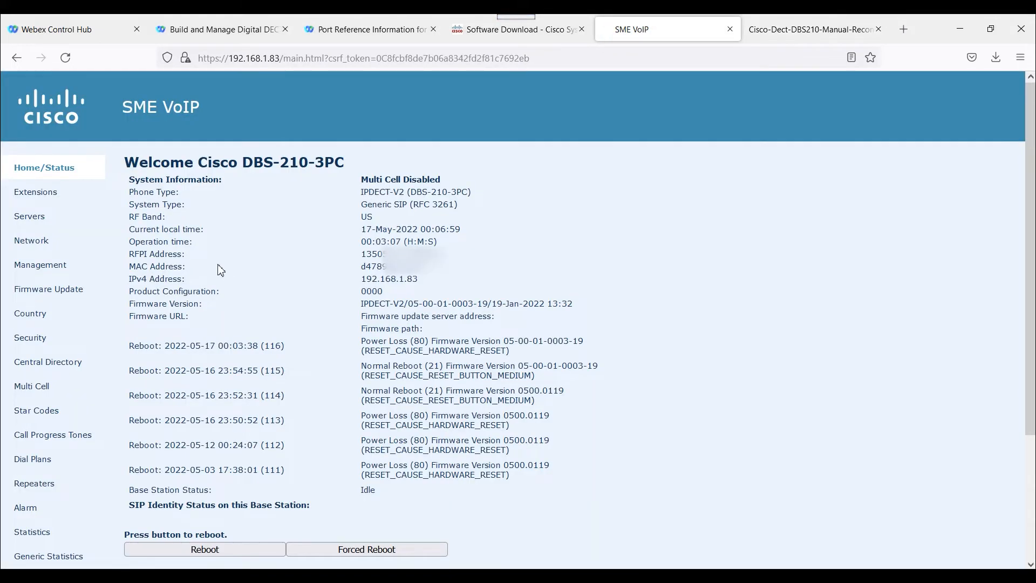
pyautogui.click(40, 264)
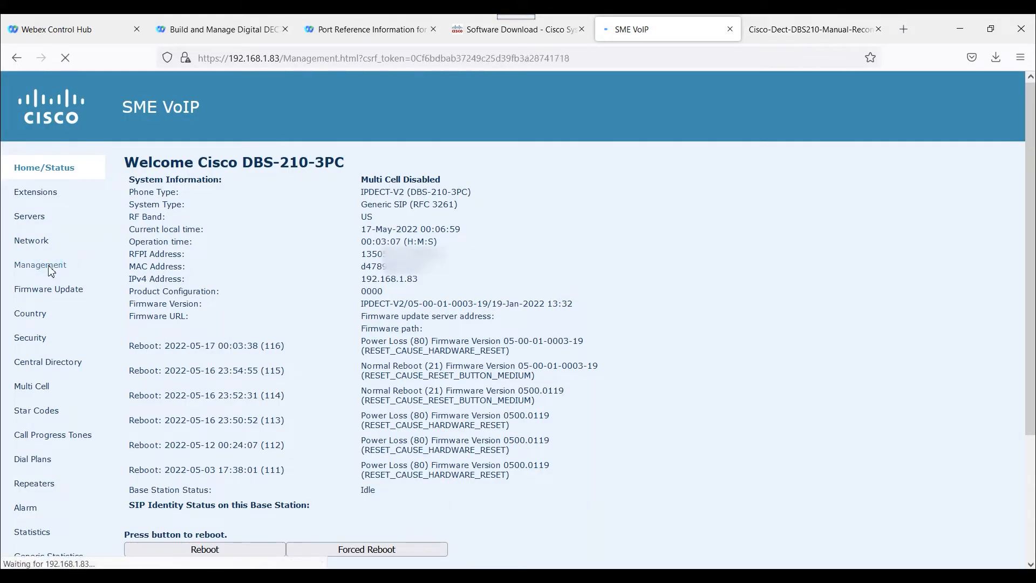
pyautogui.click(40, 264)
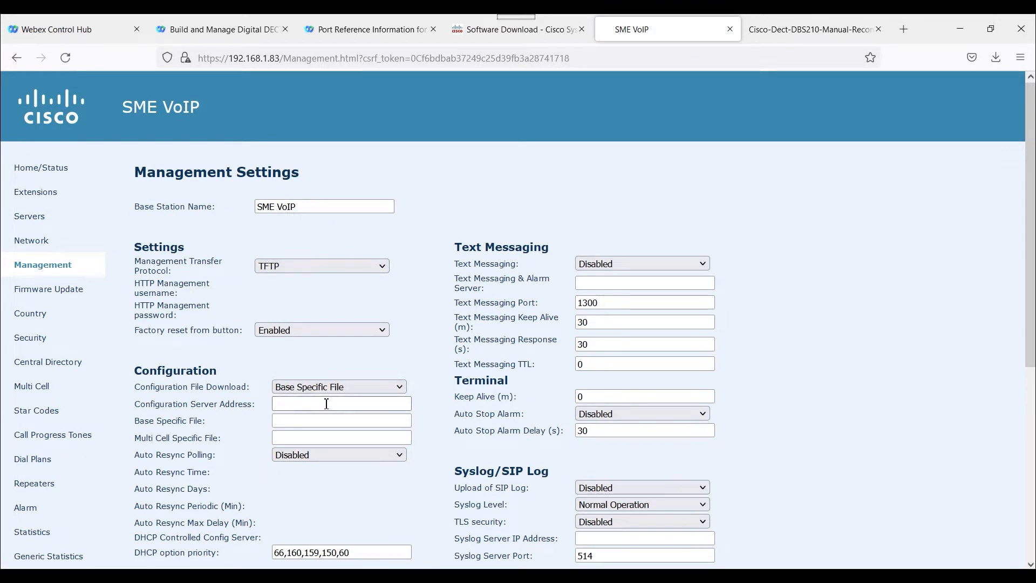
pyautogui.write('https://cisco.sipflash.com')
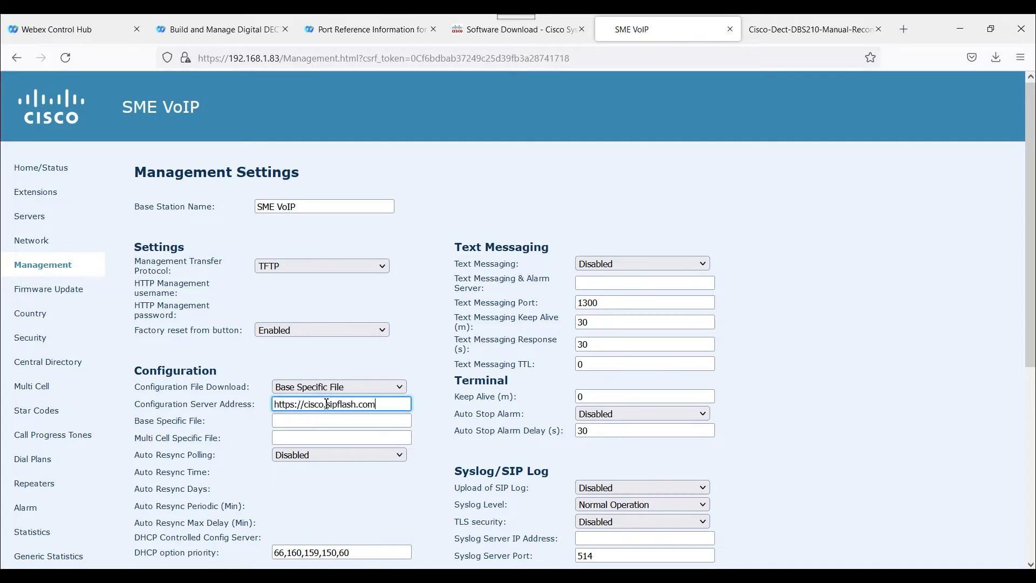
pyautogui.click(806, 29)
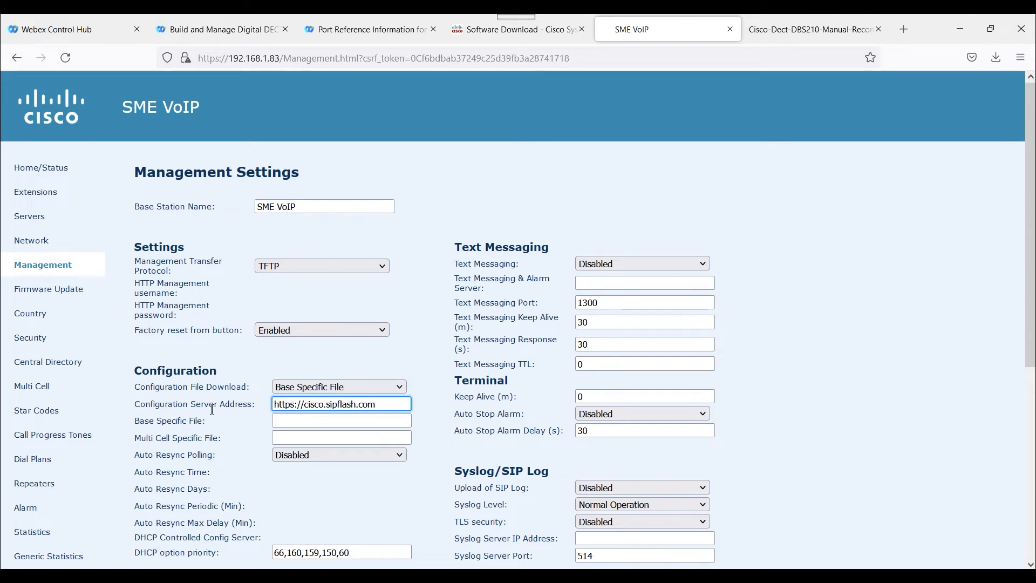
pyautogui.scroll(-3)
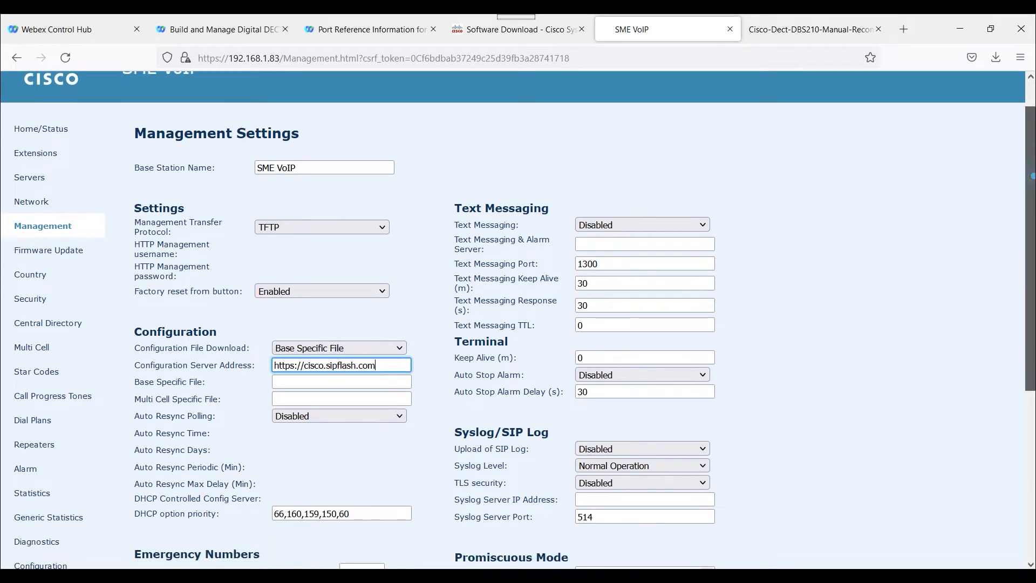
pyautogui.scroll(-3)
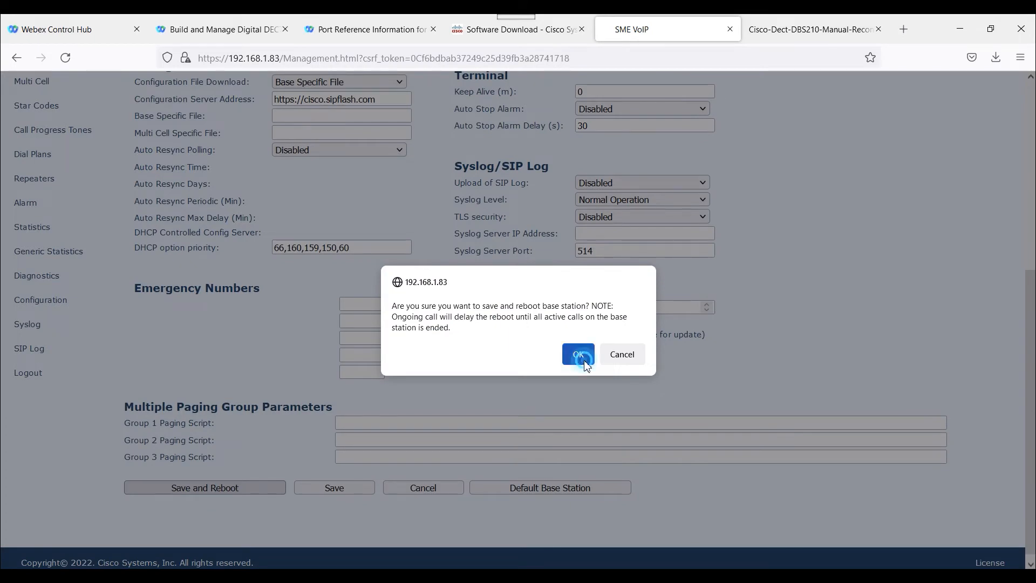
# Confirm the save-and-reboot and acknowledge the Profile_Rule changed notice.
pyautogui.click(578, 354)
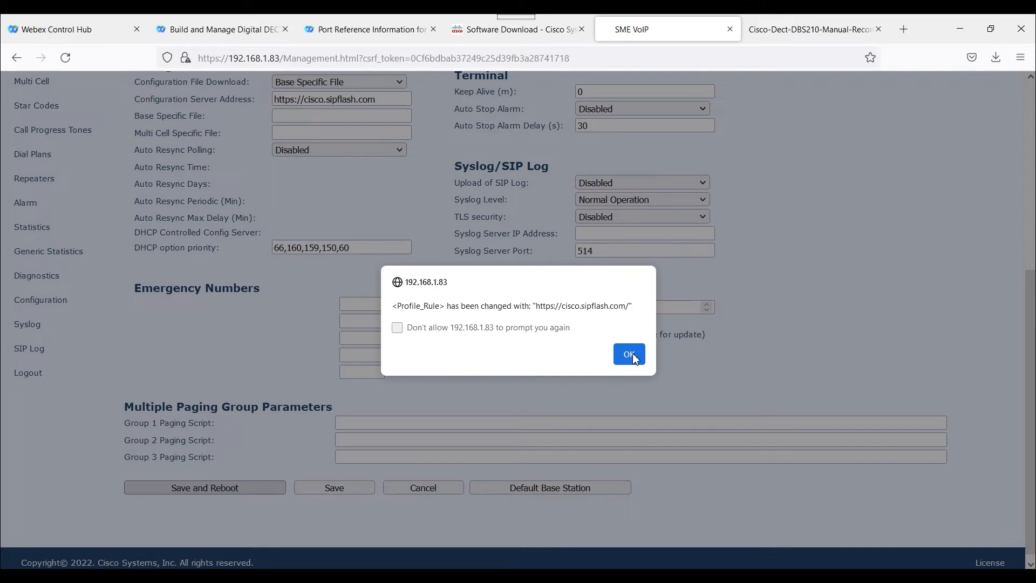
pyautogui.click(628, 354)
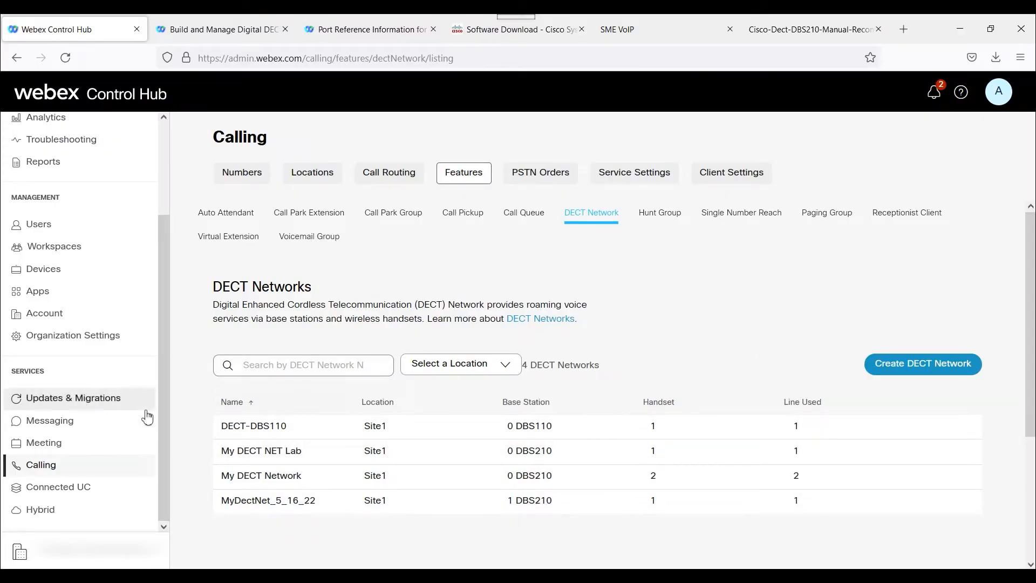
pyautogui.moveTo(74, 335)
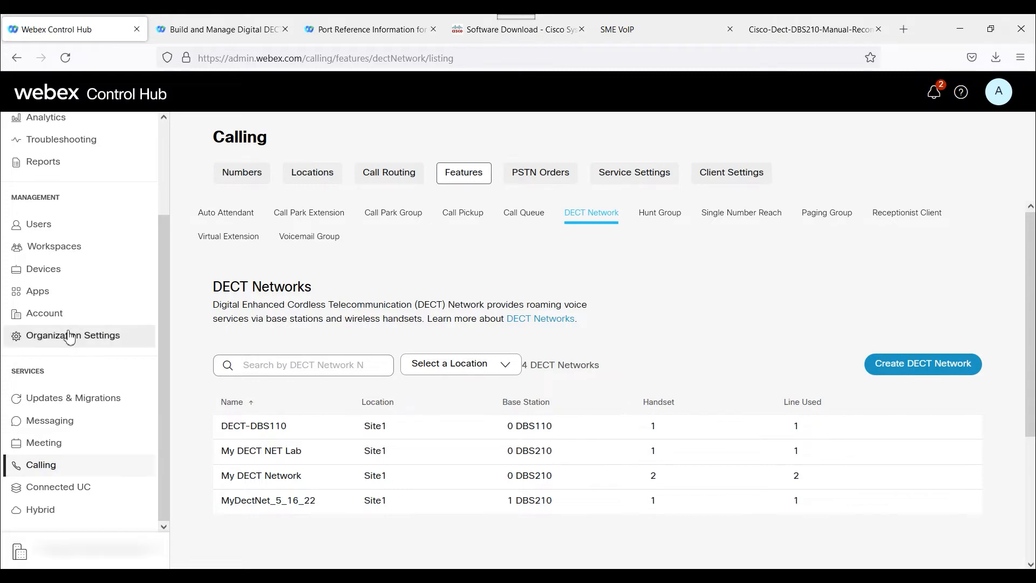
# Check the Cisco DECT 210 Base device details and MyDectNet_5_16_22 base station MAC address, then return to the base's web GUI.
pyautogui.click(42, 269)
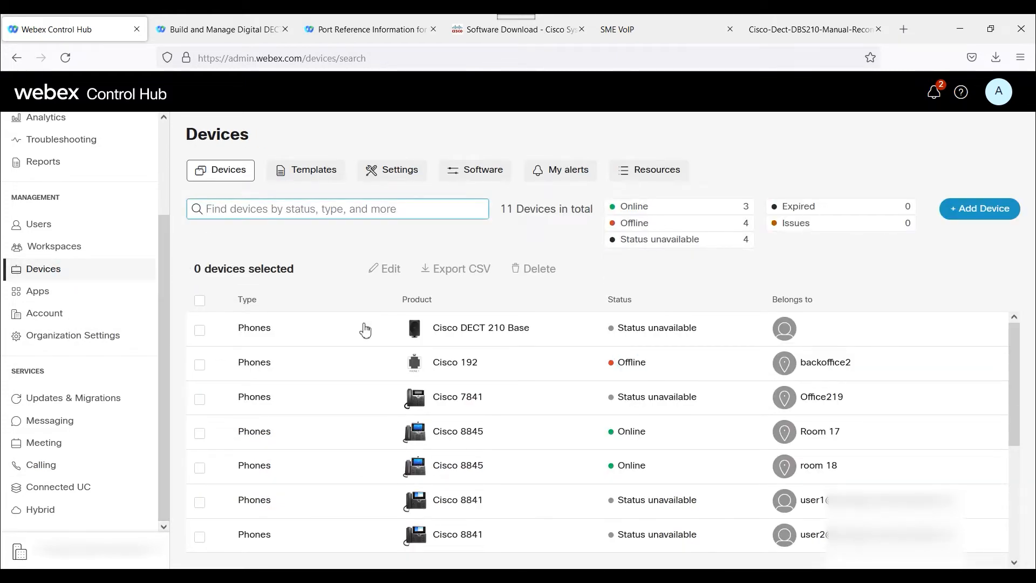
pyautogui.click(482, 328)
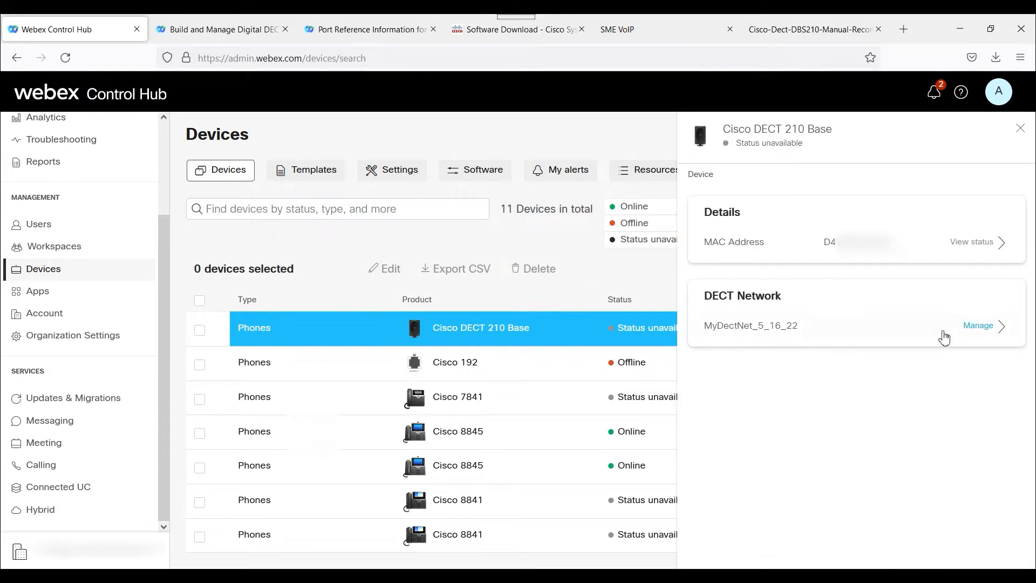
pyautogui.click(978, 325)
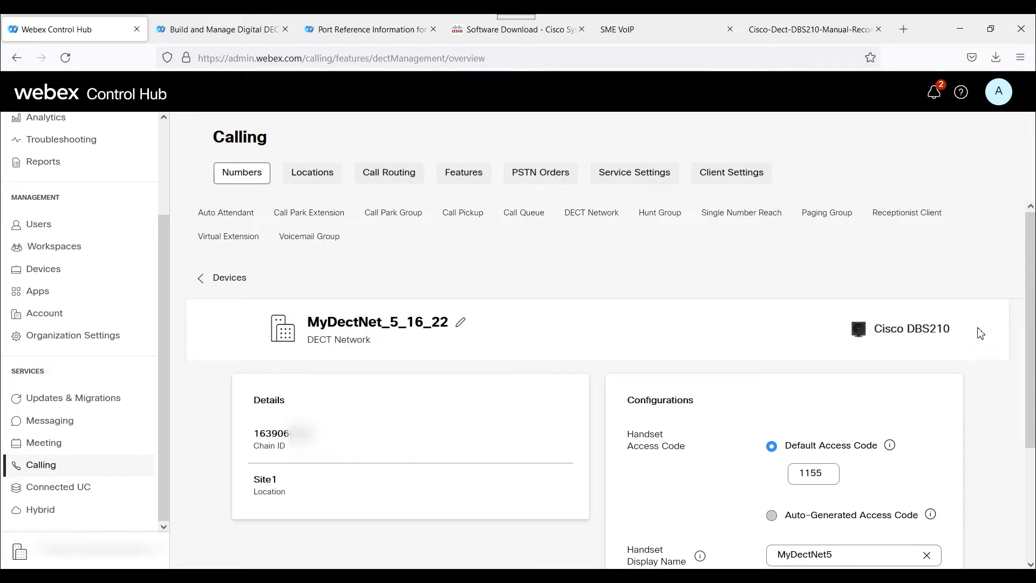
pyautogui.scroll(-3)
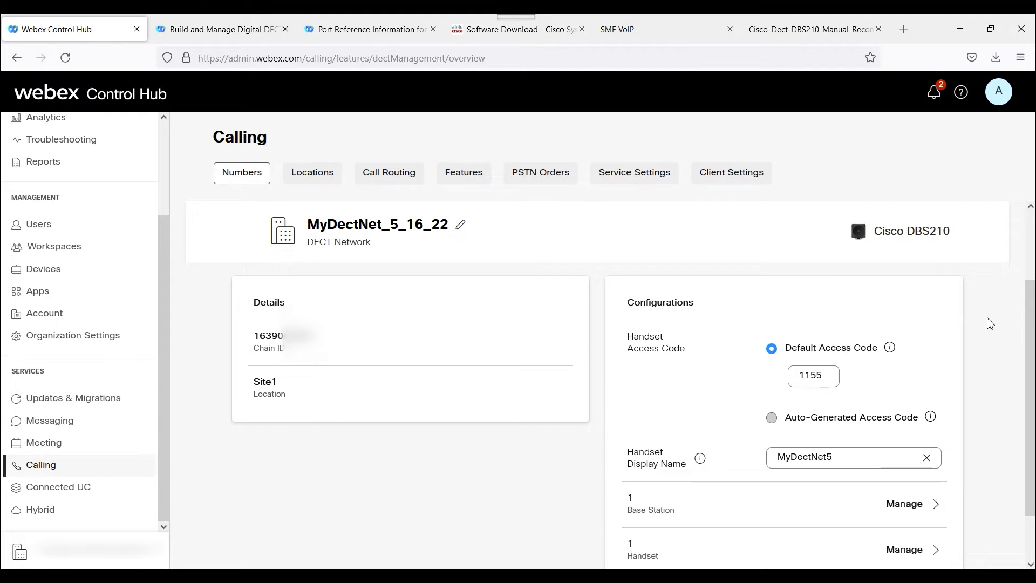
pyautogui.scroll(-3)
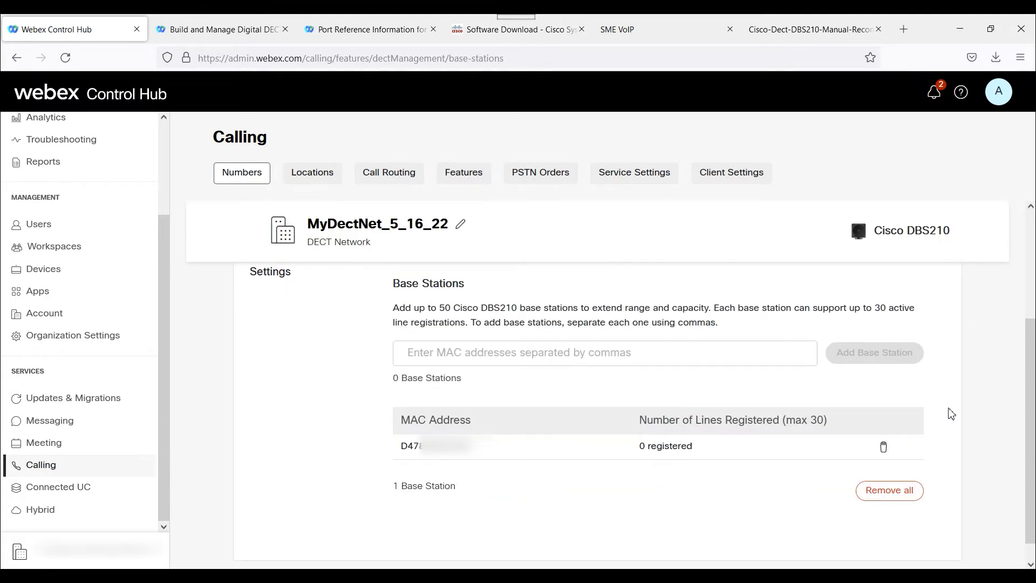
pyautogui.moveTo(956, 408)
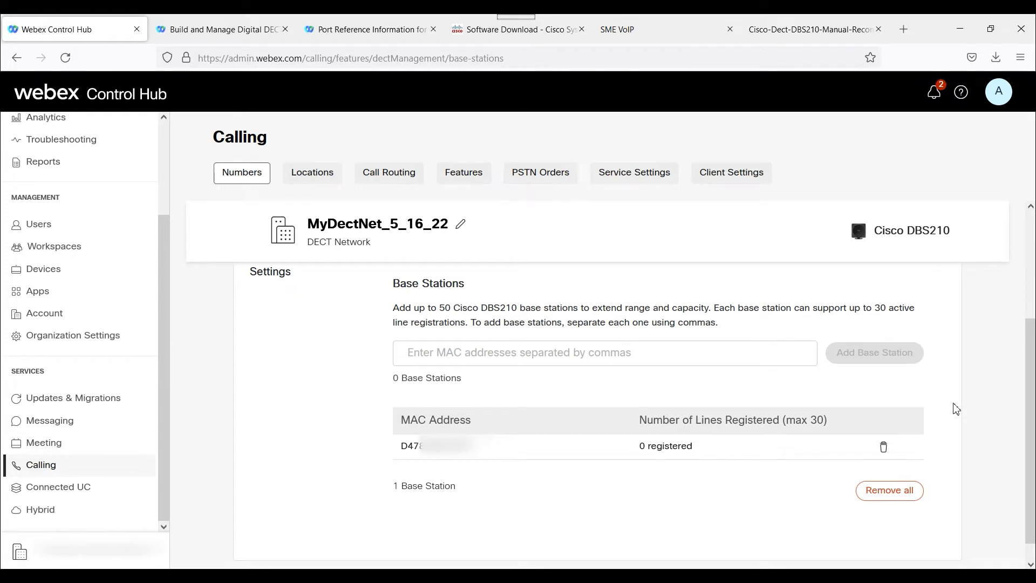
pyautogui.click(65, 57)
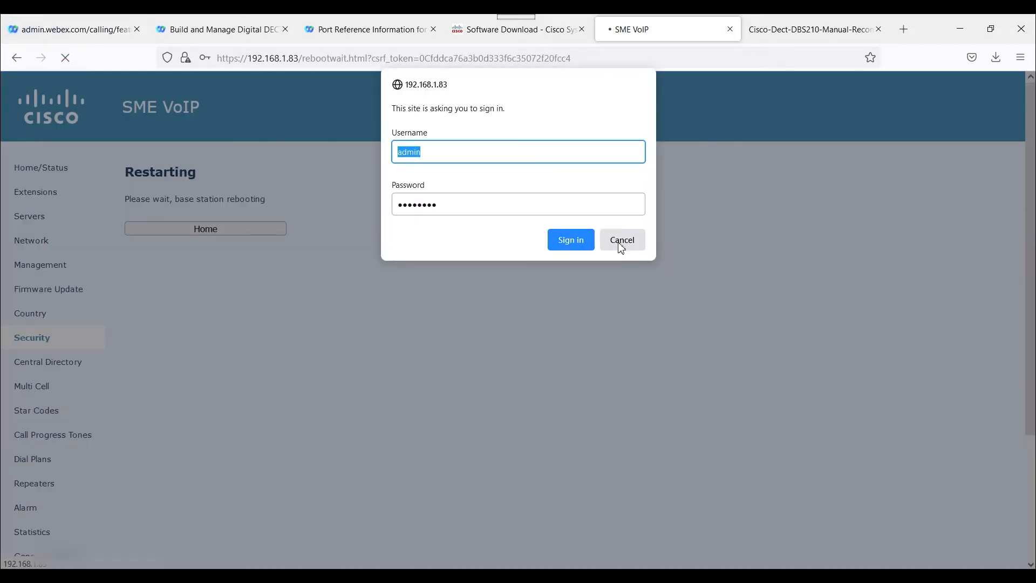
# Cancel the sign-in prompt during reboot and return to Control Hub's DECT Networks list.
pyautogui.click(622, 239)
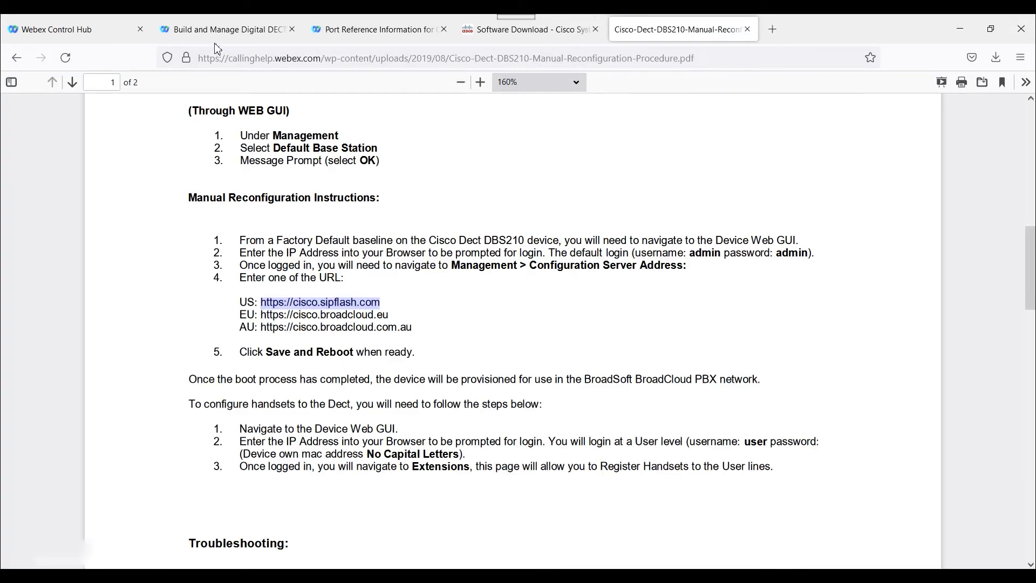
pyautogui.click(50, 29)
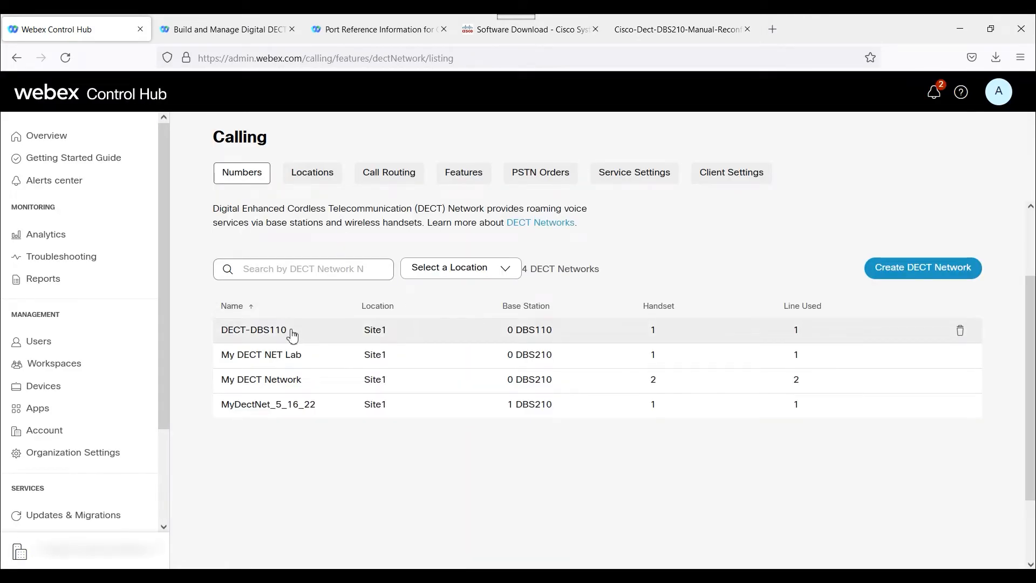
# View MyDectNet_5_16_22's base station list, then bring up the Webex Calling port reference article.
pyautogui.click(268, 404)
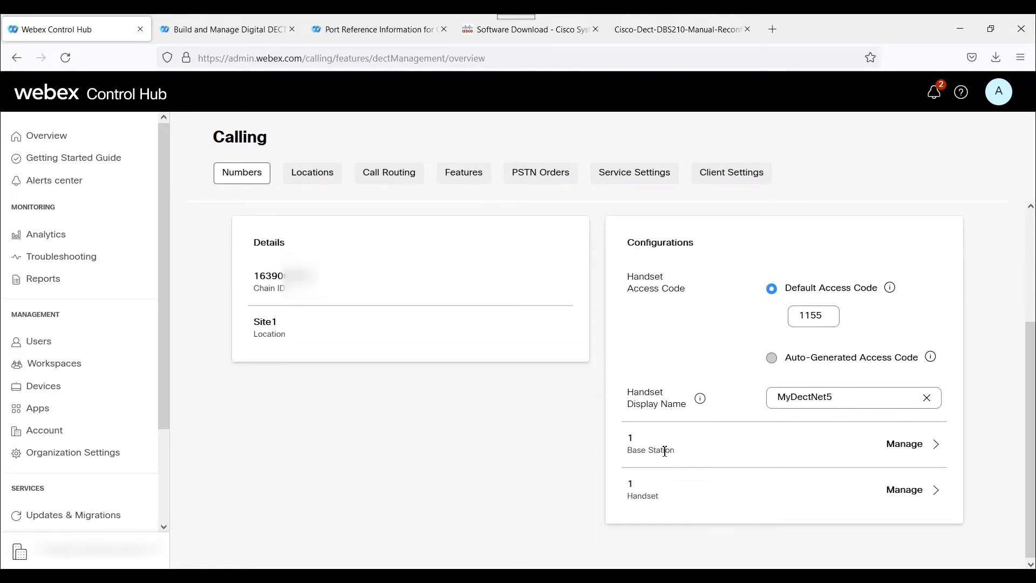
pyautogui.click(905, 444)
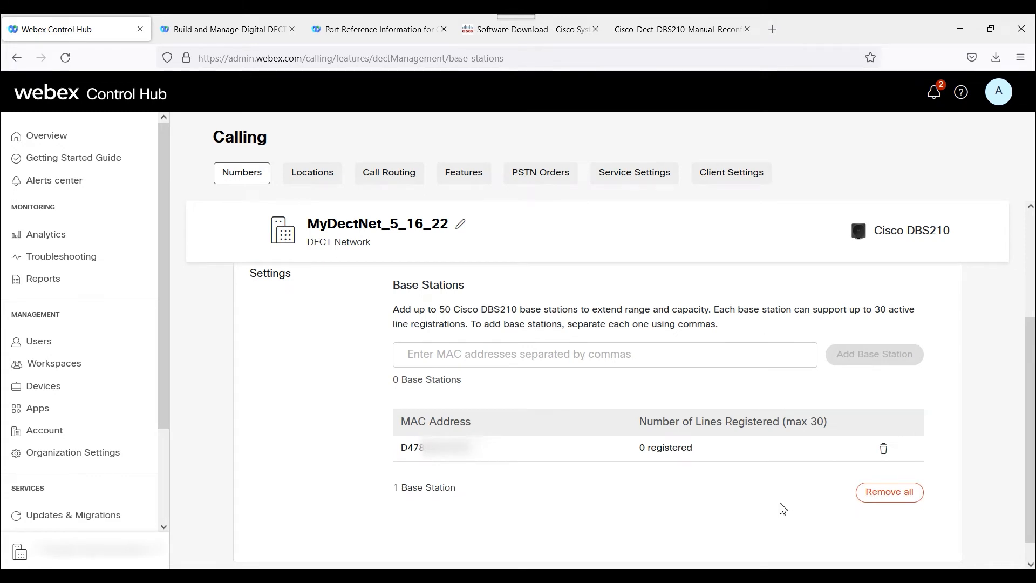
pyautogui.moveTo(551, 475)
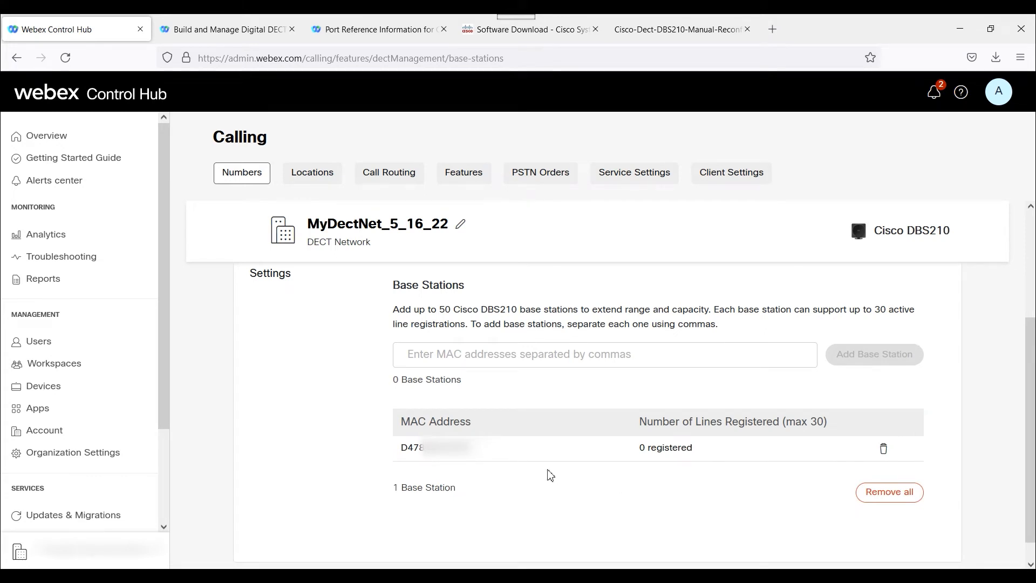
pyautogui.moveTo(643, 460)
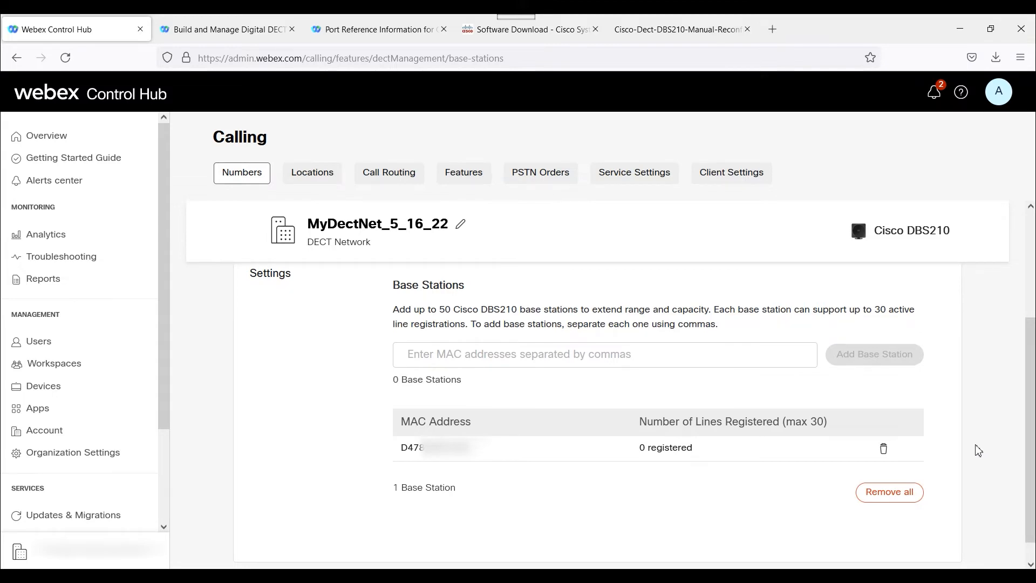
pyautogui.click(377, 29)
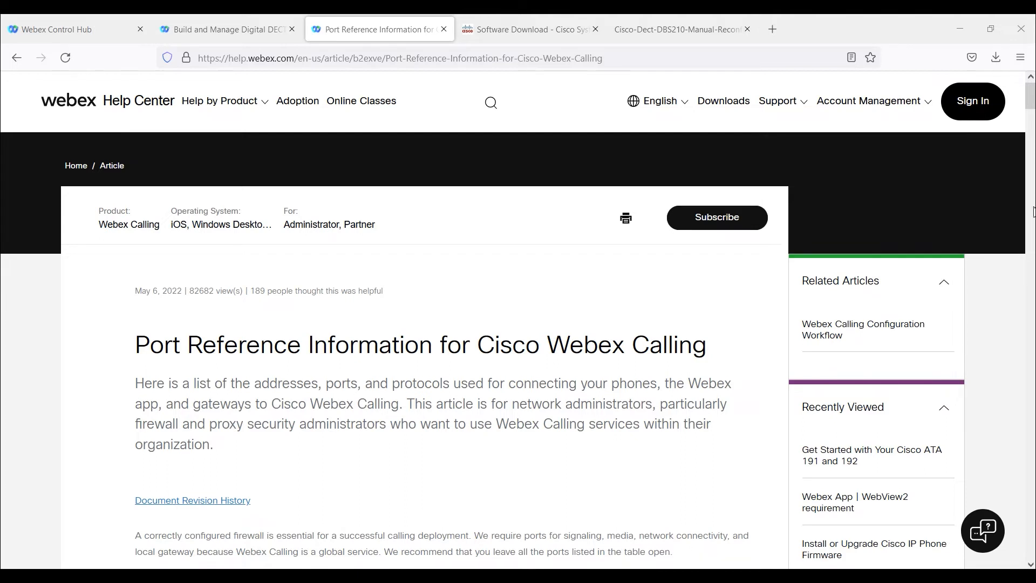
pyautogui.moveTo(1029, 97)
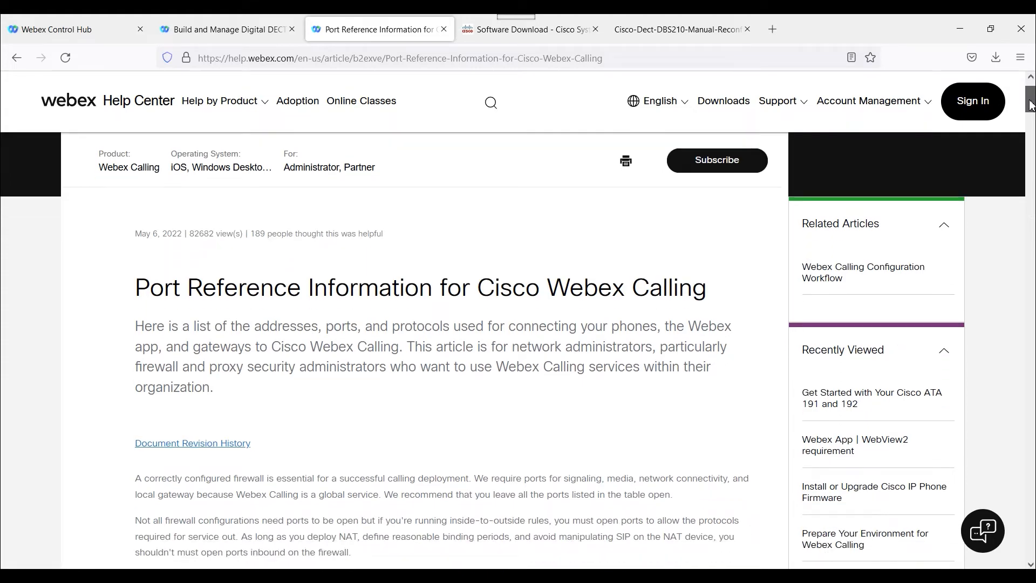
# Scroll the port reference article through IP ranges to the Domains and URLs for Webex Calling Services table.
pyautogui.scroll(-3)
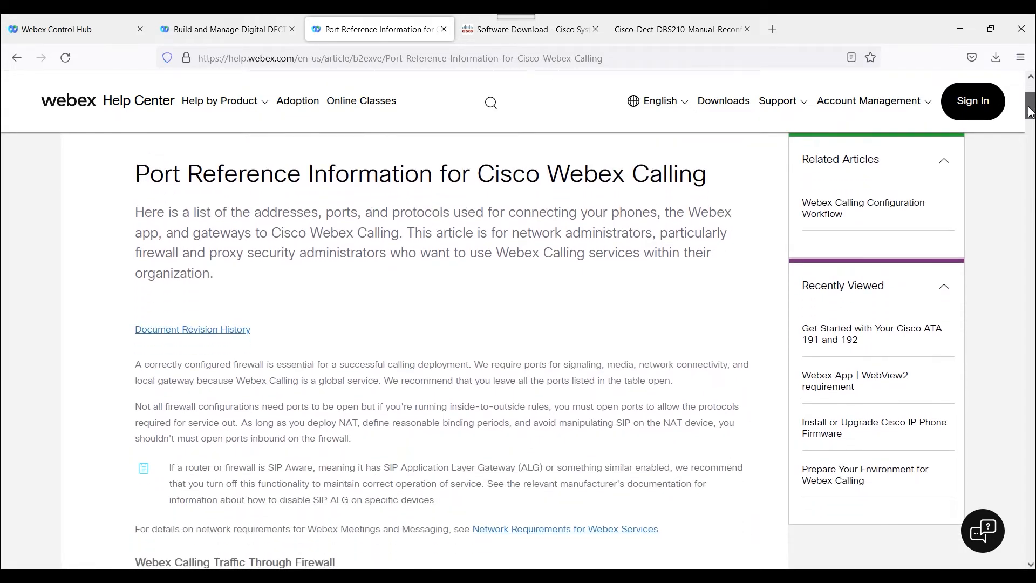
pyautogui.scroll(-3)
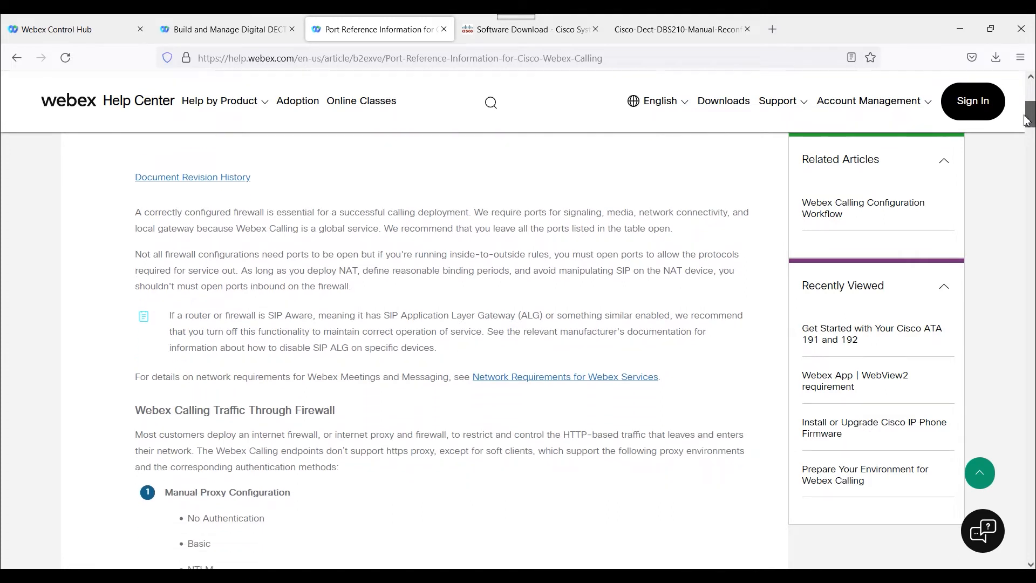
pyautogui.scroll(-3)
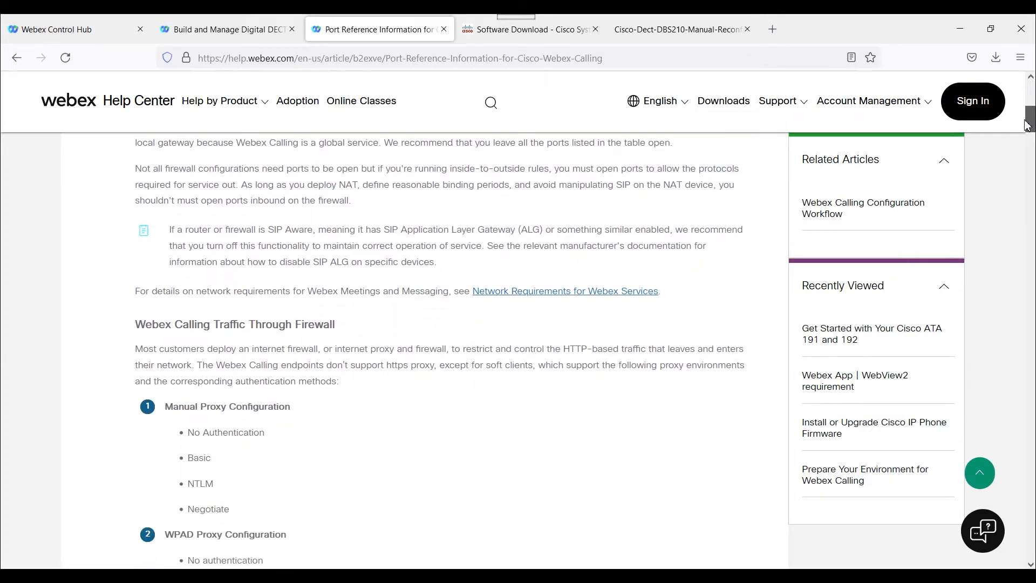
pyautogui.scroll(-3)
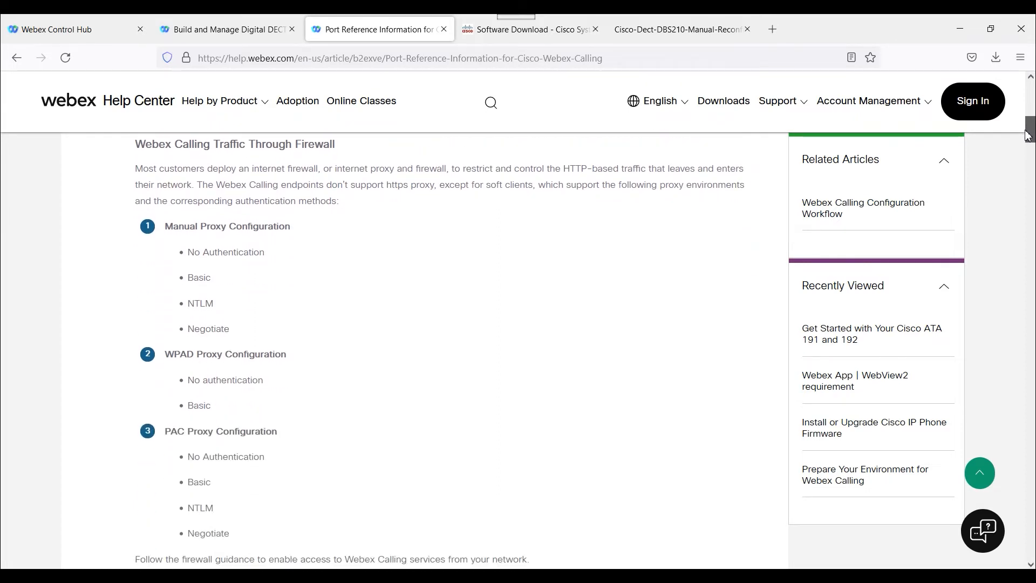
pyautogui.scroll(-3)
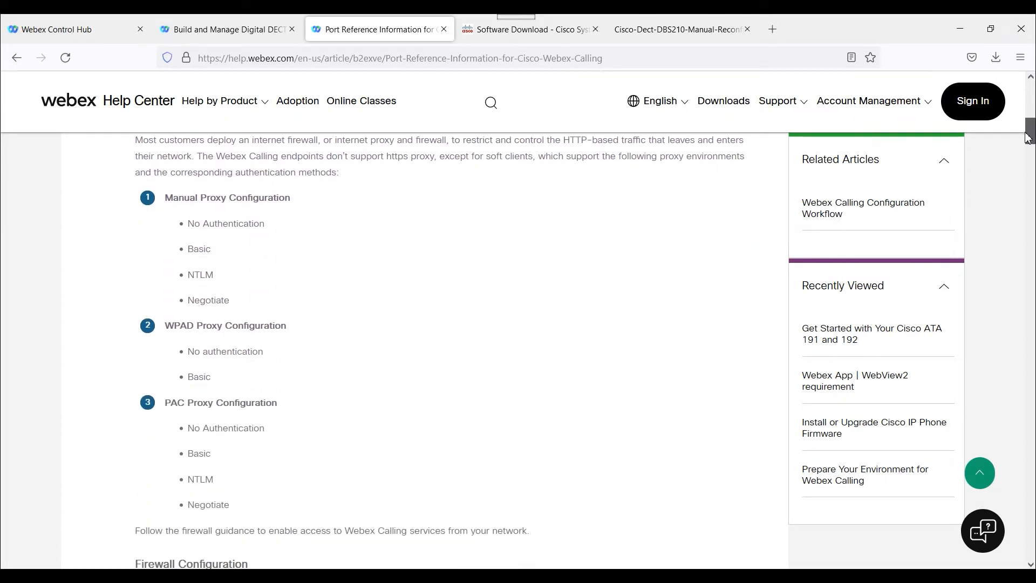
pyautogui.scroll(-3)
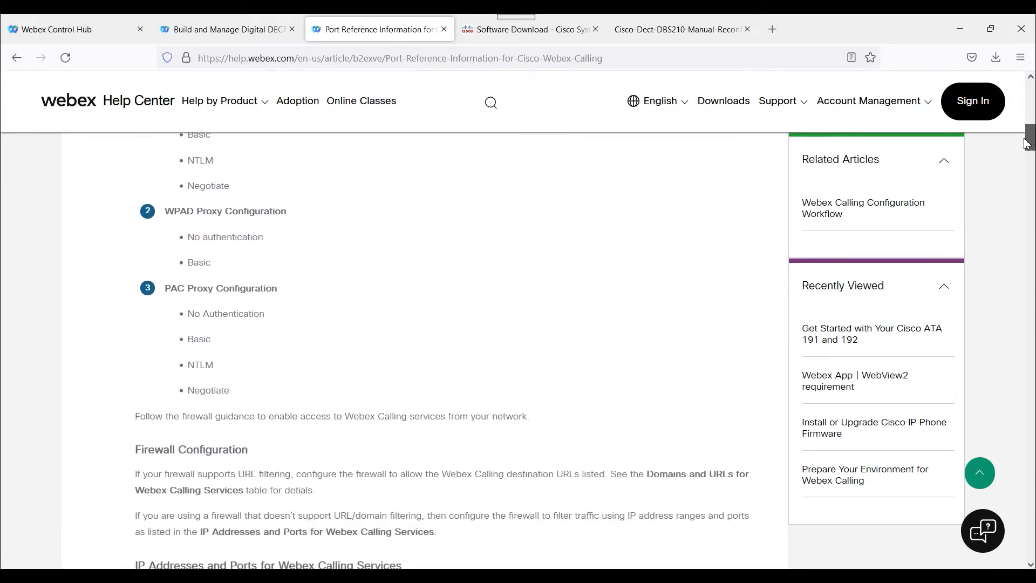
pyautogui.scroll(-3)
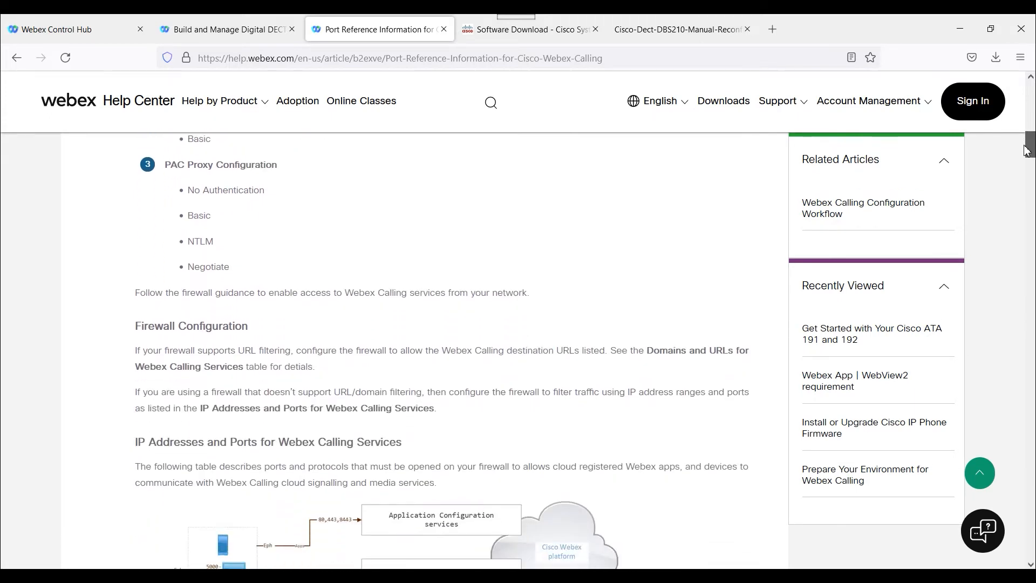
pyautogui.scroll(-3)
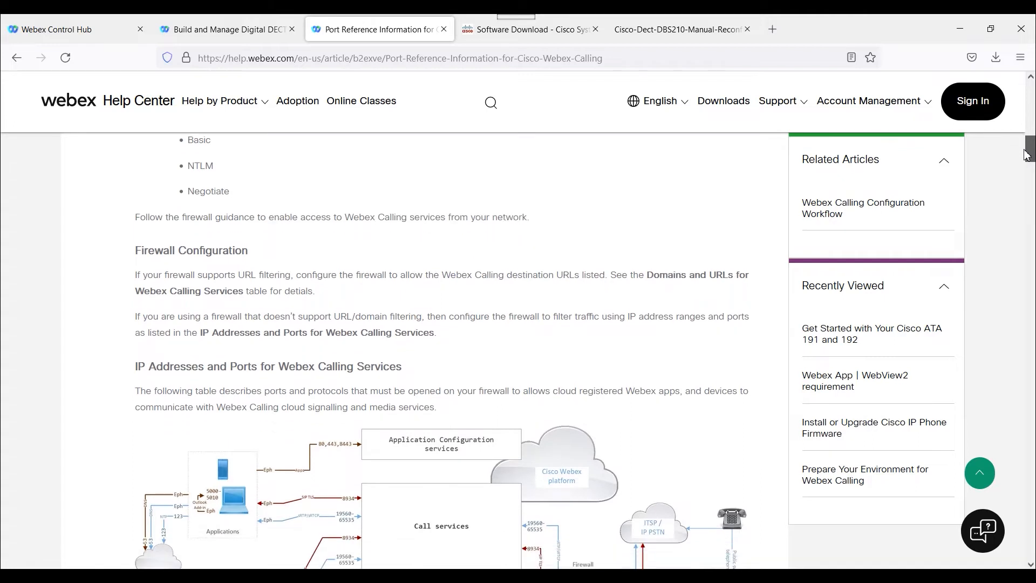
pyautogui.scroll(-3)
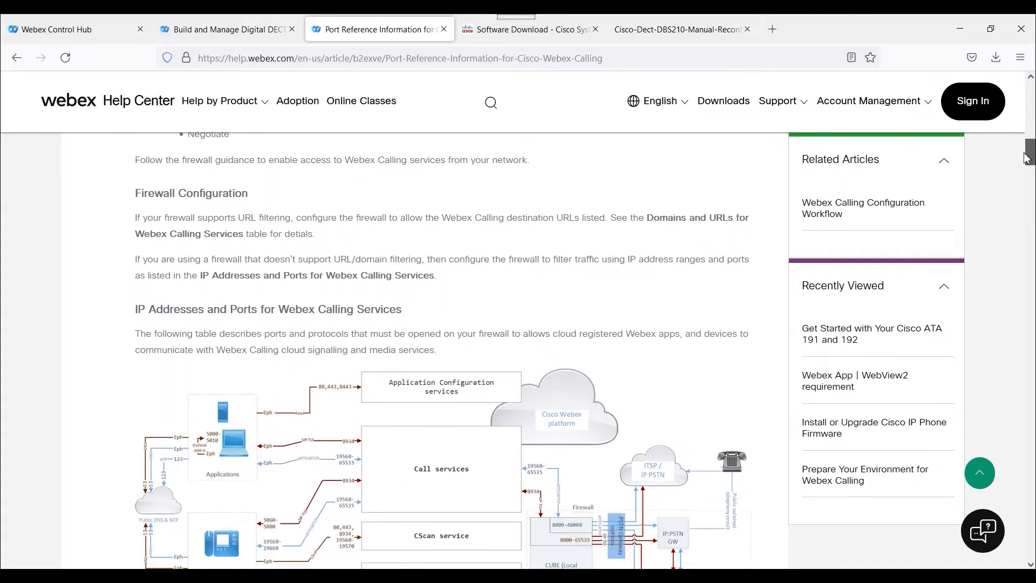
pyautogui.scroll(-3)
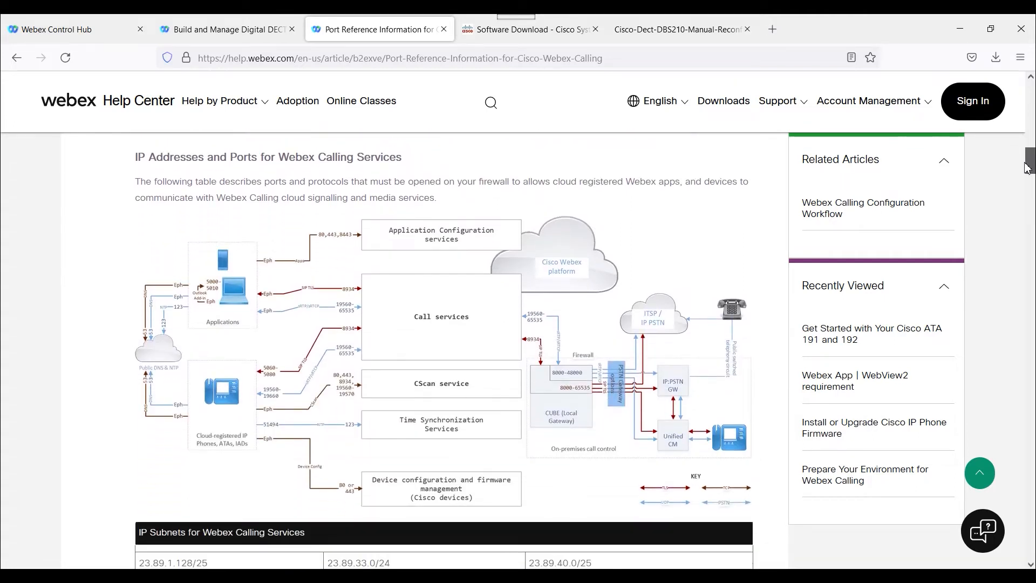
pyautogui.scroll(-3)
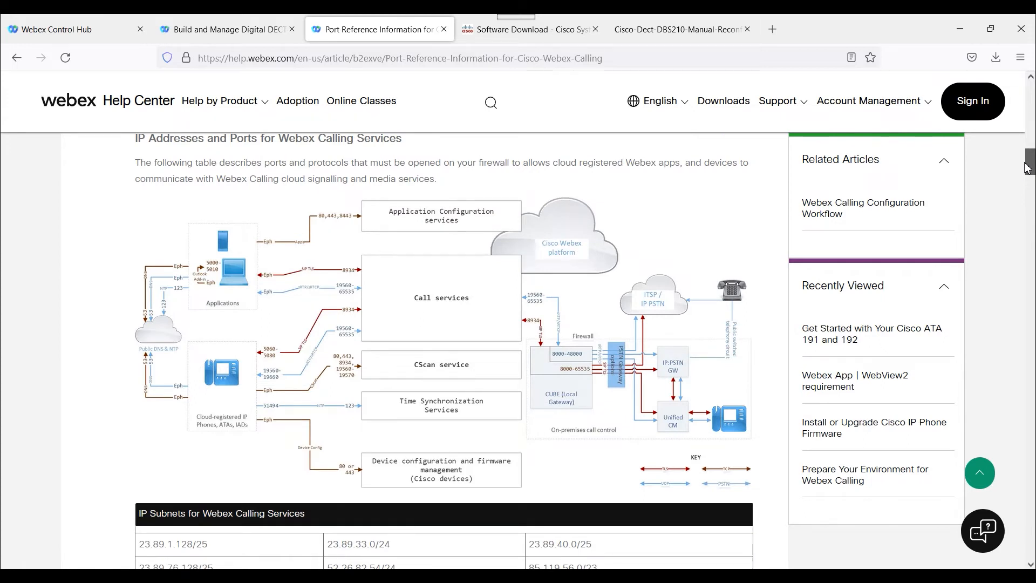
pyautogui.scroll(-3)
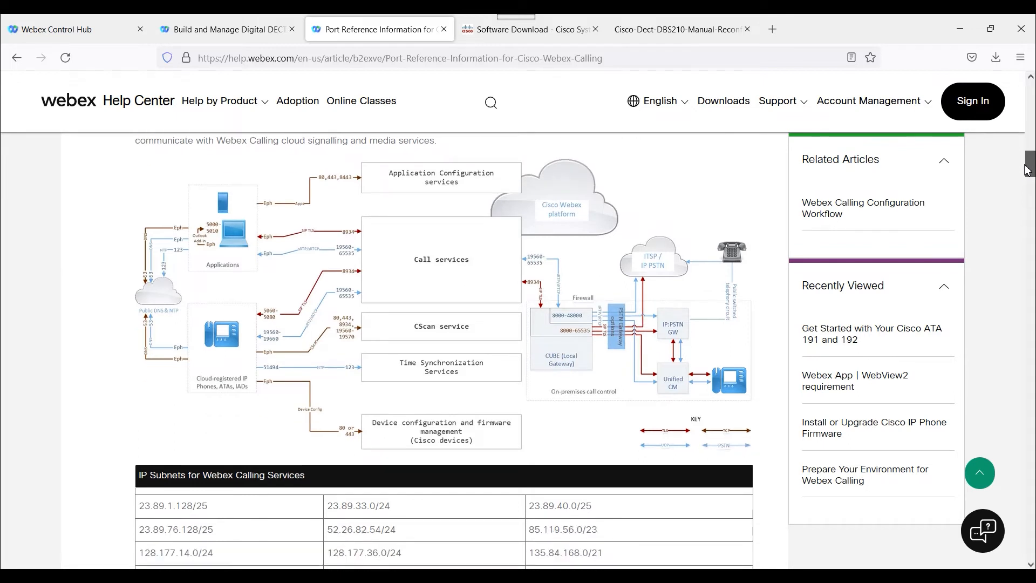
pyautogui.scroll(-3)
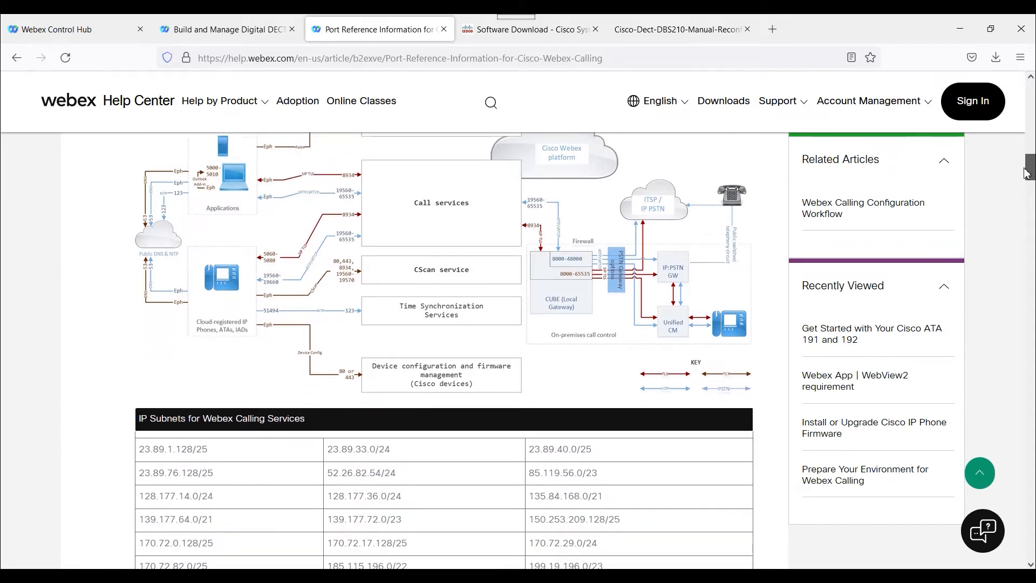
pyautogui.scroll(-3)
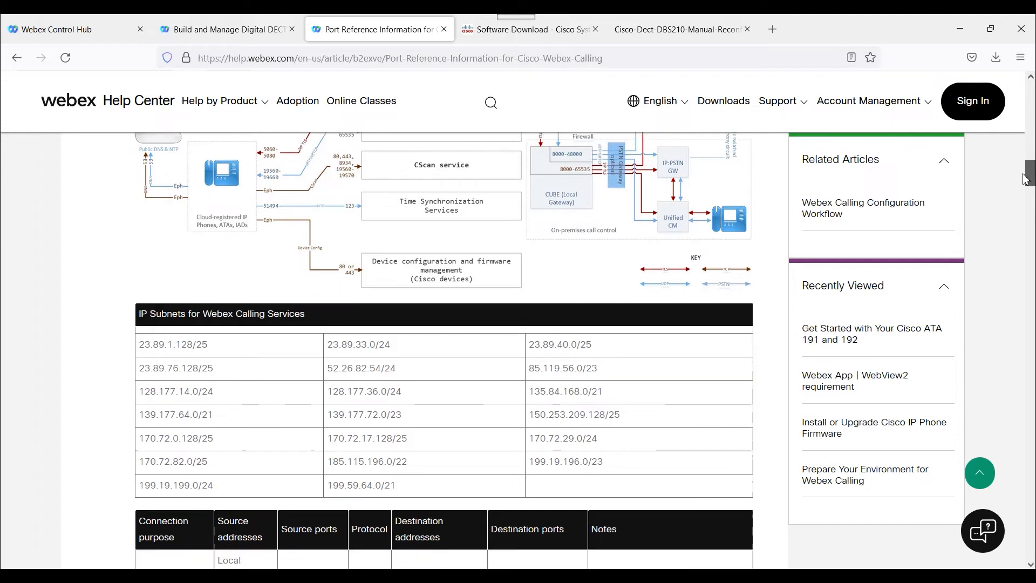
pyautogui.scroll(-3)
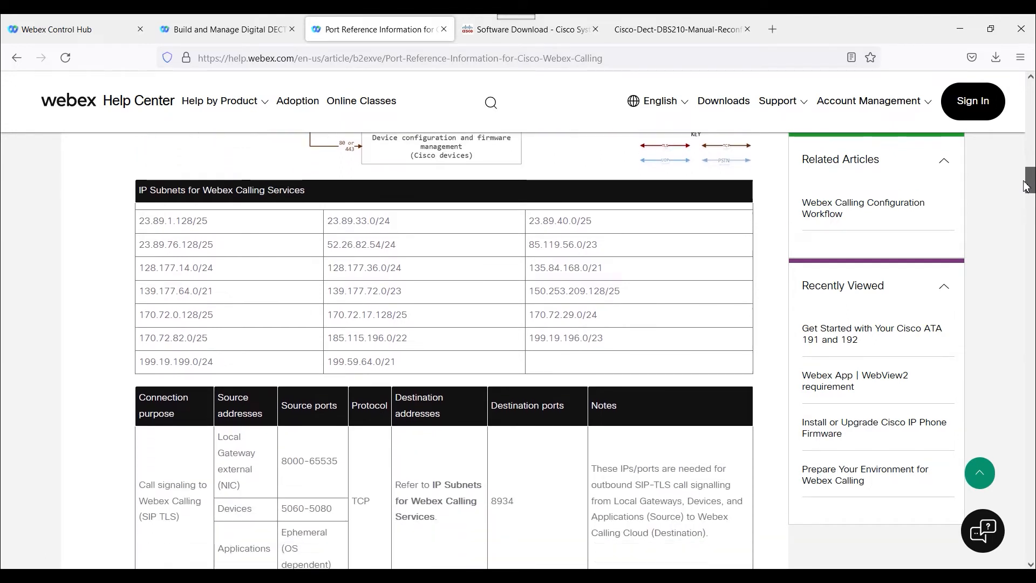
pyautogui.scroll(-3)
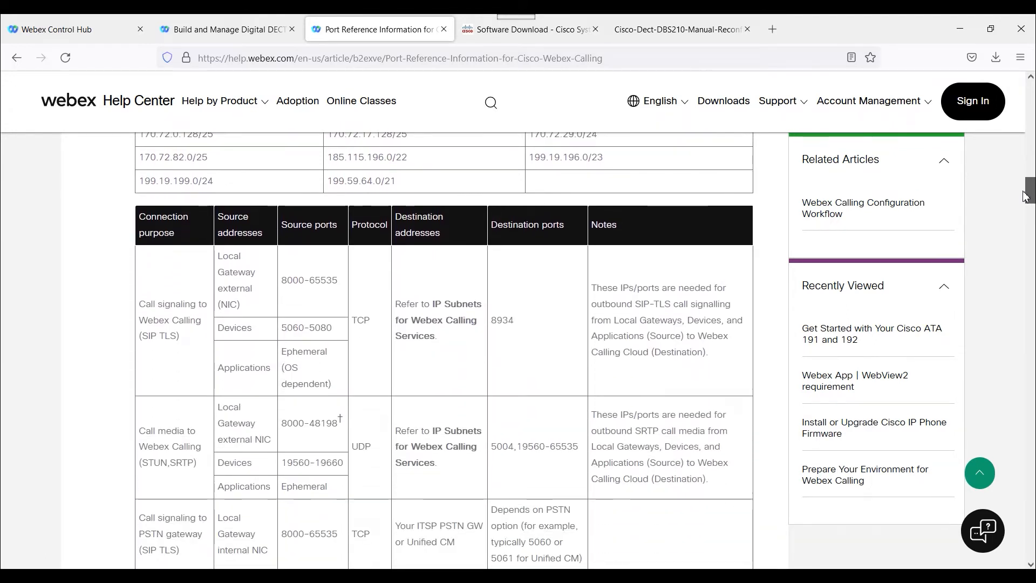
pyautogui.scroll(-3)
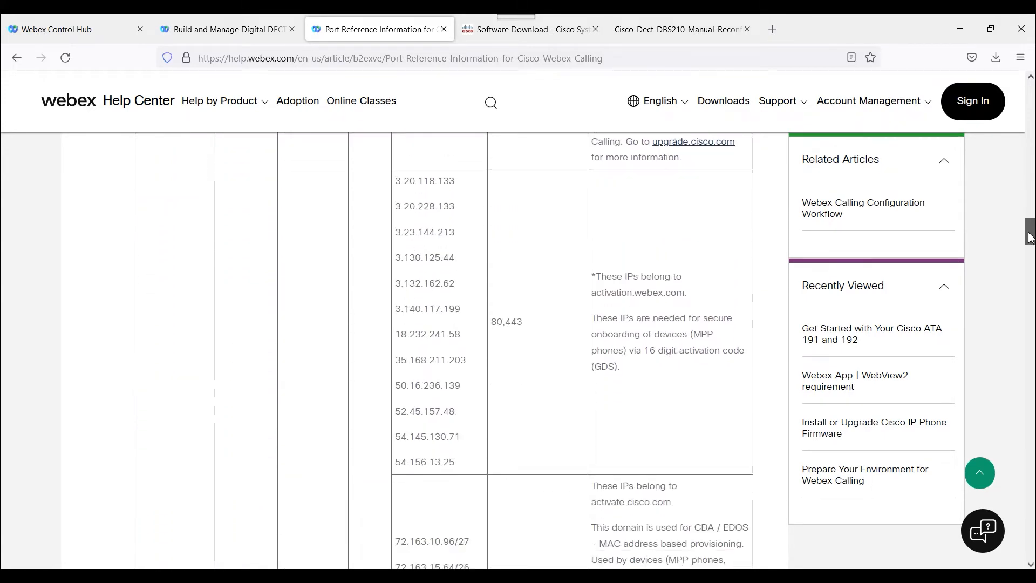
pyautogui.scroll(-3)
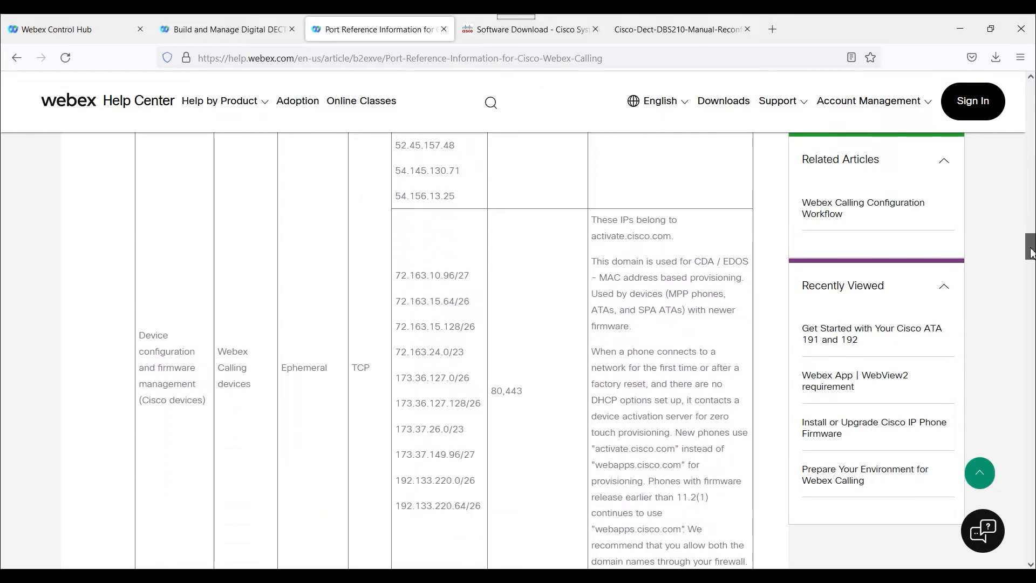
pyautogui.scroll(-3)
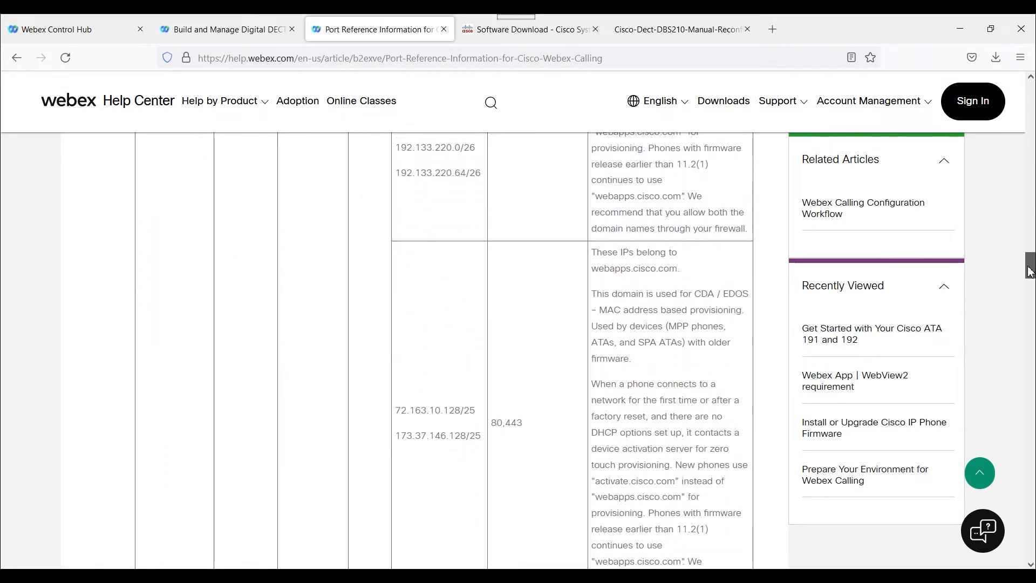
pyautogui.scroll(-3)
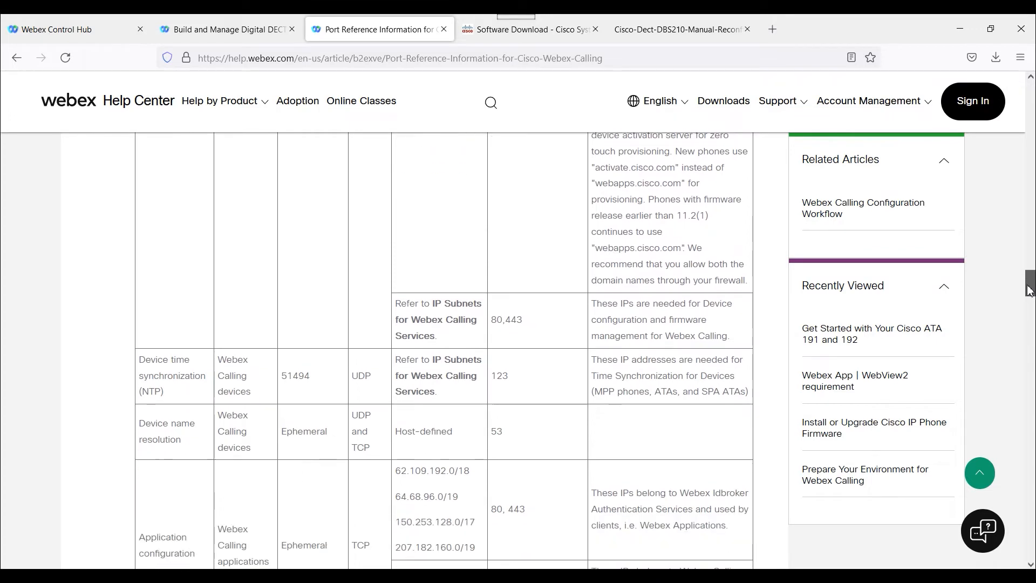
pyautogui.scroll(-3)
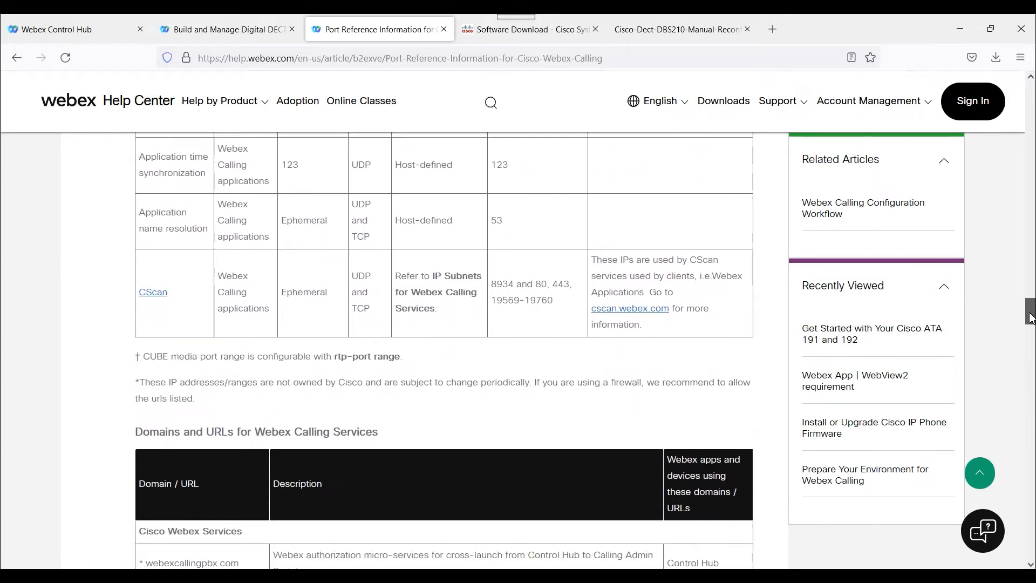
pyautogui.scroll(-3)
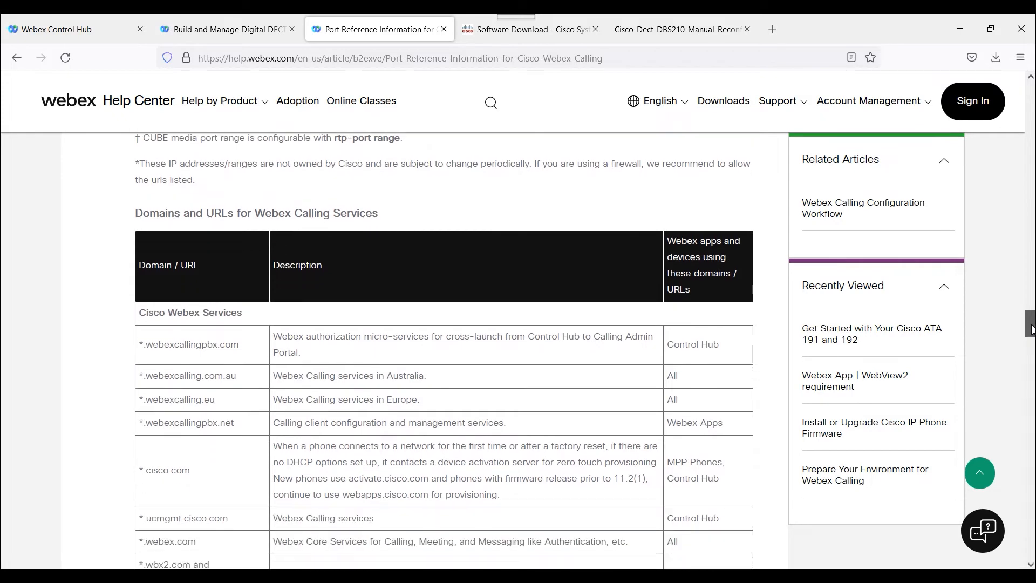
pyautogui.scroll(-3)
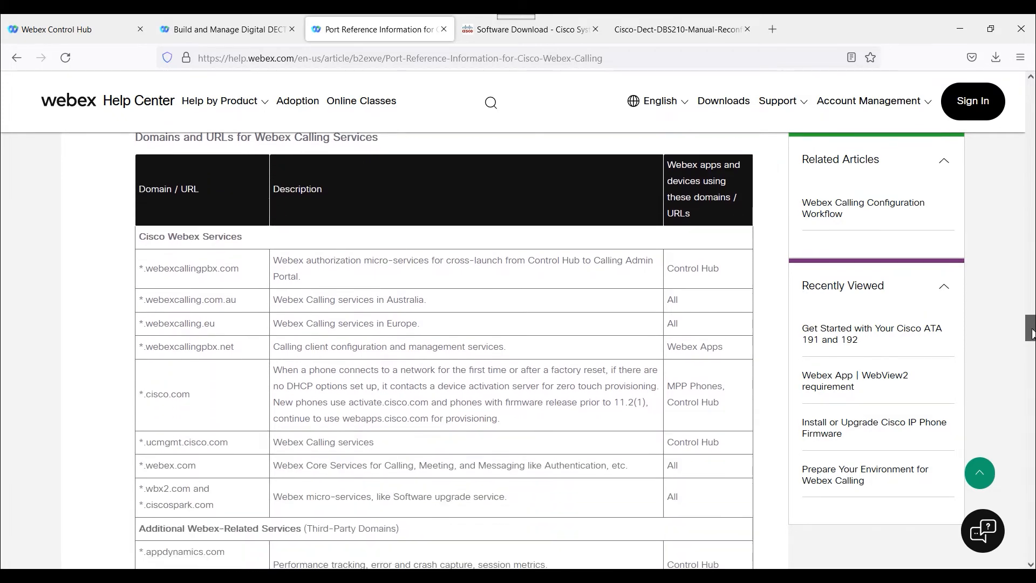
pyautogui.click(73, 29)
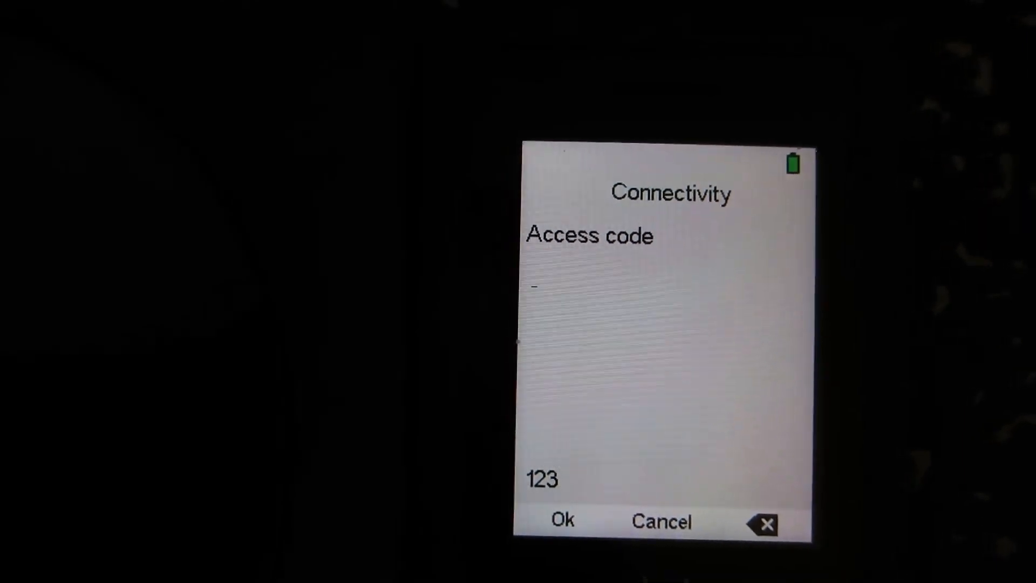
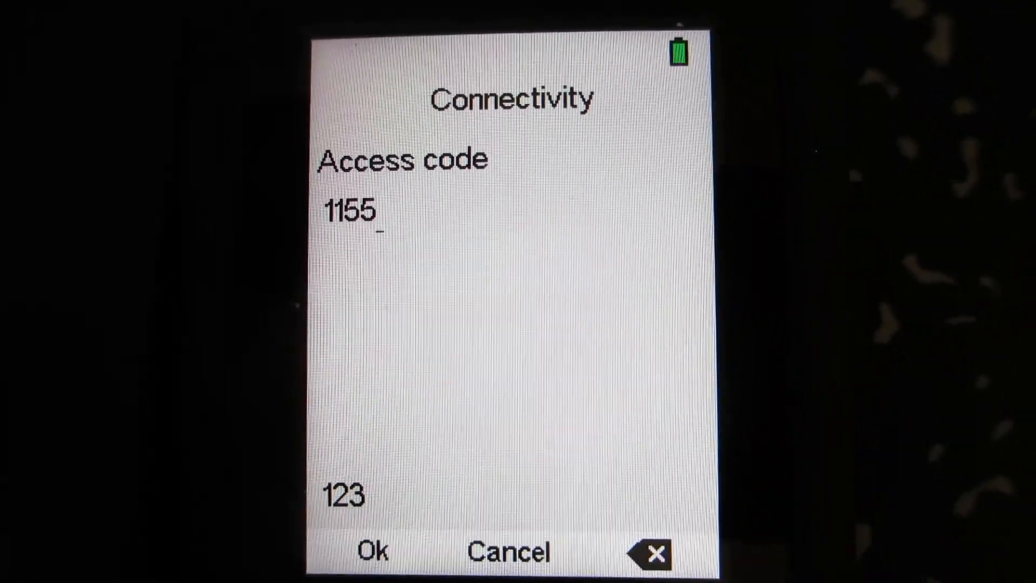
pyautogui.click(372, 550)
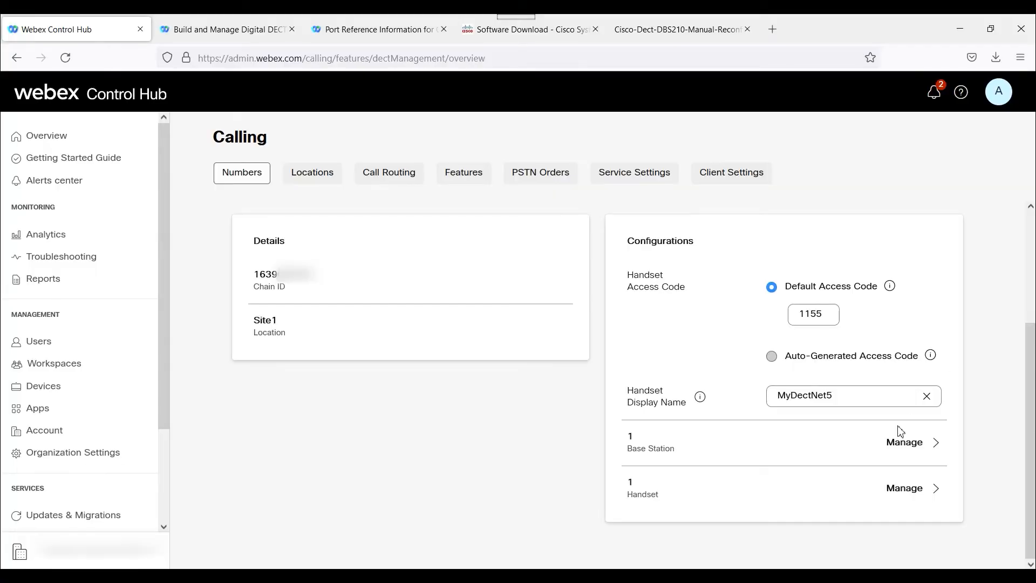
# Check the base station shows 1 line registered and the handset's View Status reads Registered.
pyautogui.click(904, 442)
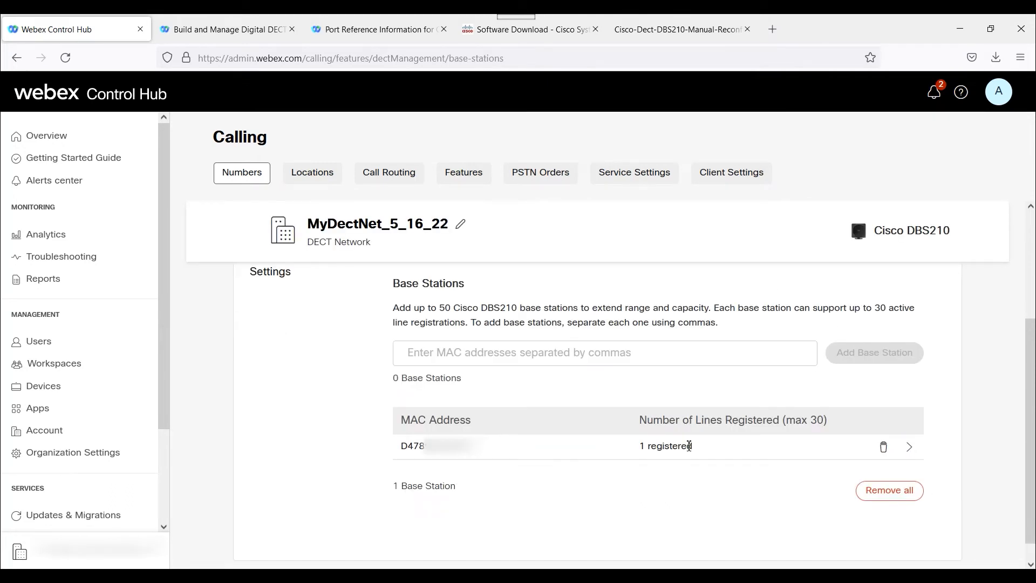
pyautogui.moveTo(984, 243)
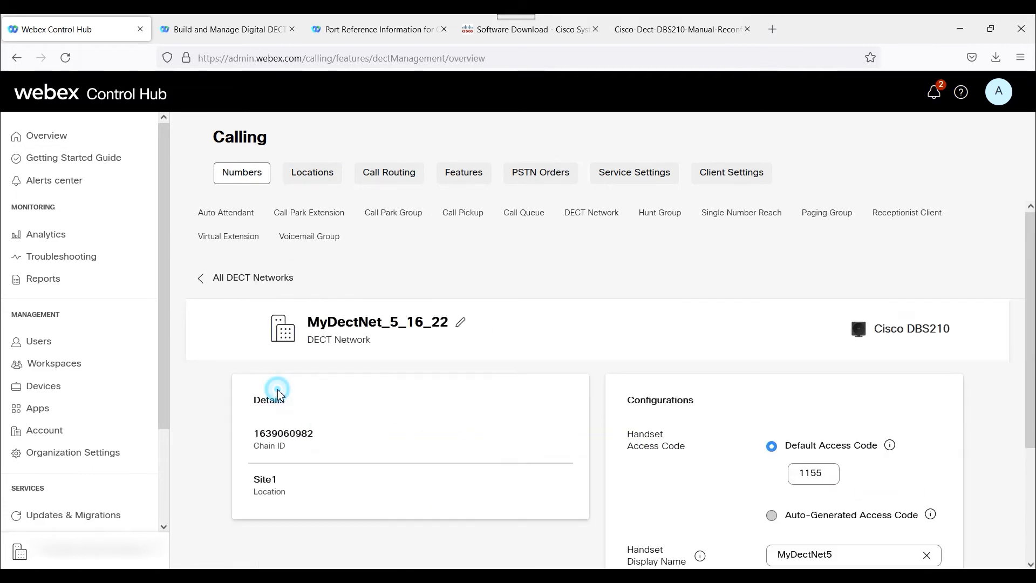
pyautogui.scroll(-3)
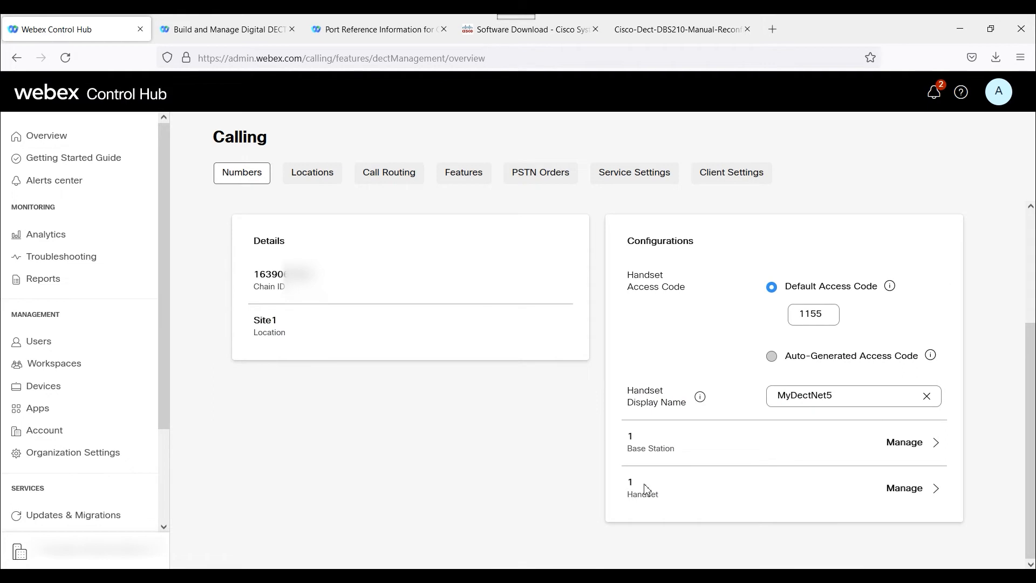
pyautogui.click(905, 488)
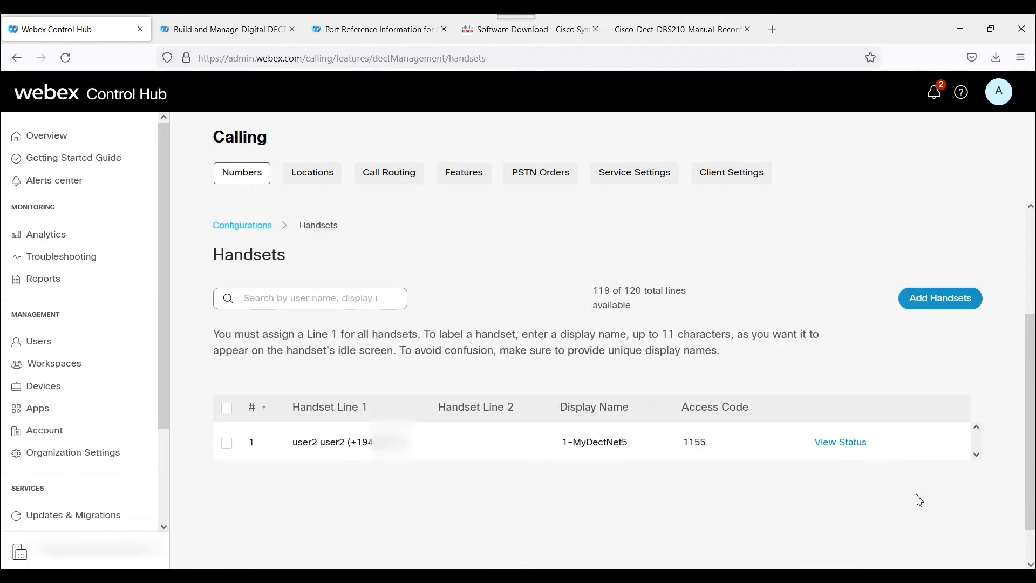
pyautogui.moveTo(829, 452)
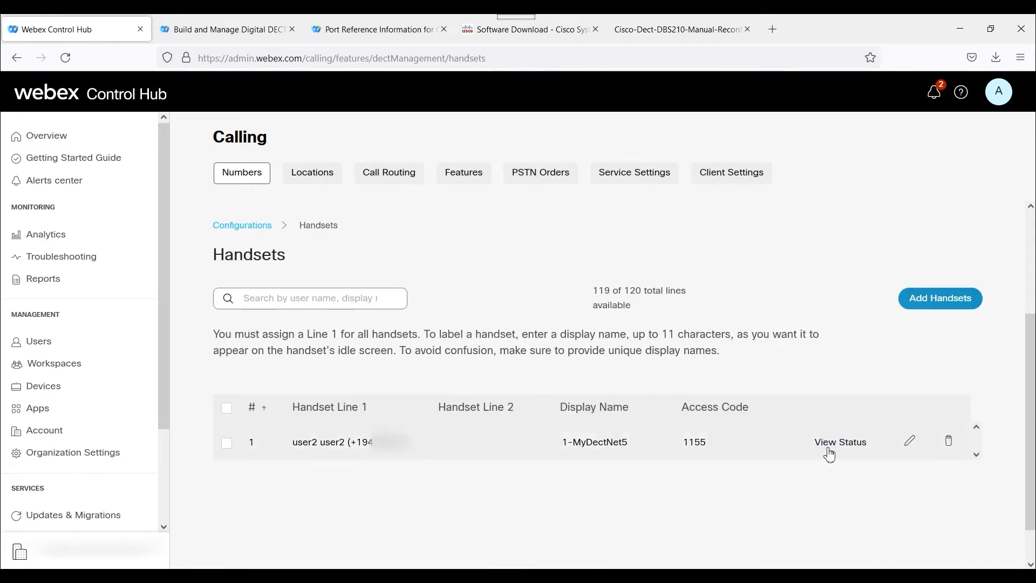
pyautogui.click(840, 442)
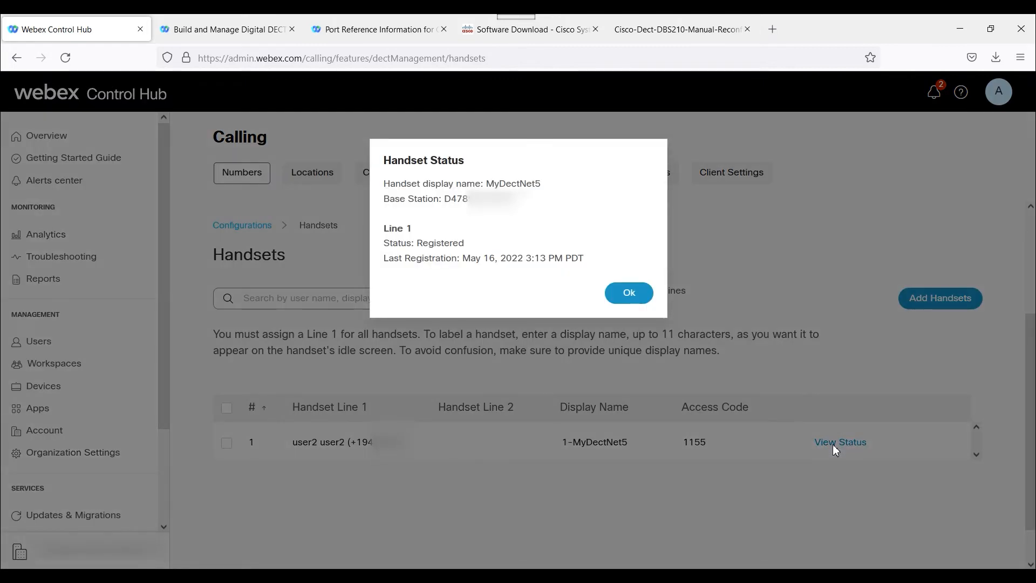
pyautogui.moveTo(700, 316)
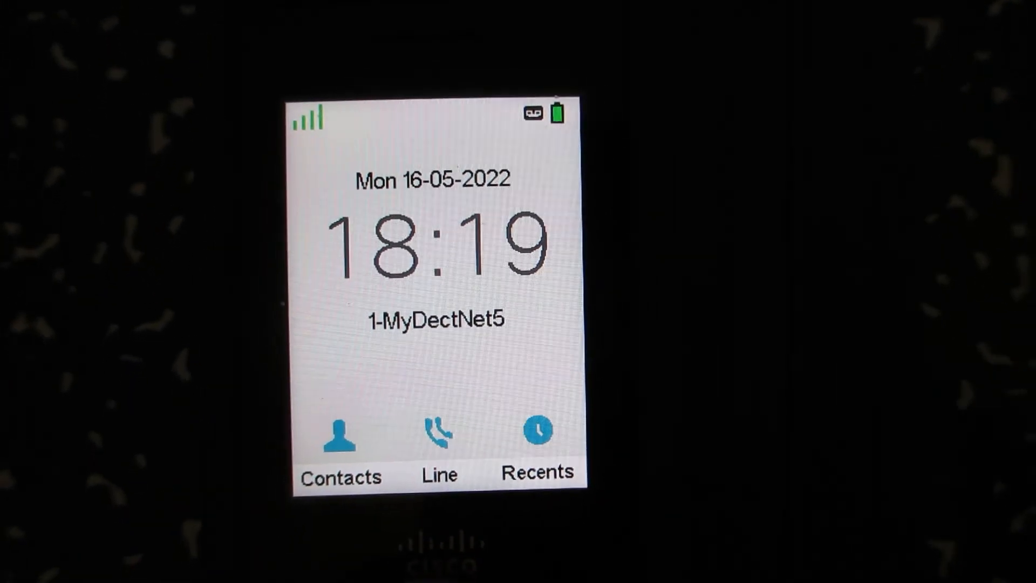
# Select the first line in Line Status on the 1-MyDectNet5 handset and place a test call.
pyautogui.click(438, 473)
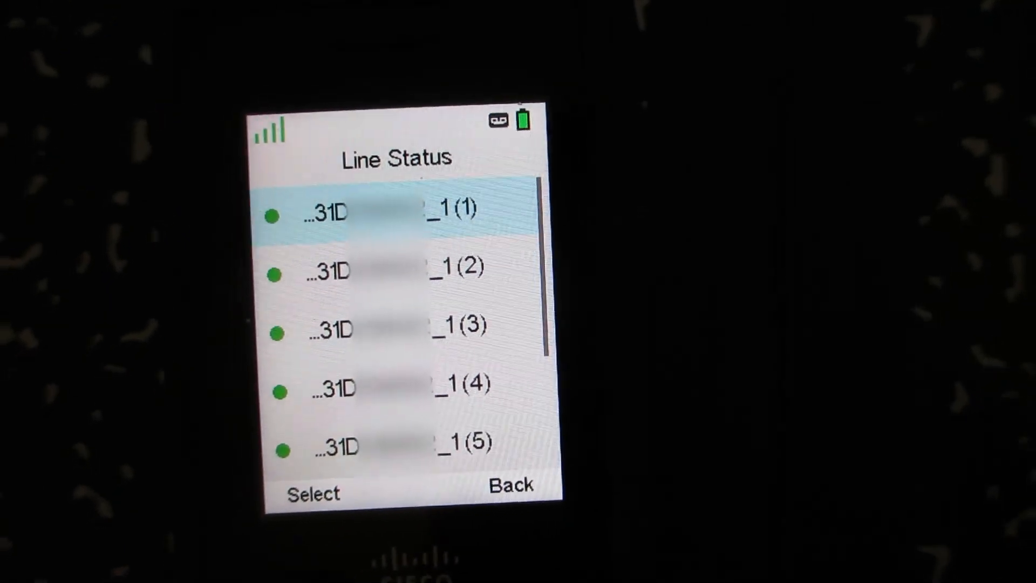
pyautogui.click(313, 492)
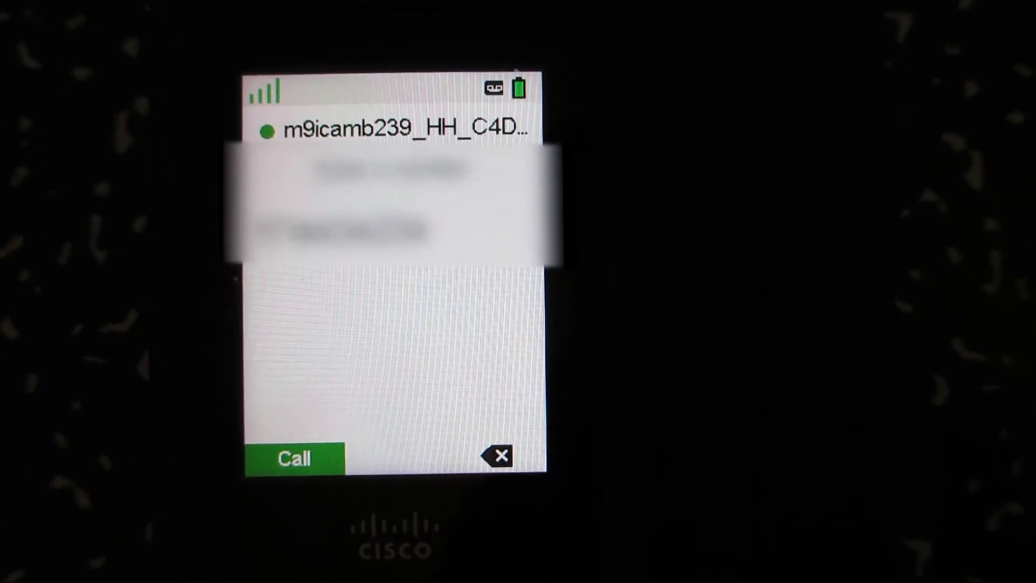
pyautogui.click(297, 458)
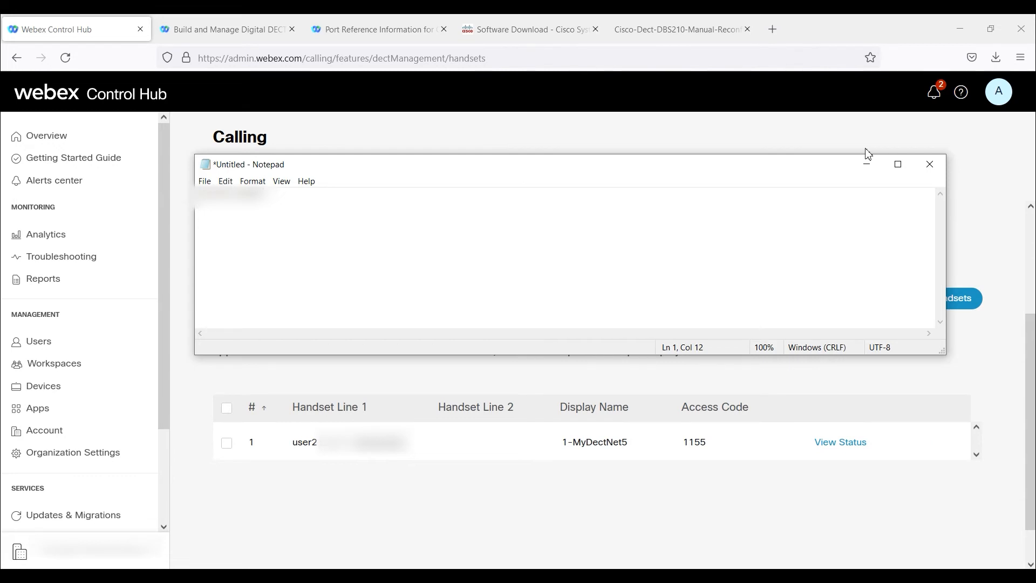
# Minimize Notepad to reveal the IP DECT 210 firmware Software Download page.
pyautogui.click(523, 30)
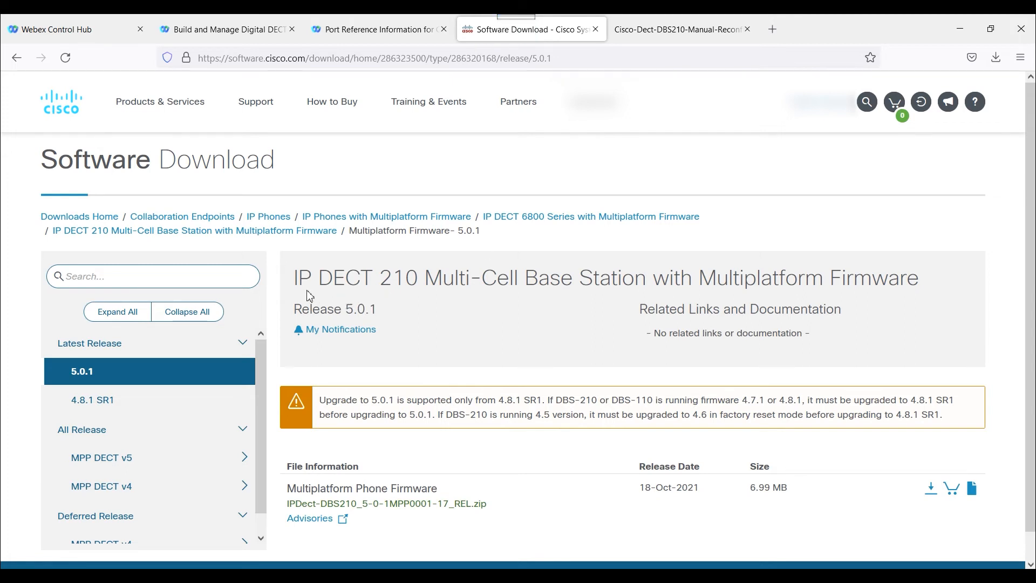
pyautogui.moveTo(440, 289)
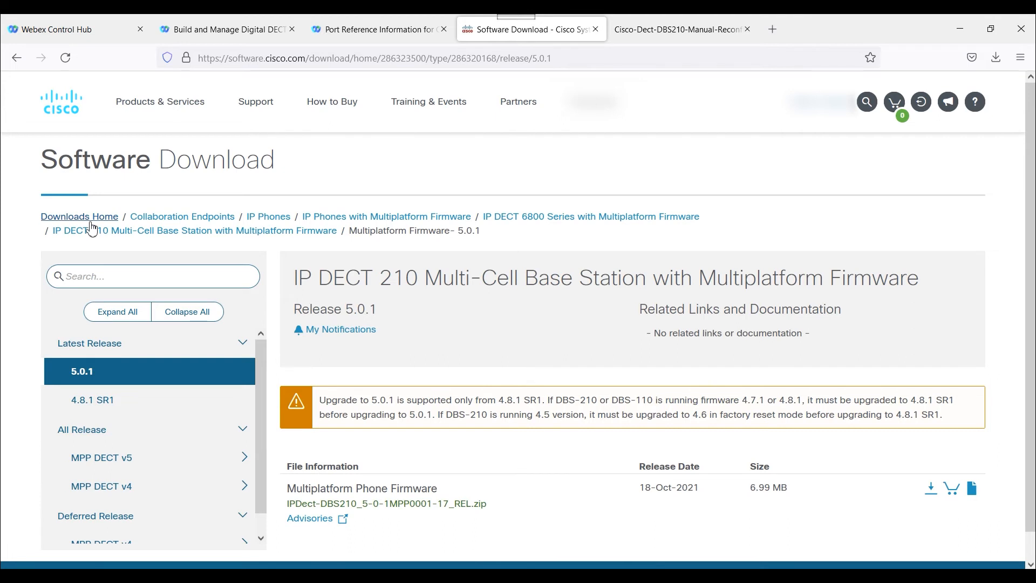
pyautogui.moveTo(156, 225)
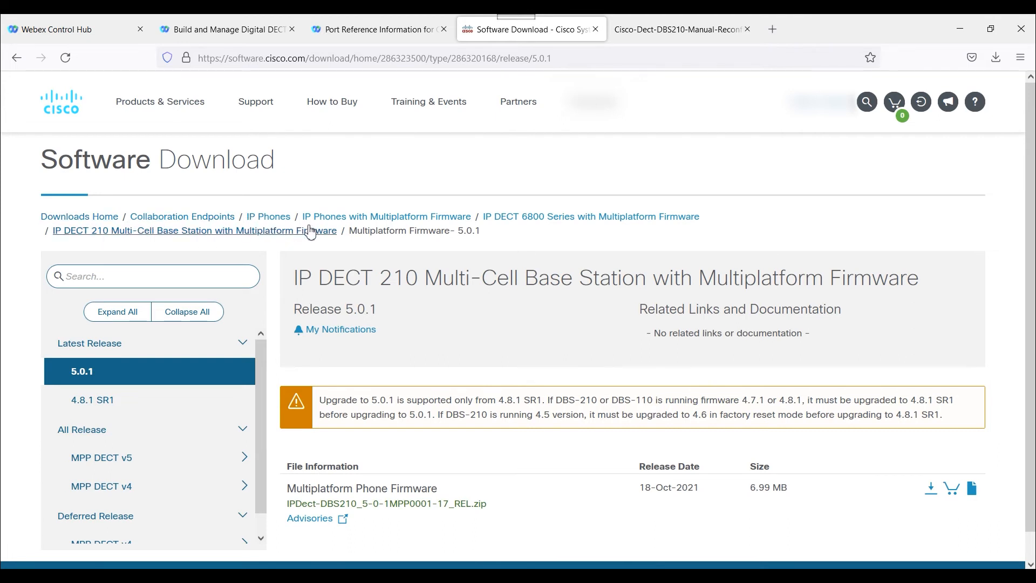
pyautogui.moveTo(387, 216)
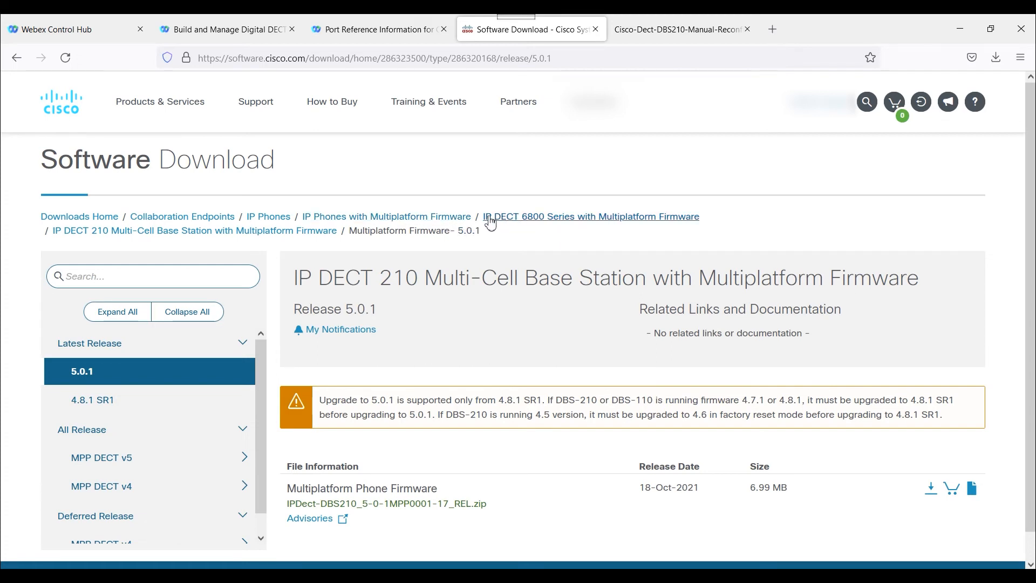
pyautogui.moveTo(557, 224)
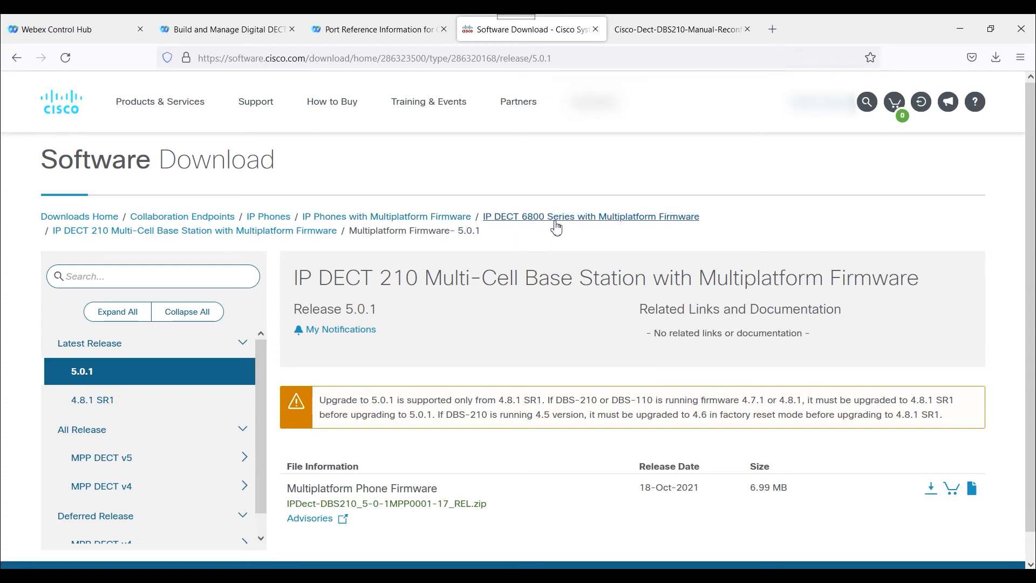
pyautogui.moveTo(683, 226)
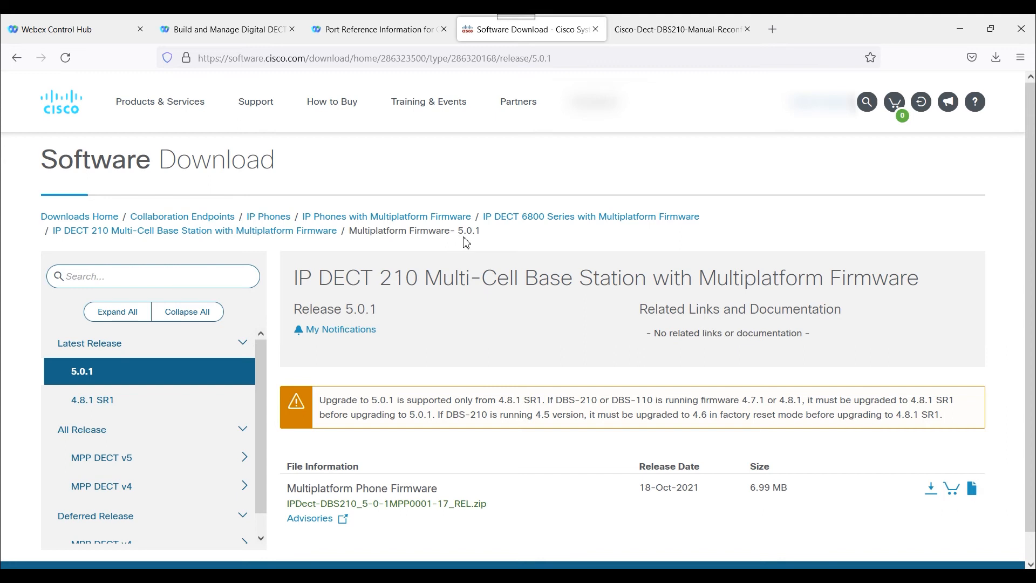
pyautogui.moveTo(419, 343)
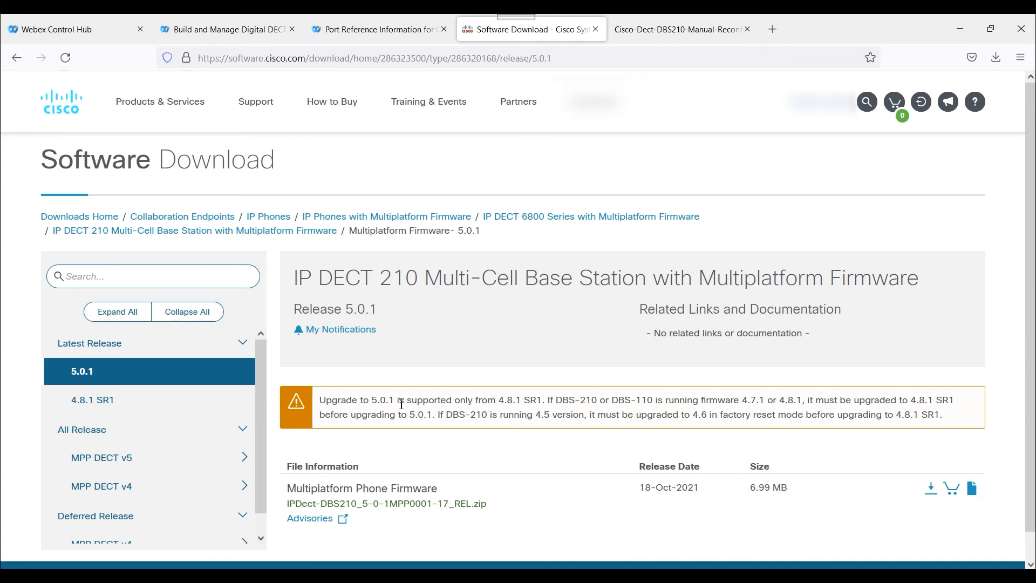
pyautogui.moveTo(509, 406)
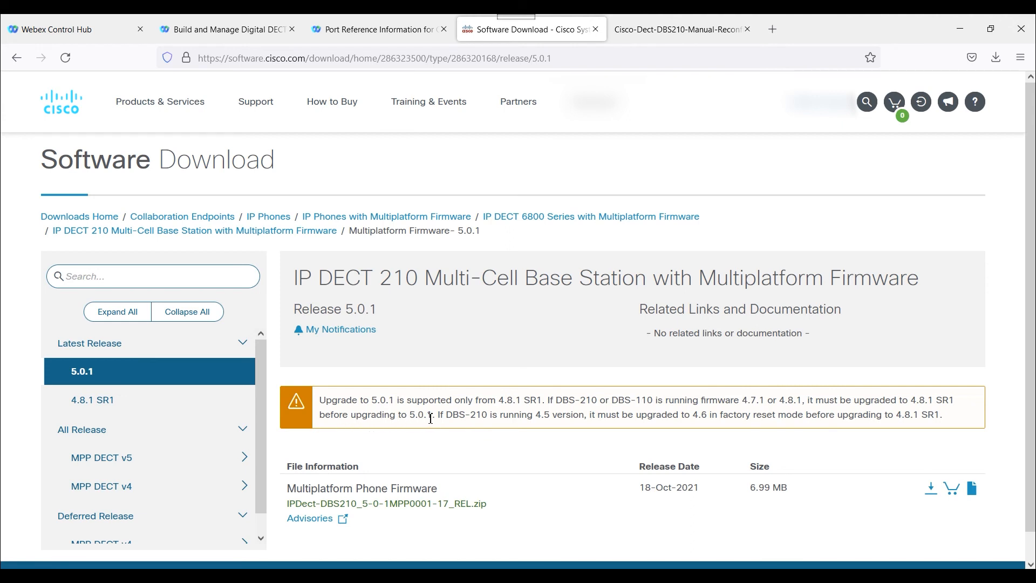
pyautogui.moveTo(487, 428)
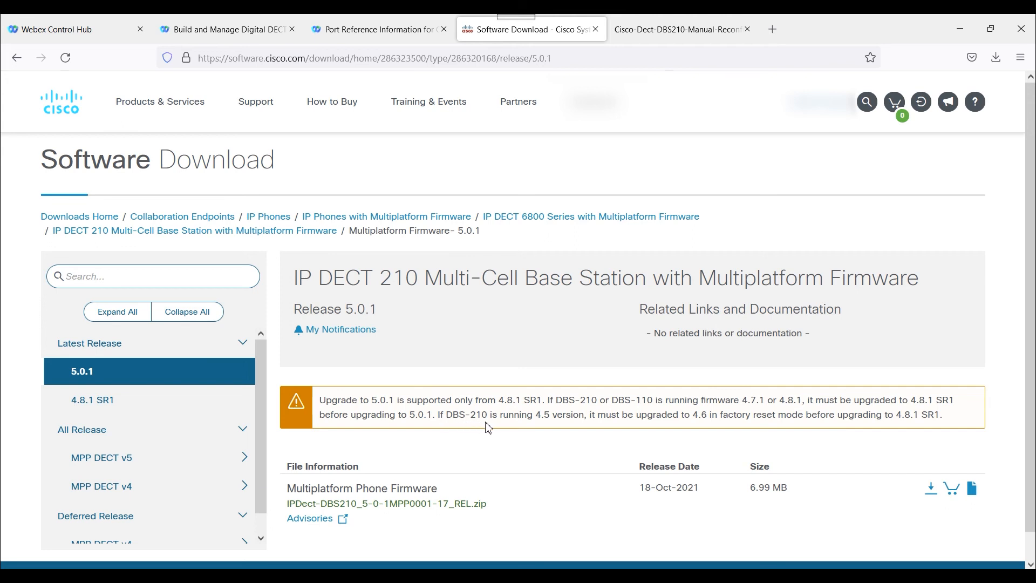
pyautogui.moveTo(572, 416)
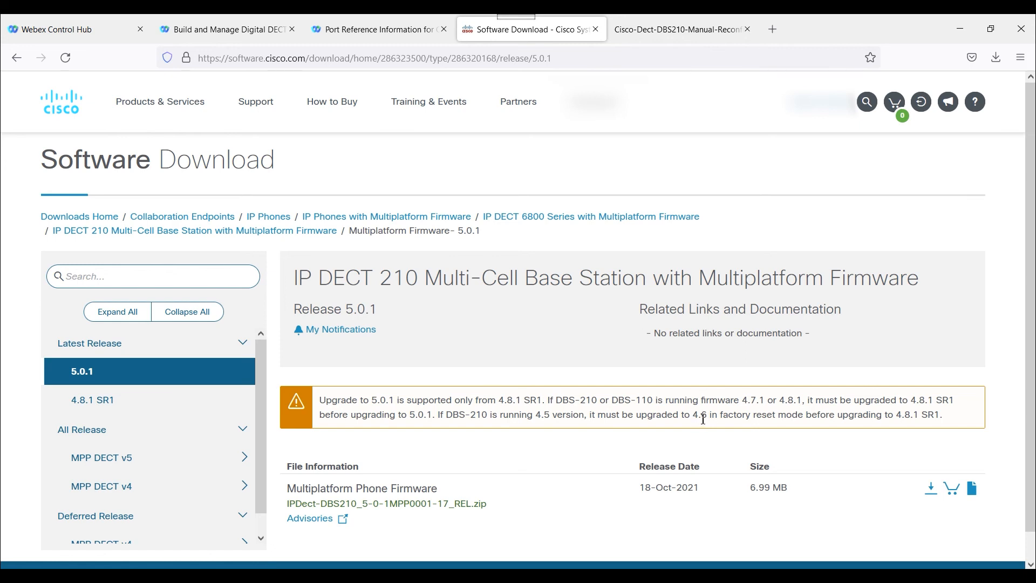
pyautogui.moveTo(768, 429)
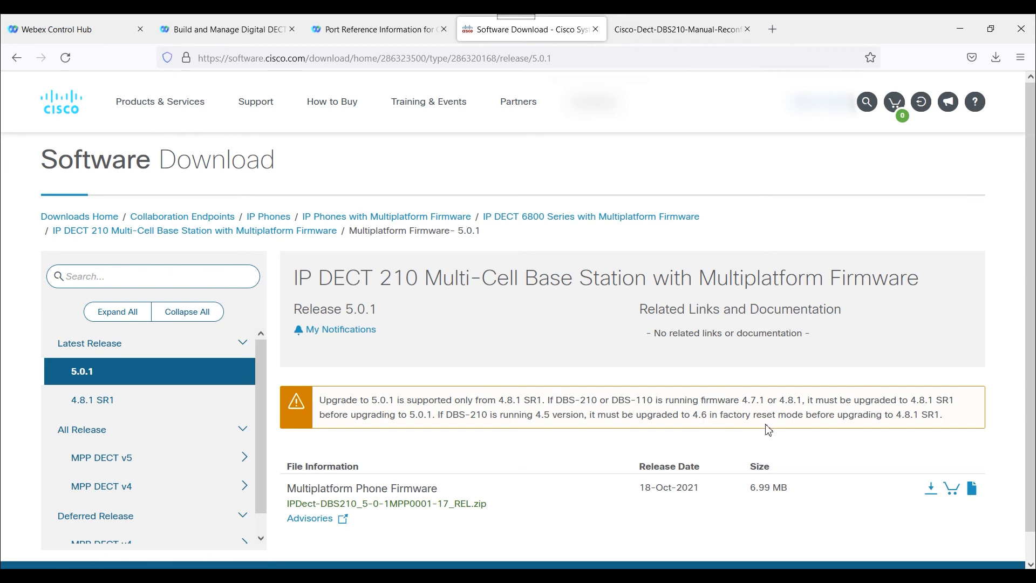
pyautogui.moveTo(891, 428)
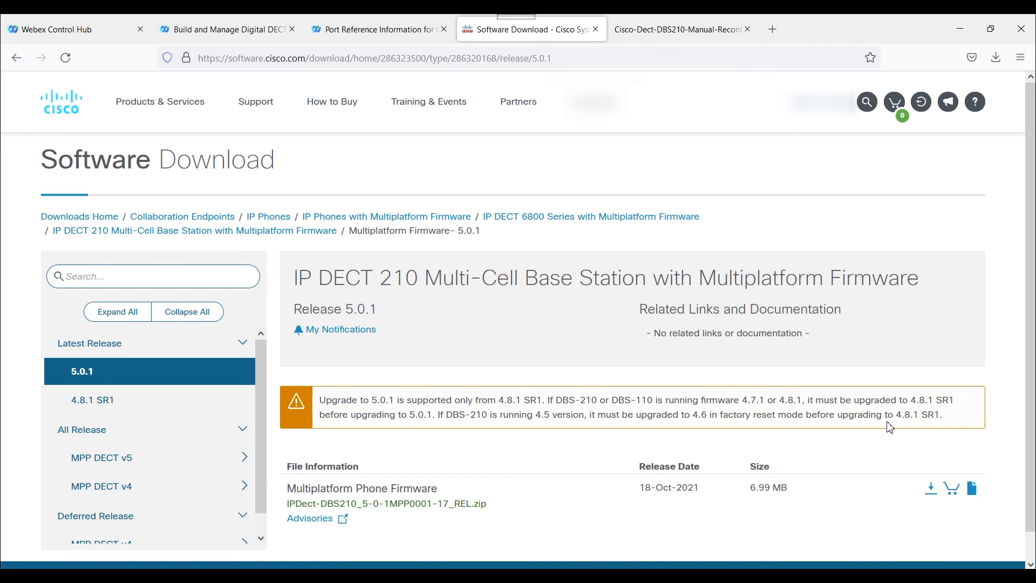
pyautogui.moveTo(911, 427)
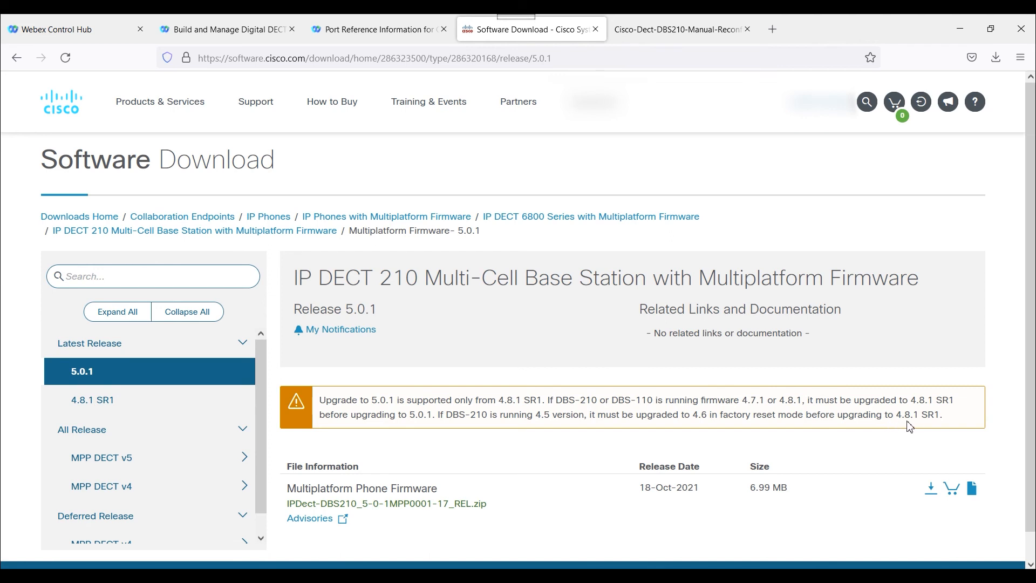